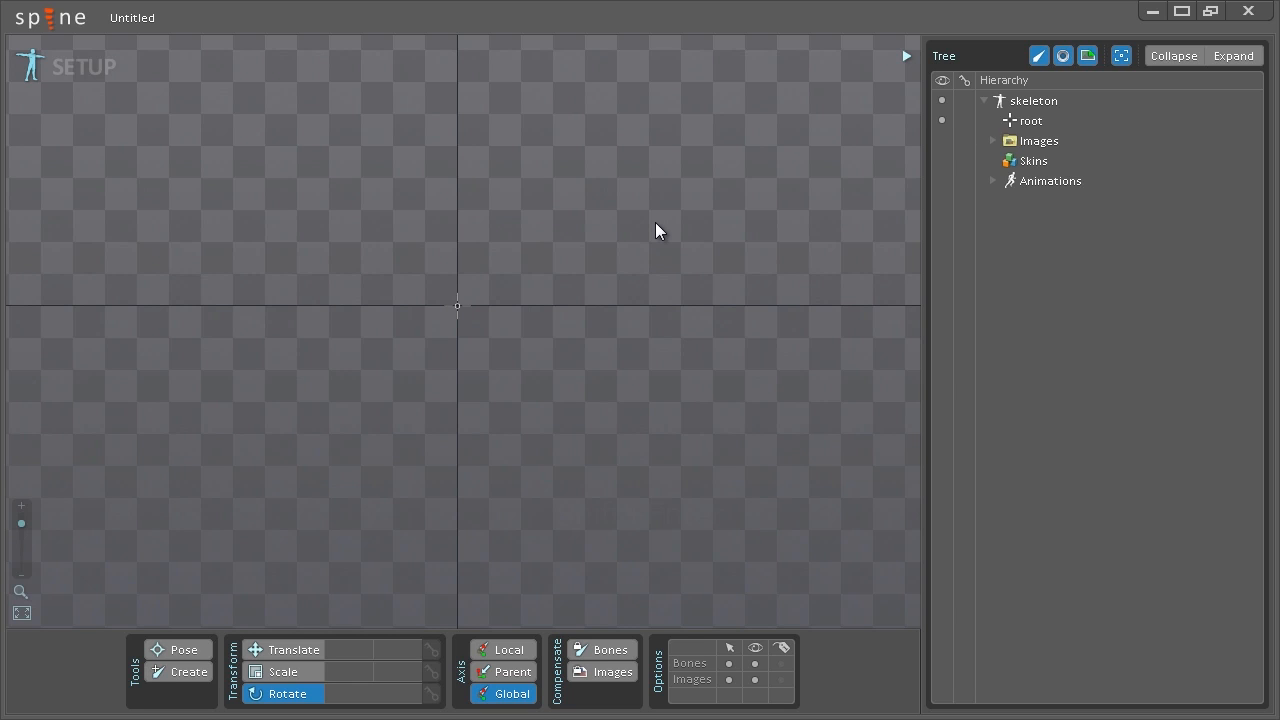
mouse_move(584, 178)
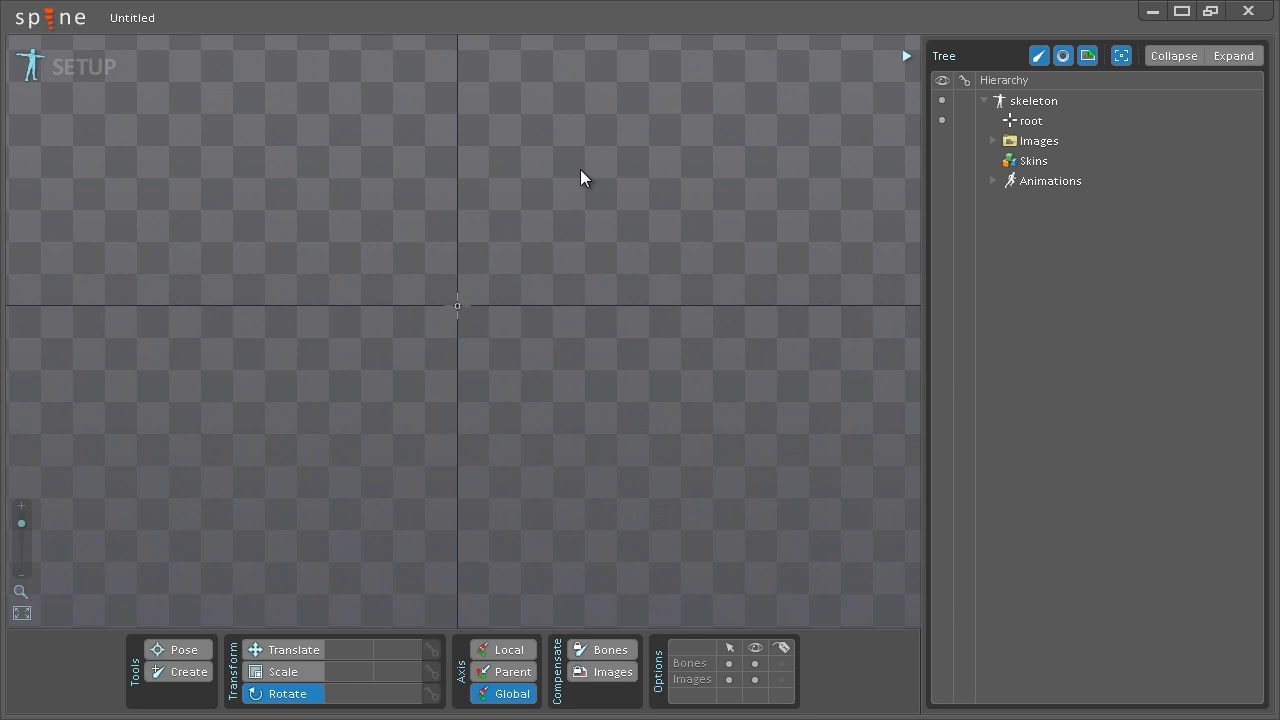
mouse_move(124, 100)
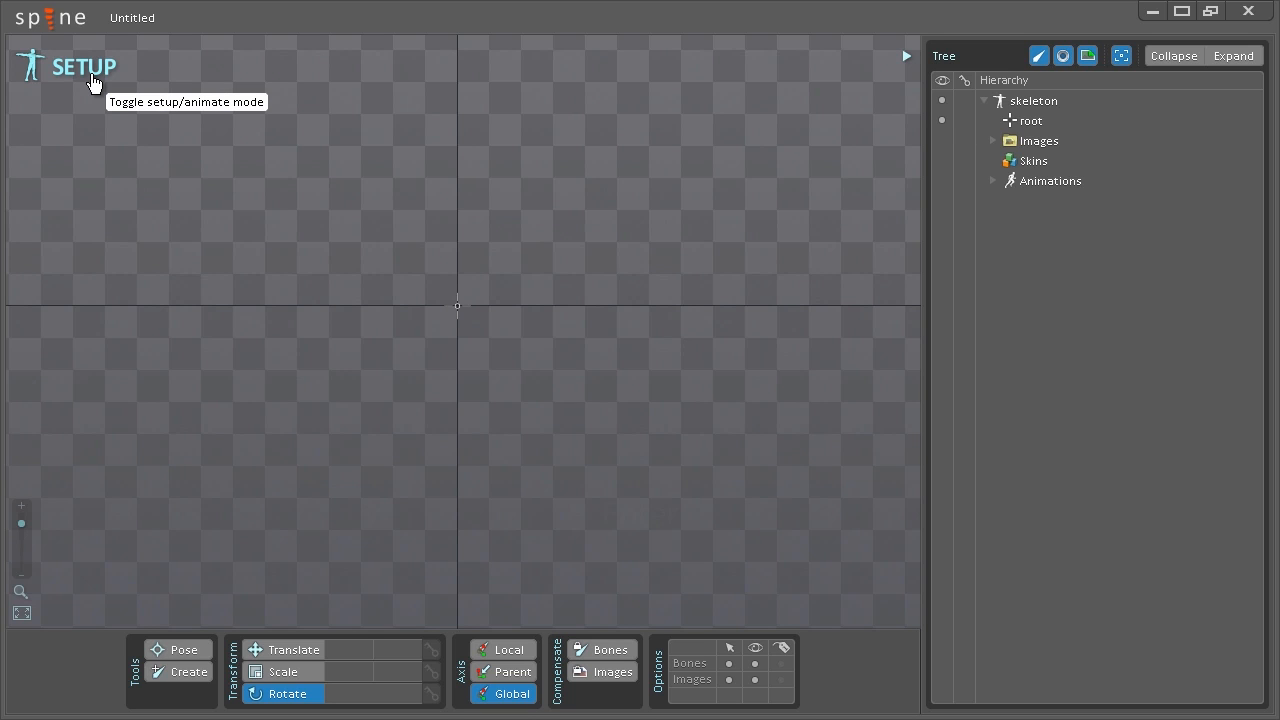
Check Animate mode, return to Setup, and glance at the project options
left_click(82, 66)
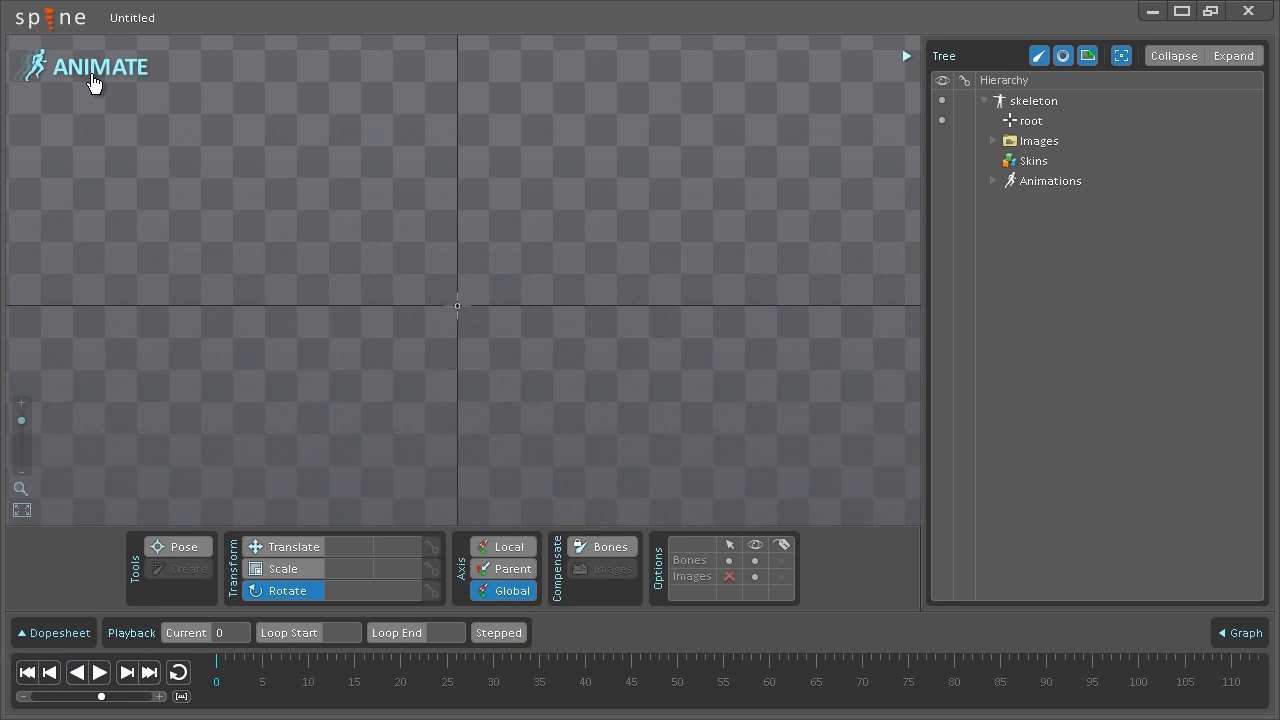
mouse_move(96, 80)
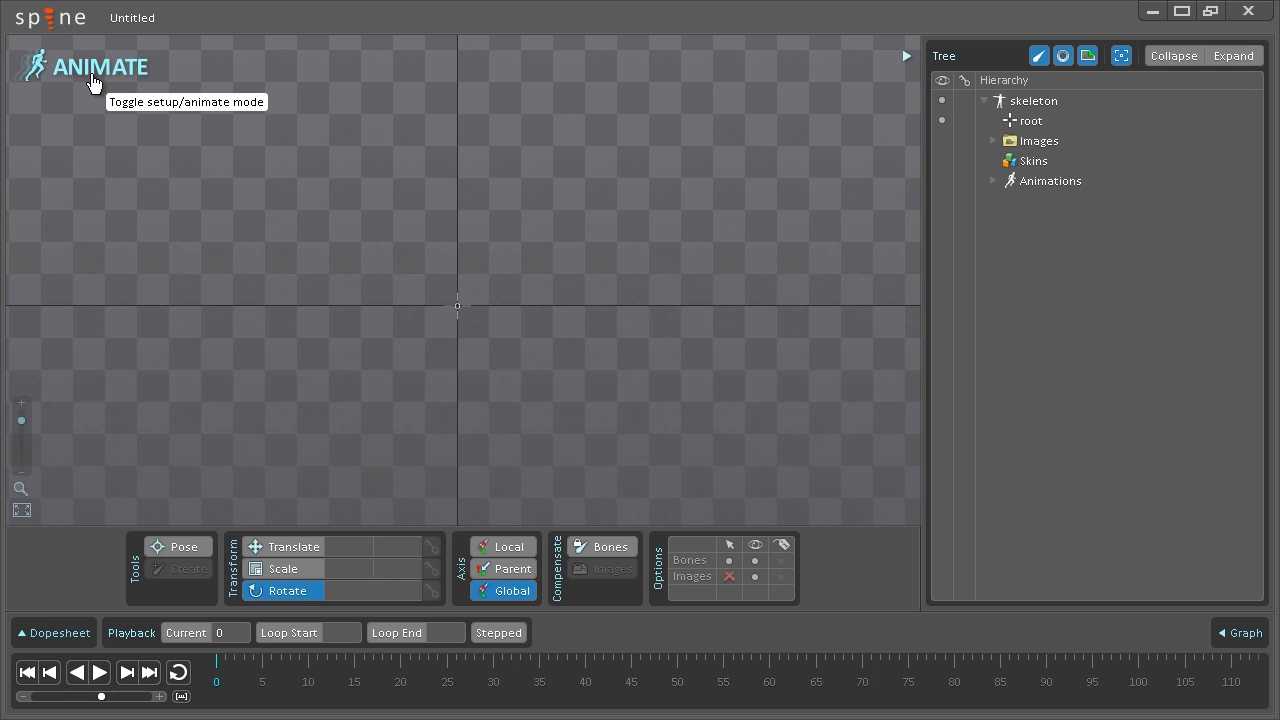
mouse_move(78, 78)
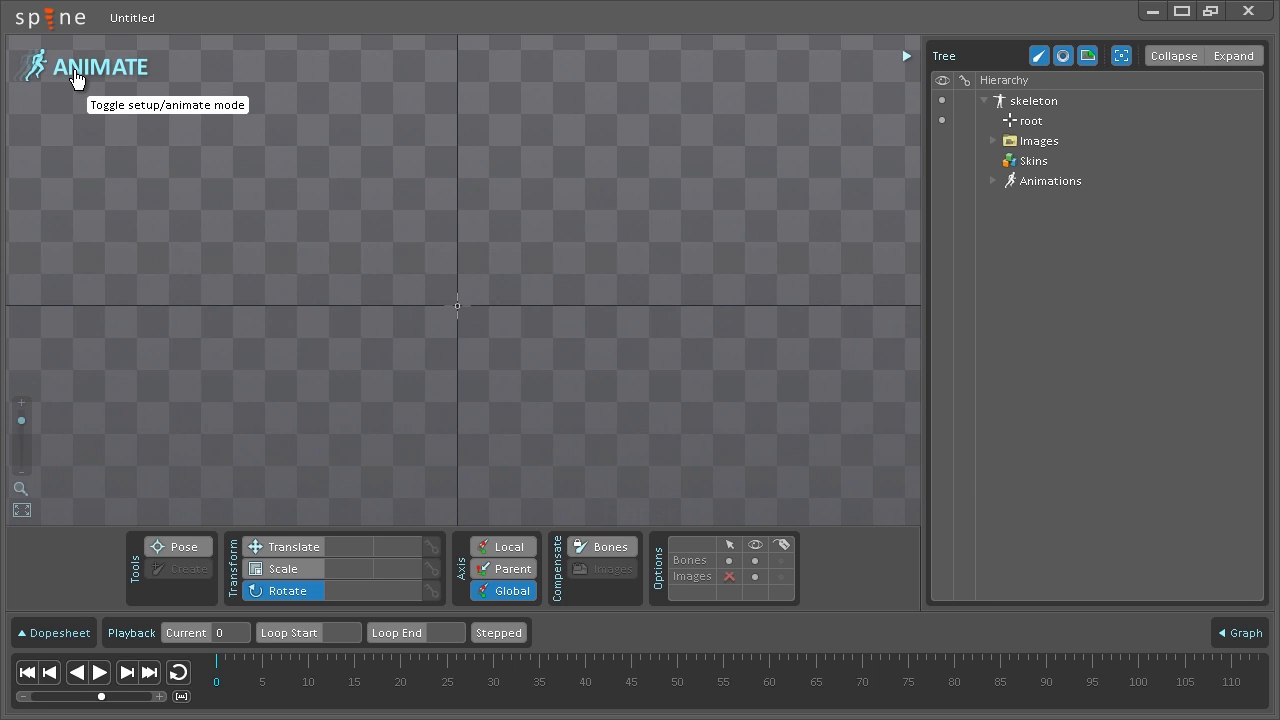
left_click(100, 66)
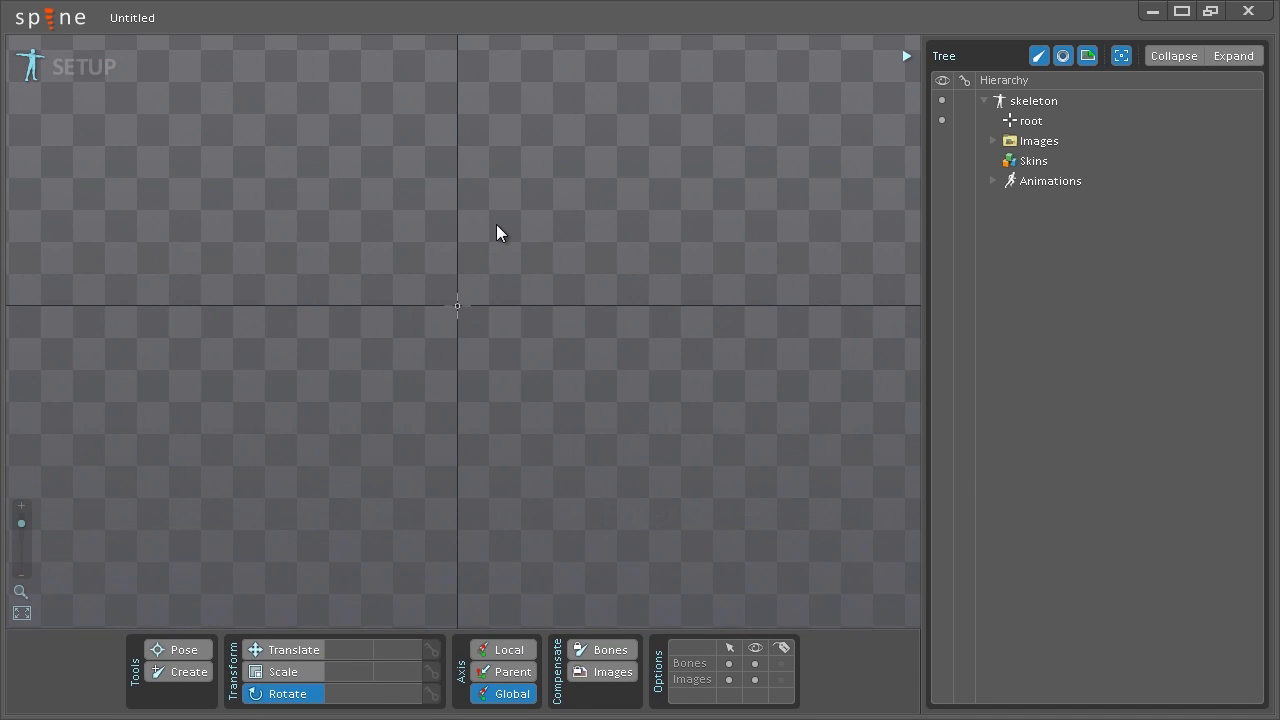
mouse_move(220, 628)
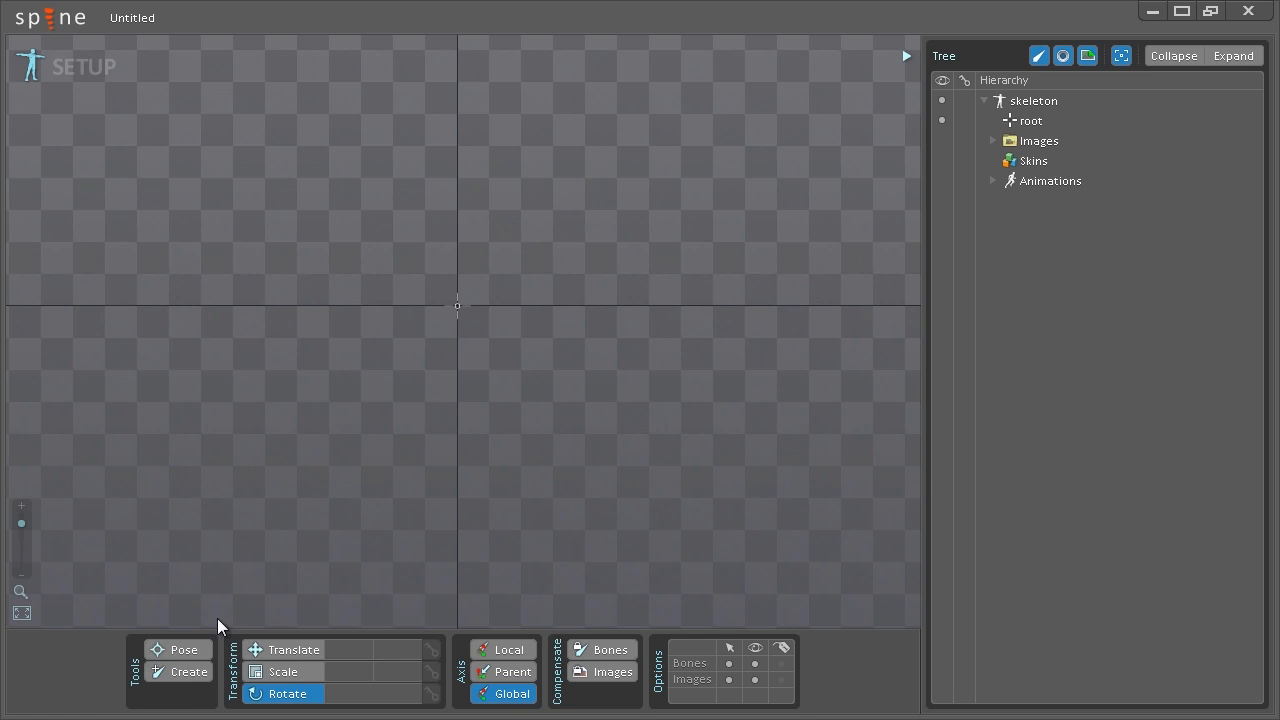
mouse_move(176, 708)
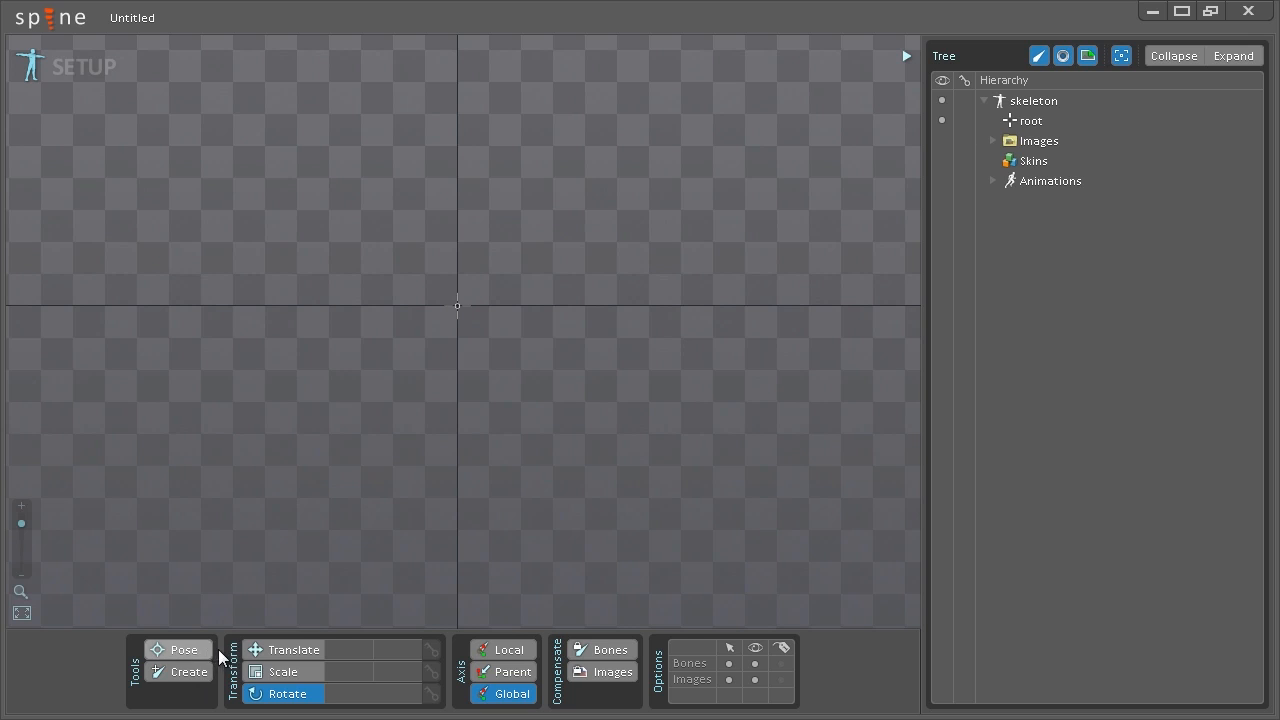
mouse_move(508, 660)
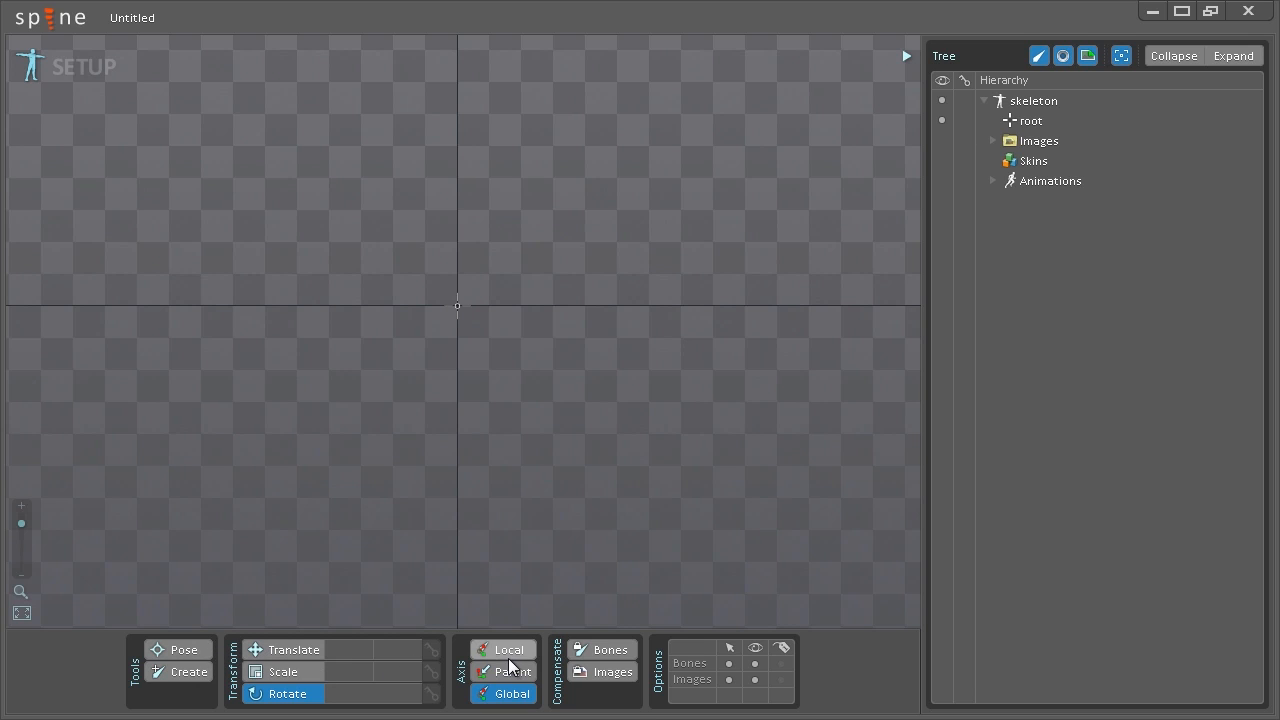
mouse_move(910, 256)
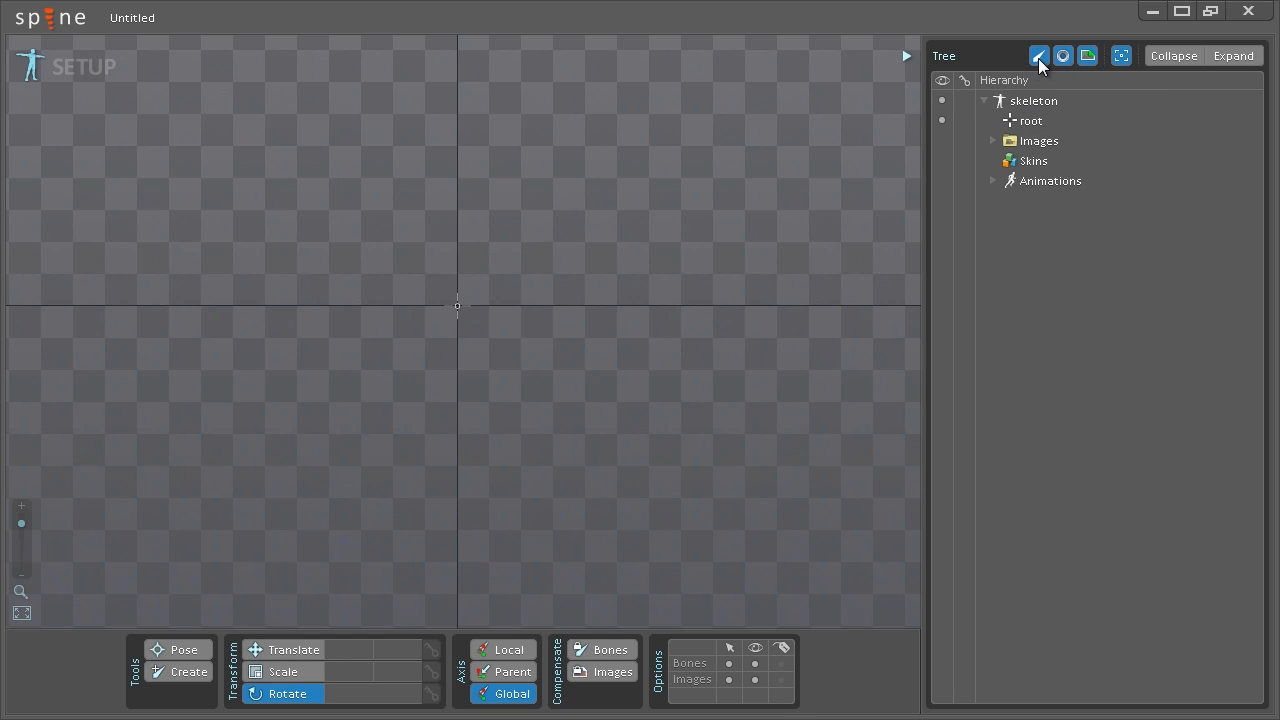
mouse_move(1088, 72)
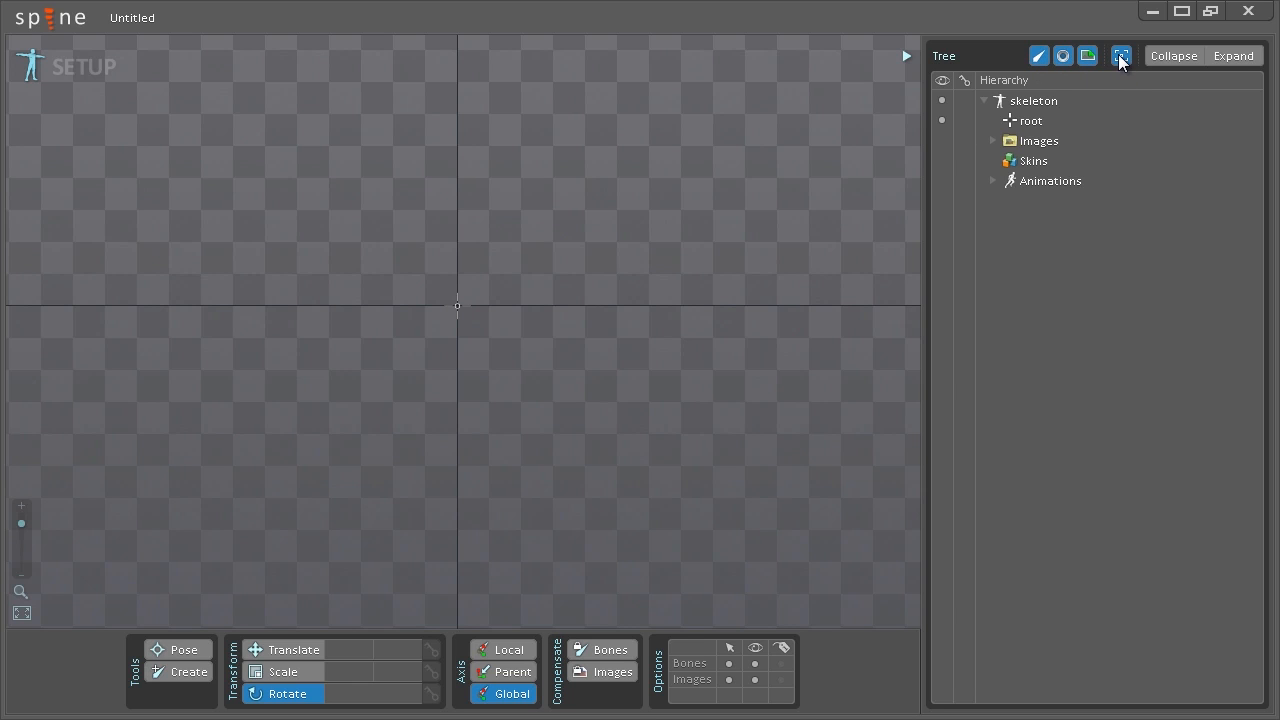
mouse_move(1120, 56)
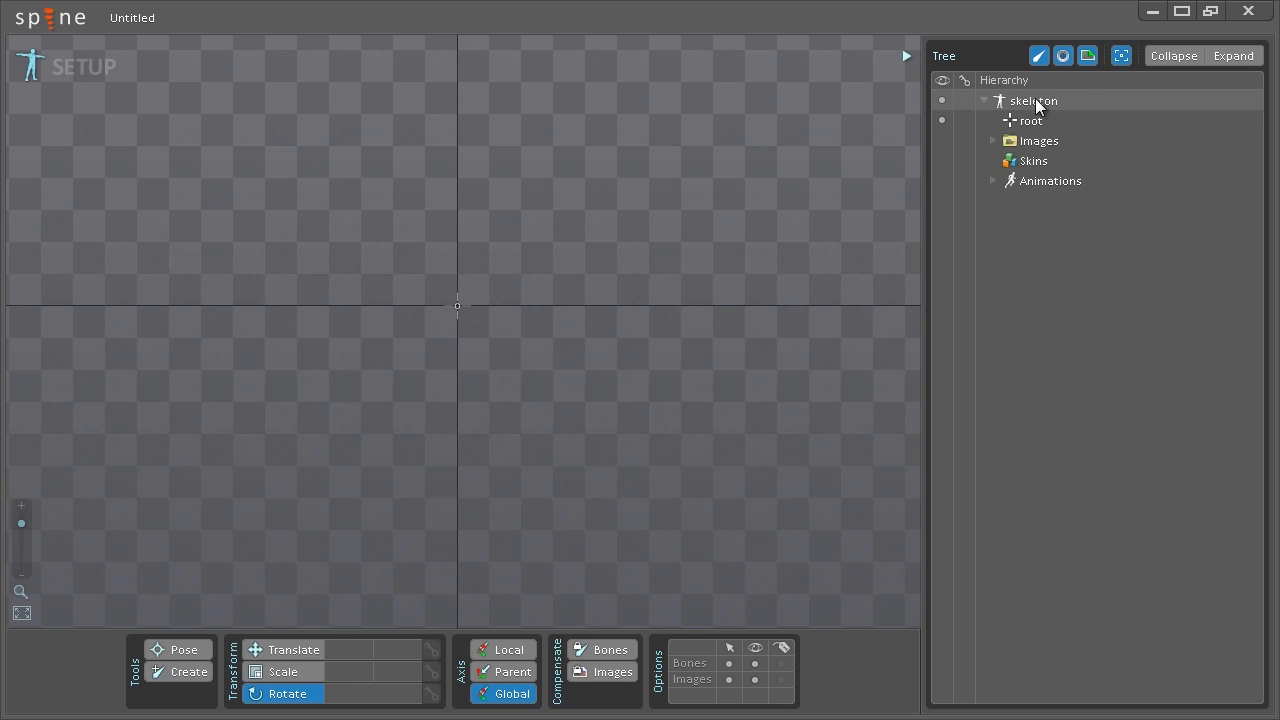
mouse_move(1030, 112)
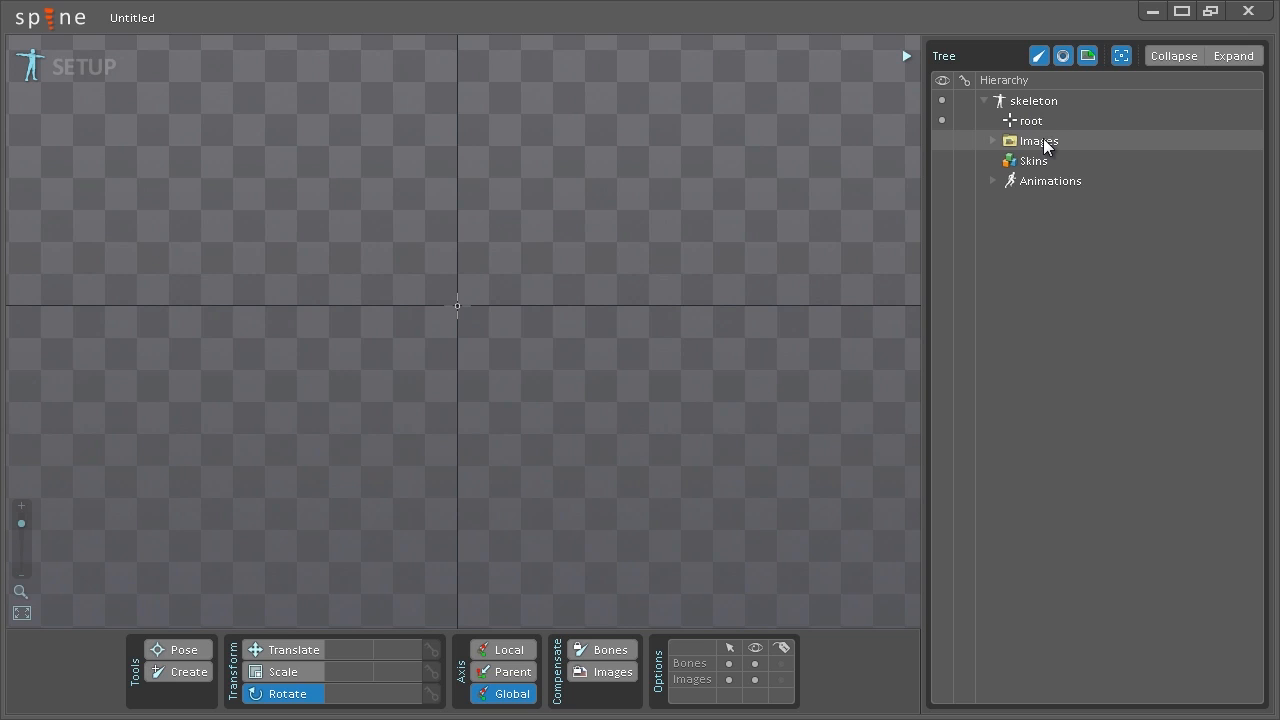
mouse_move(1048, 180)
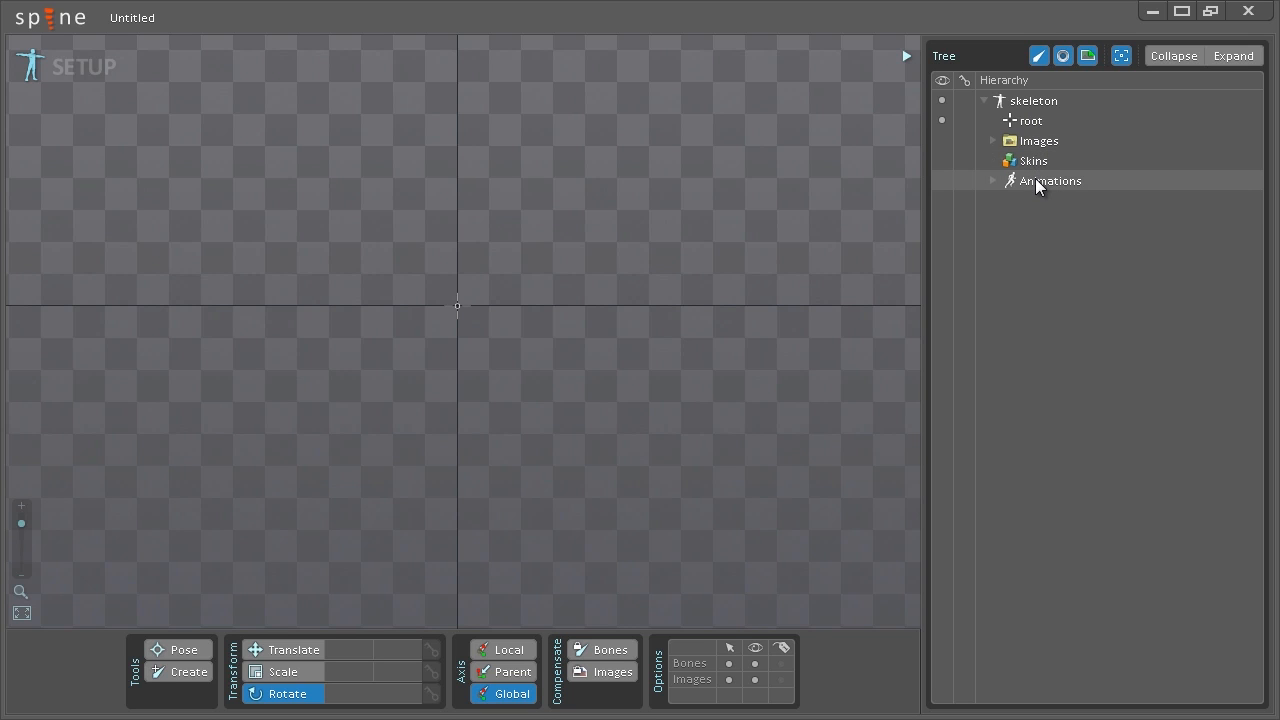
mouse_move(256, 108)
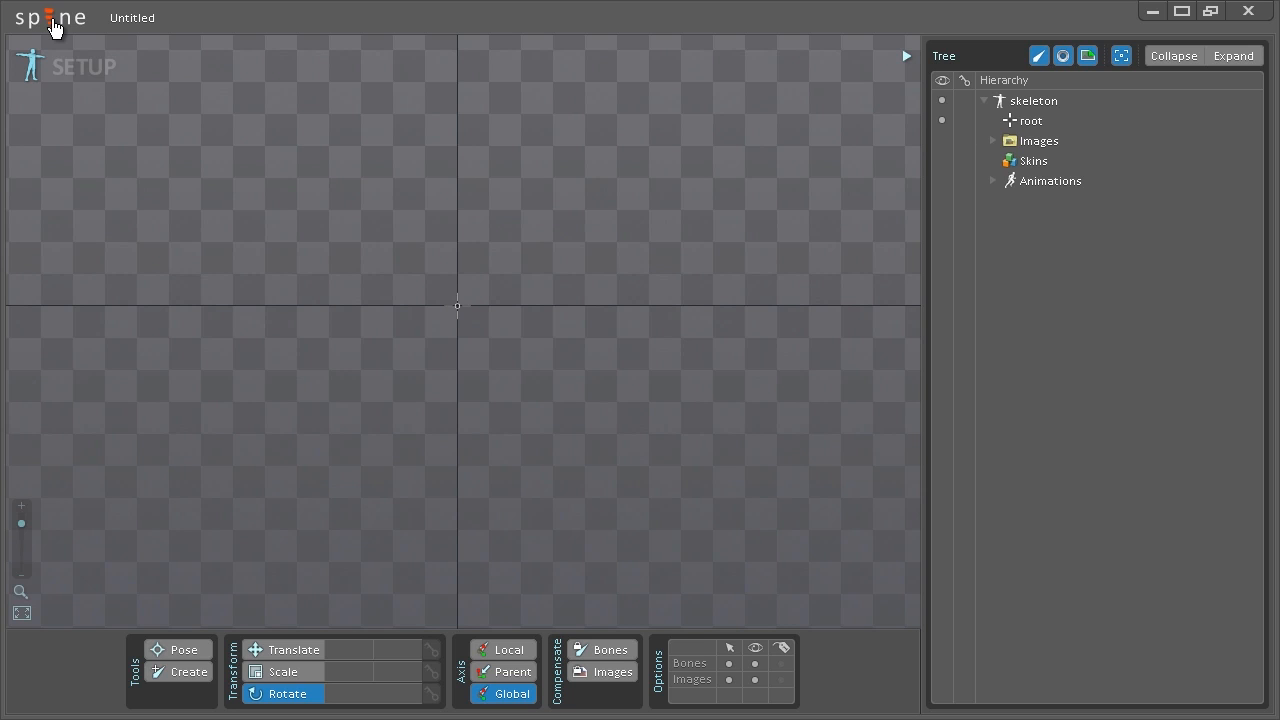
left_click(50, 18)
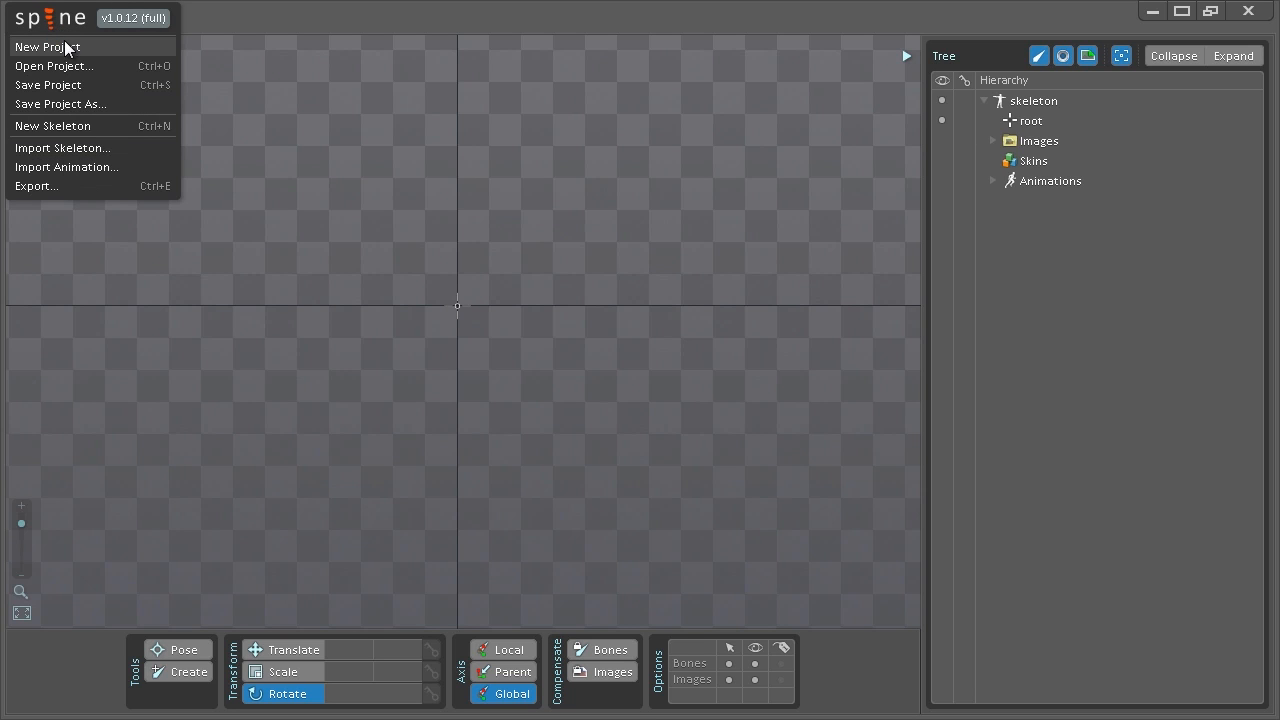
mouse_move(110, 90)
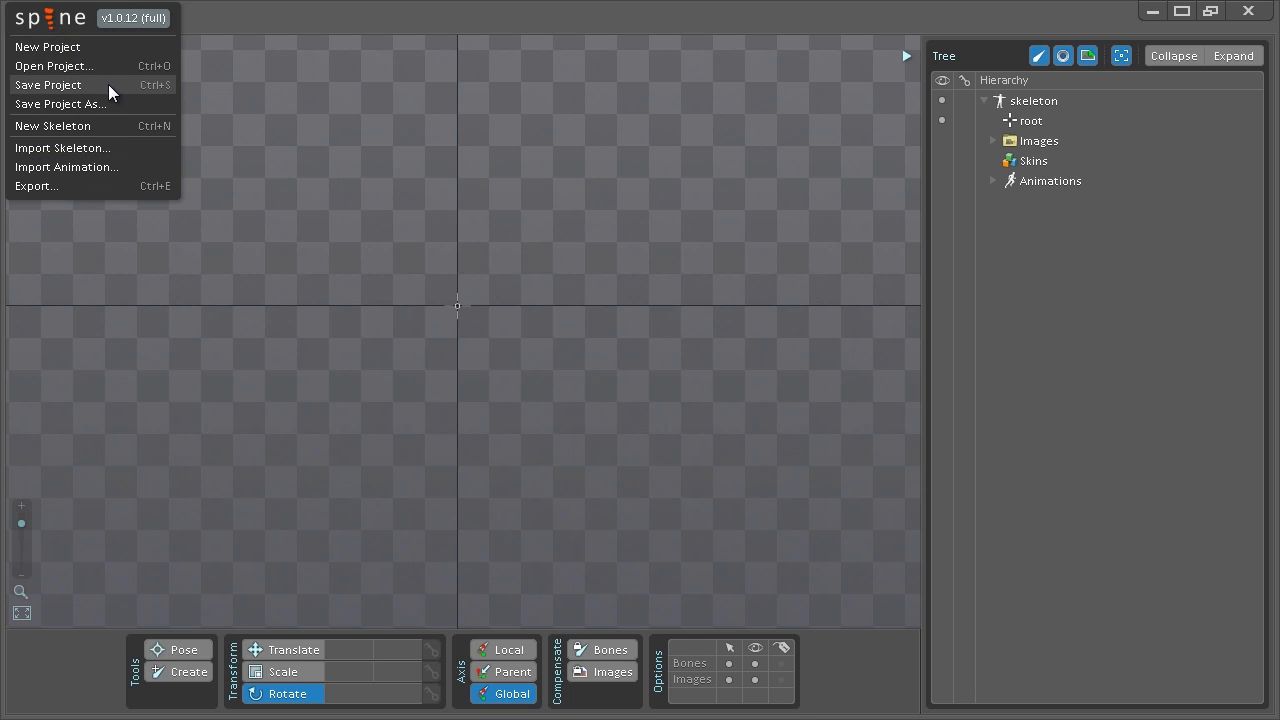
mouse_move(118, 196)
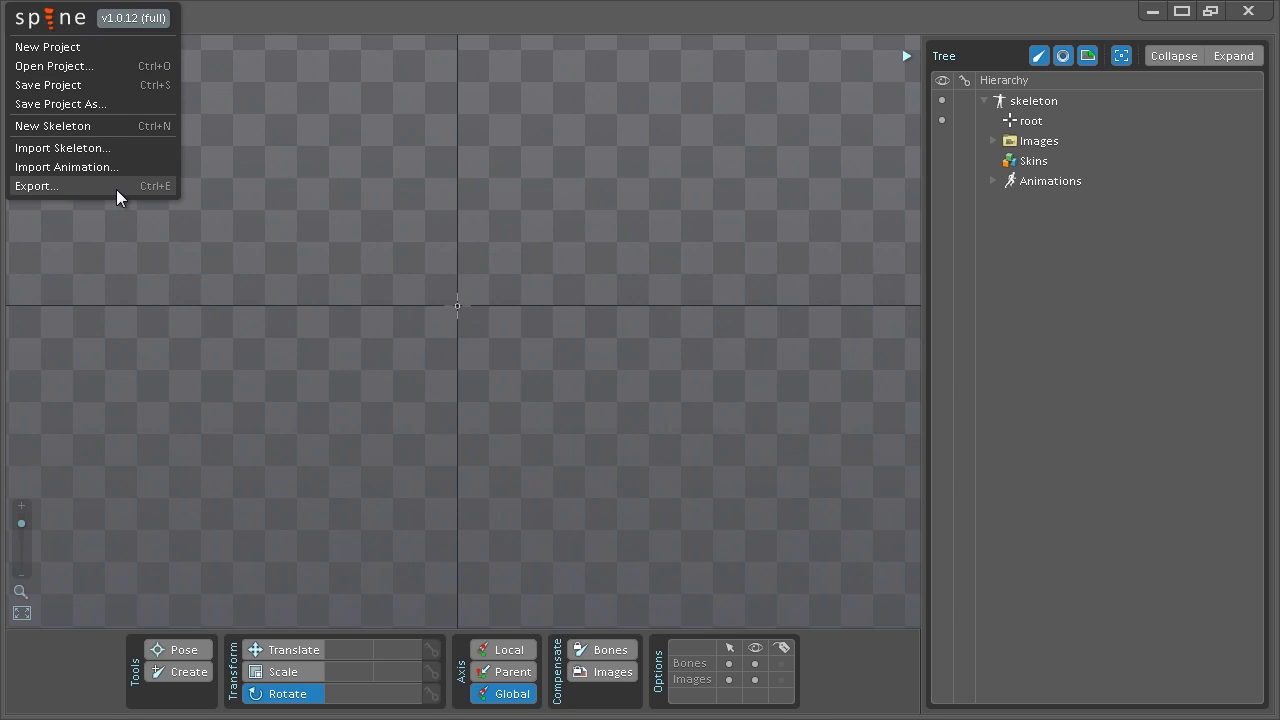
mouse_move(504, 232)
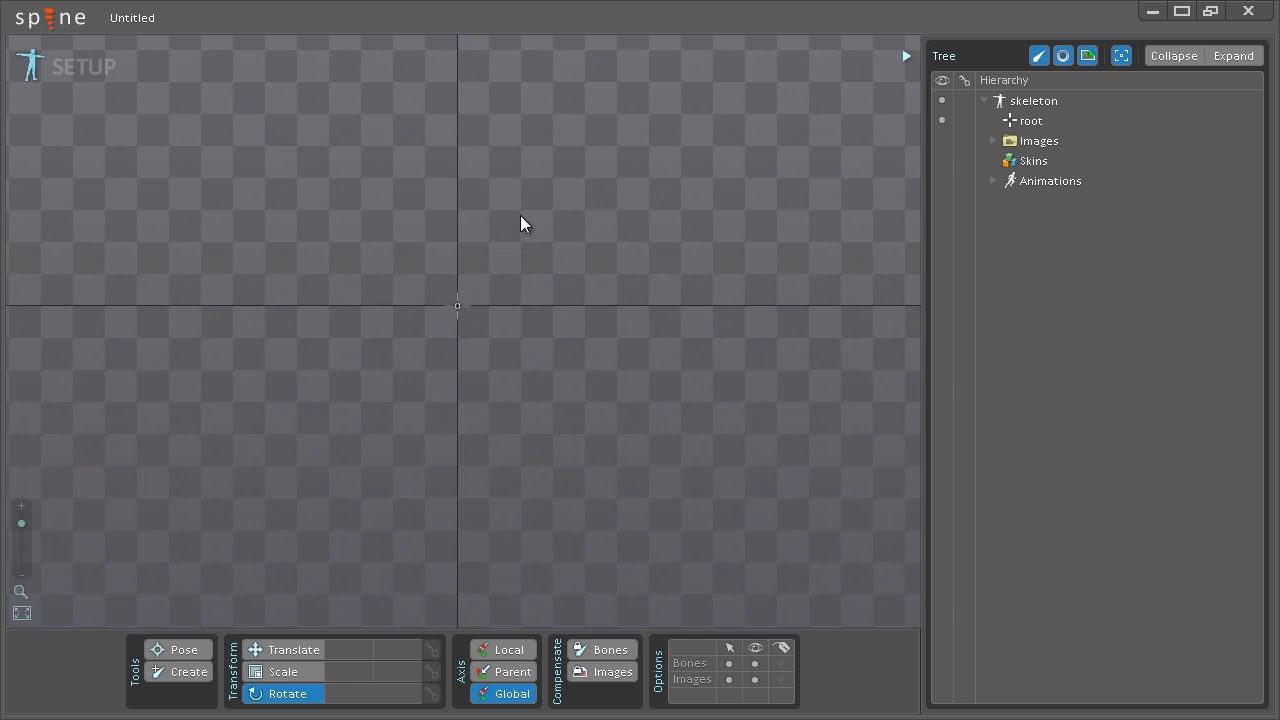
mouse_move(516, 224)
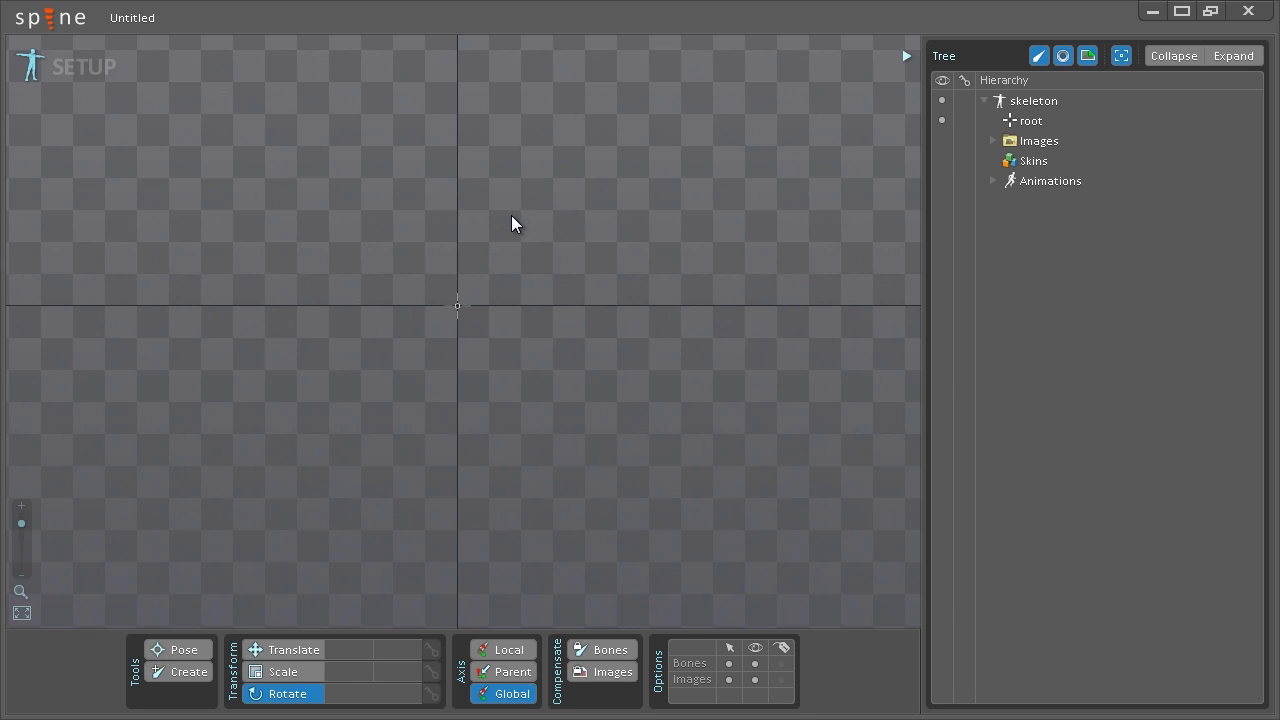
mouse_move(800, 198)
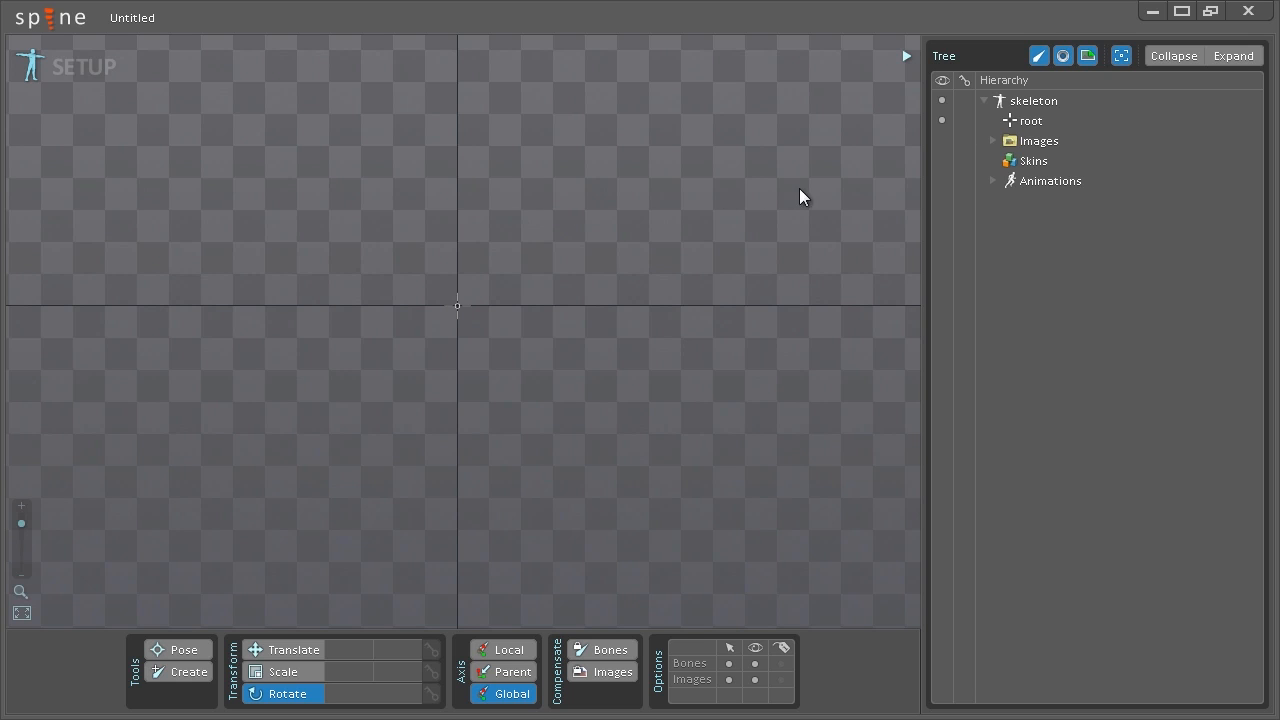
Expand Images > examples > spineboy to list the part images and preview the full spineboy
left_click(994, 140)
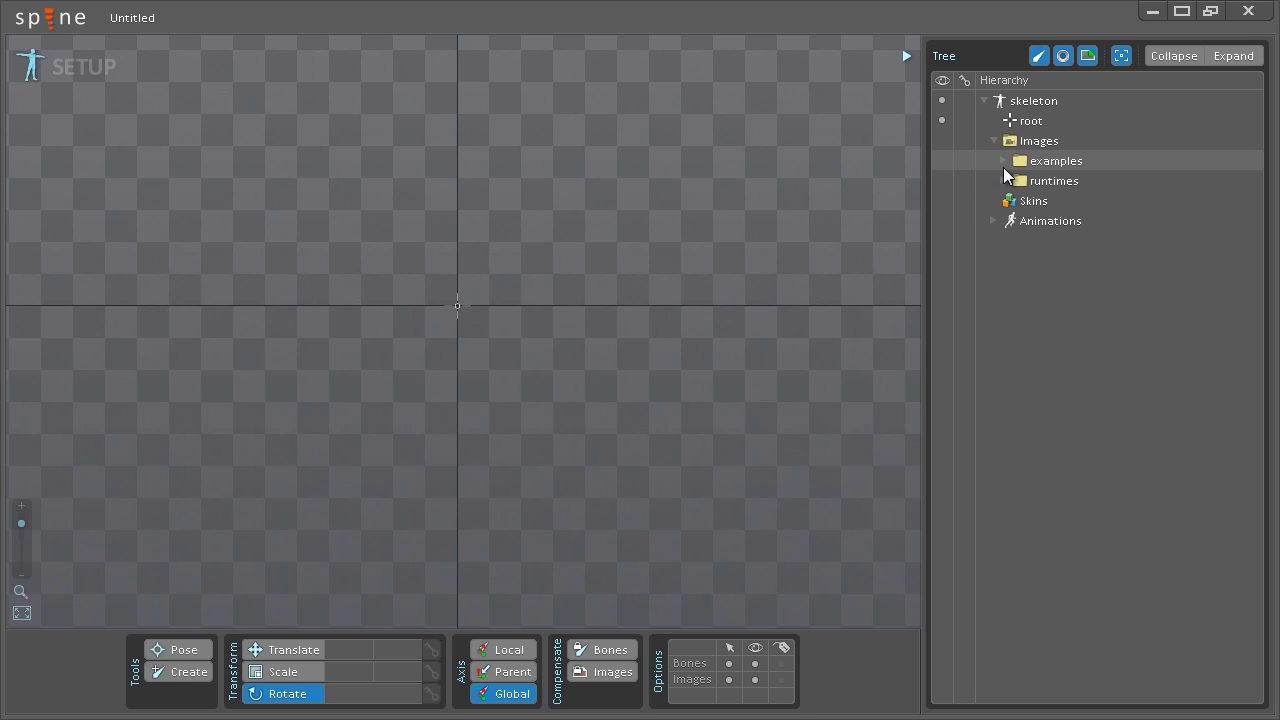
left_click(1004, 160)
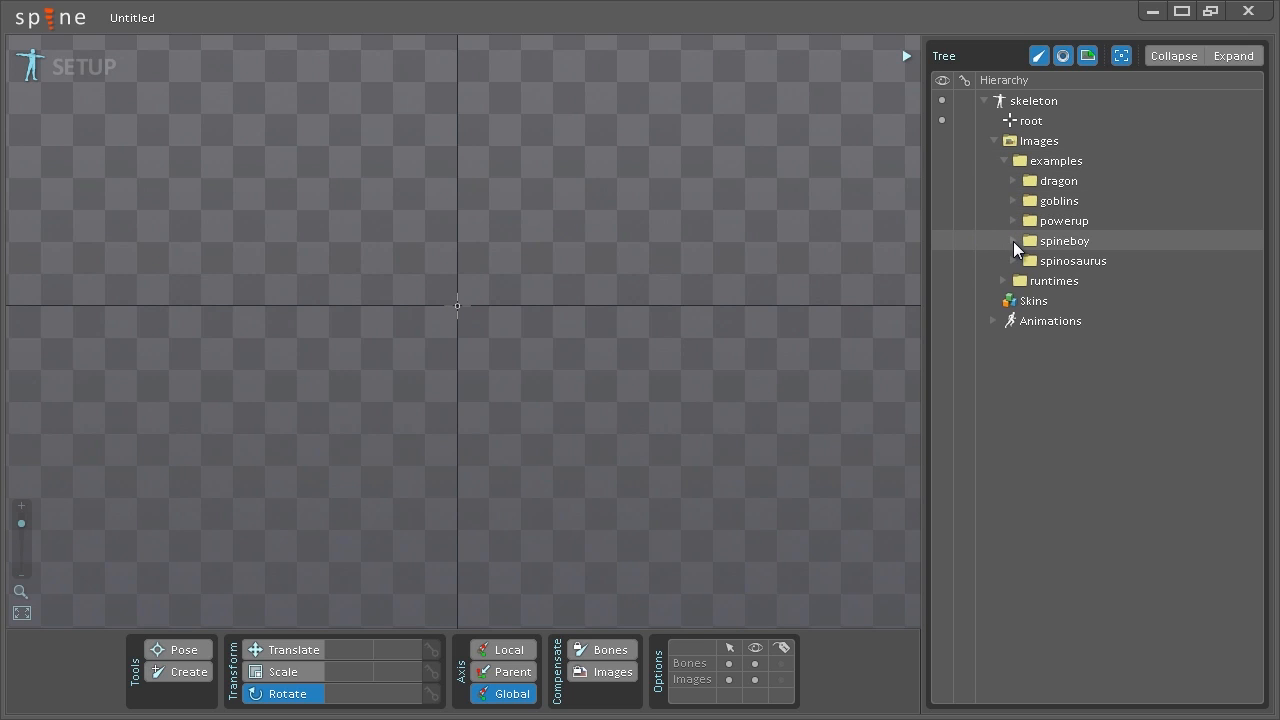
left_click(1014, 240)
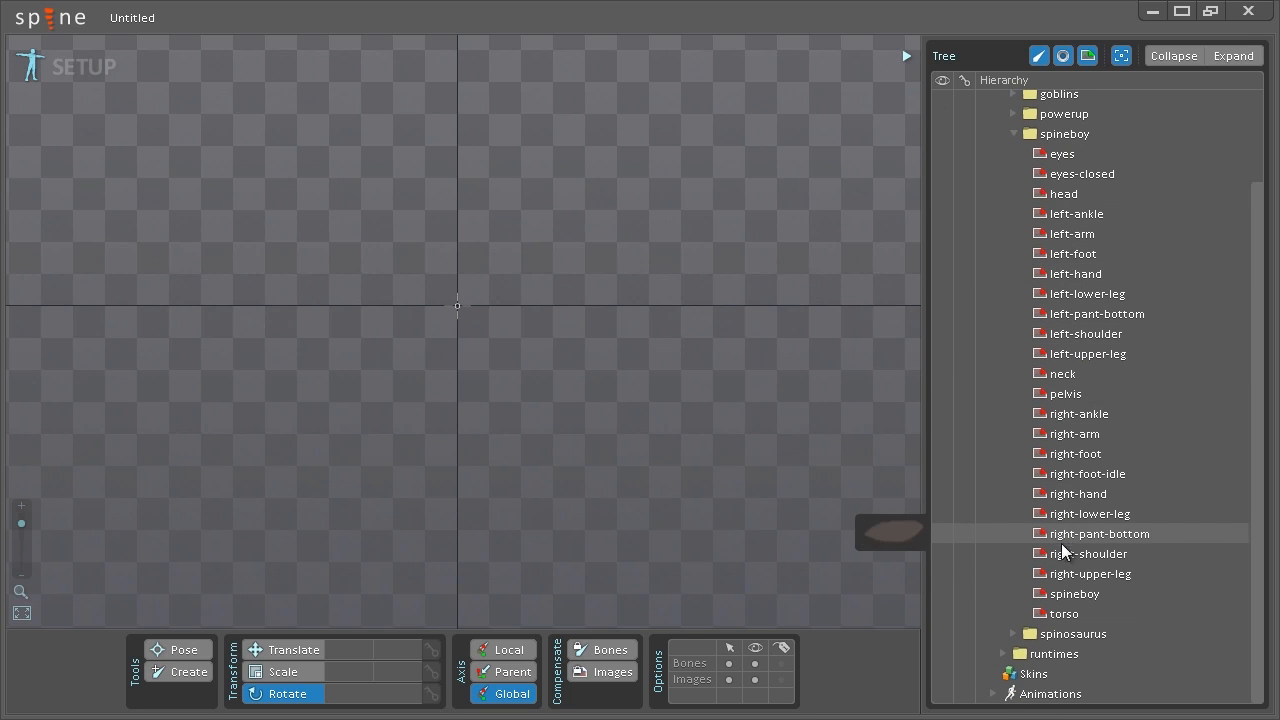
left_click(1076, 592)
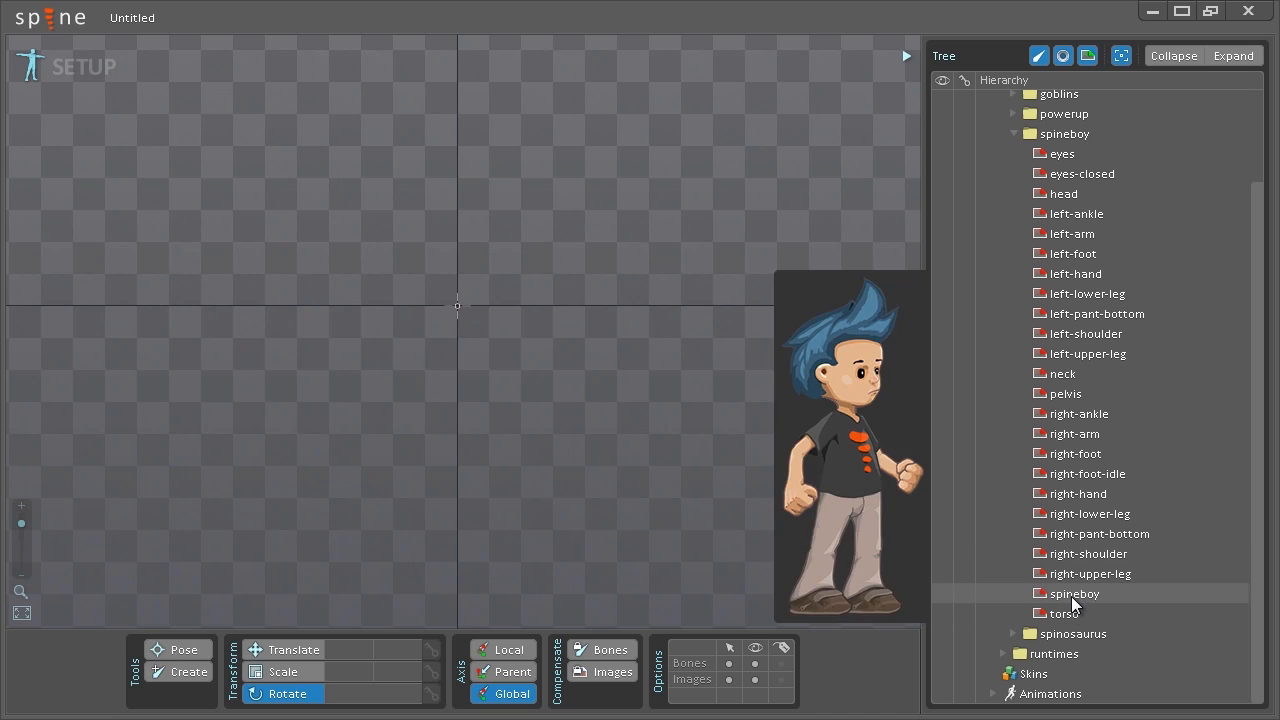
Place the full spineboy image on the skeleton and fit it in the view
left_click(1072, 592)
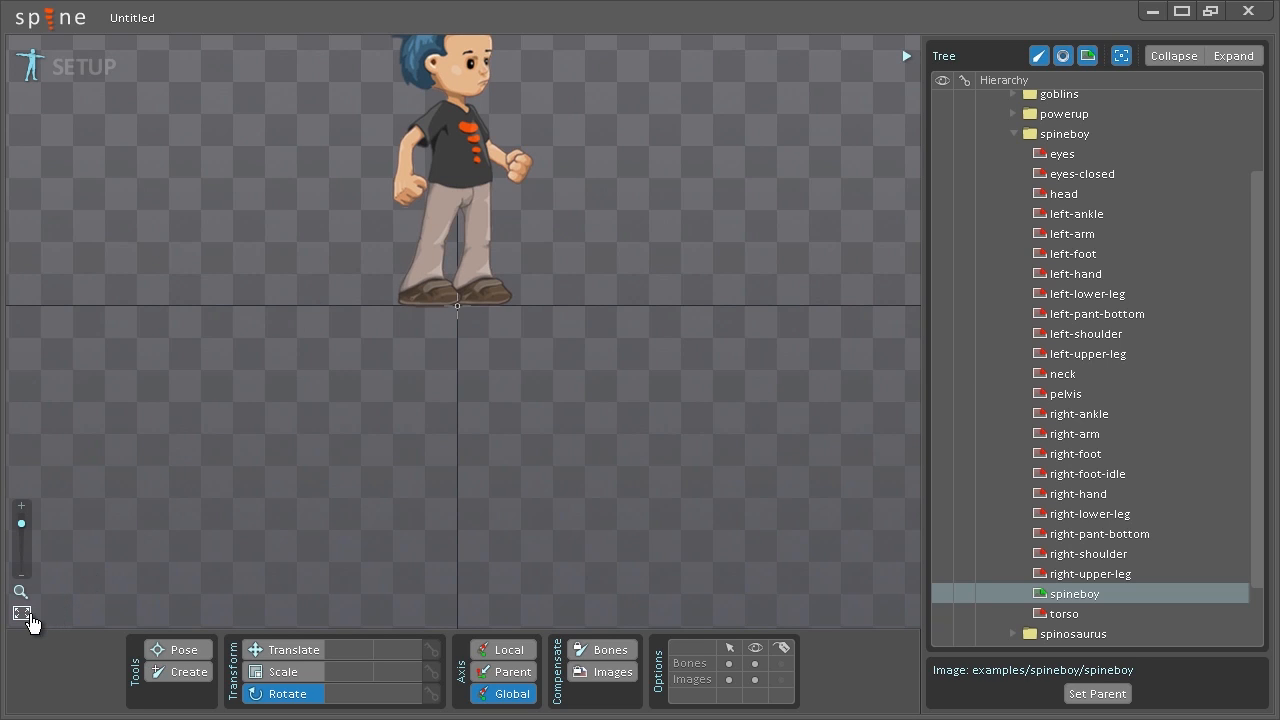
mouse_move(22, 612)
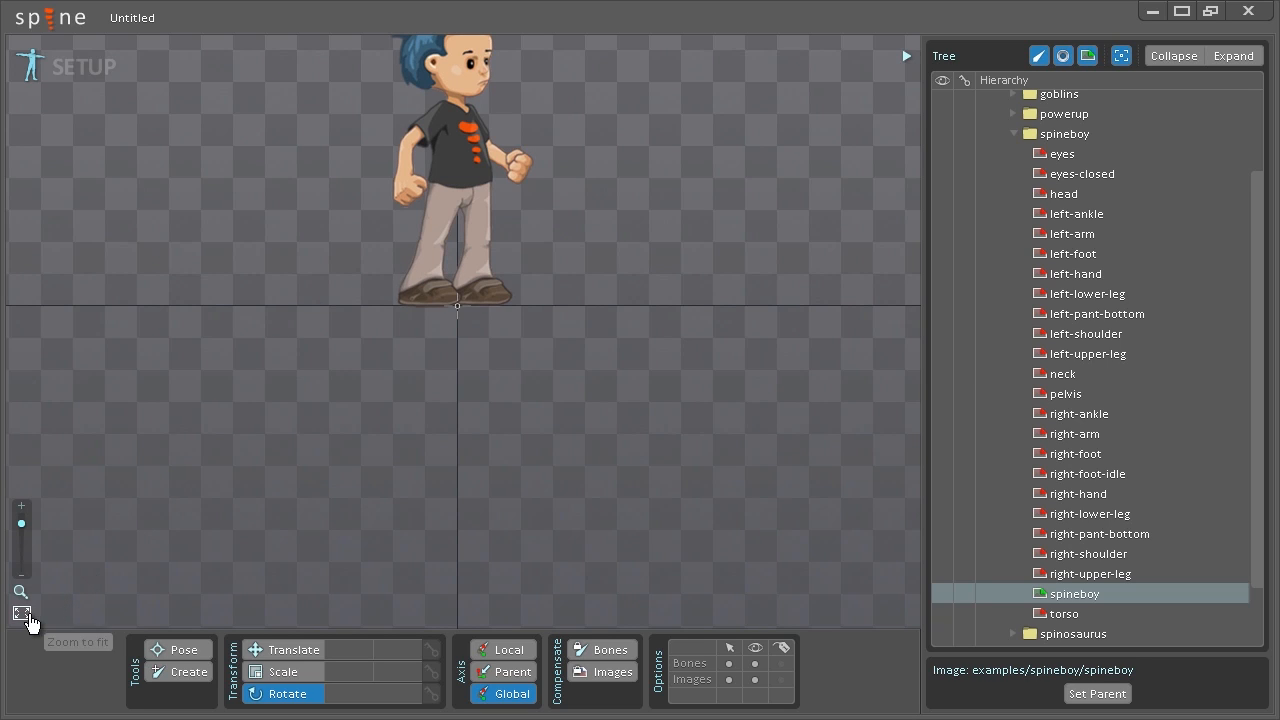
left_click(20, 612)
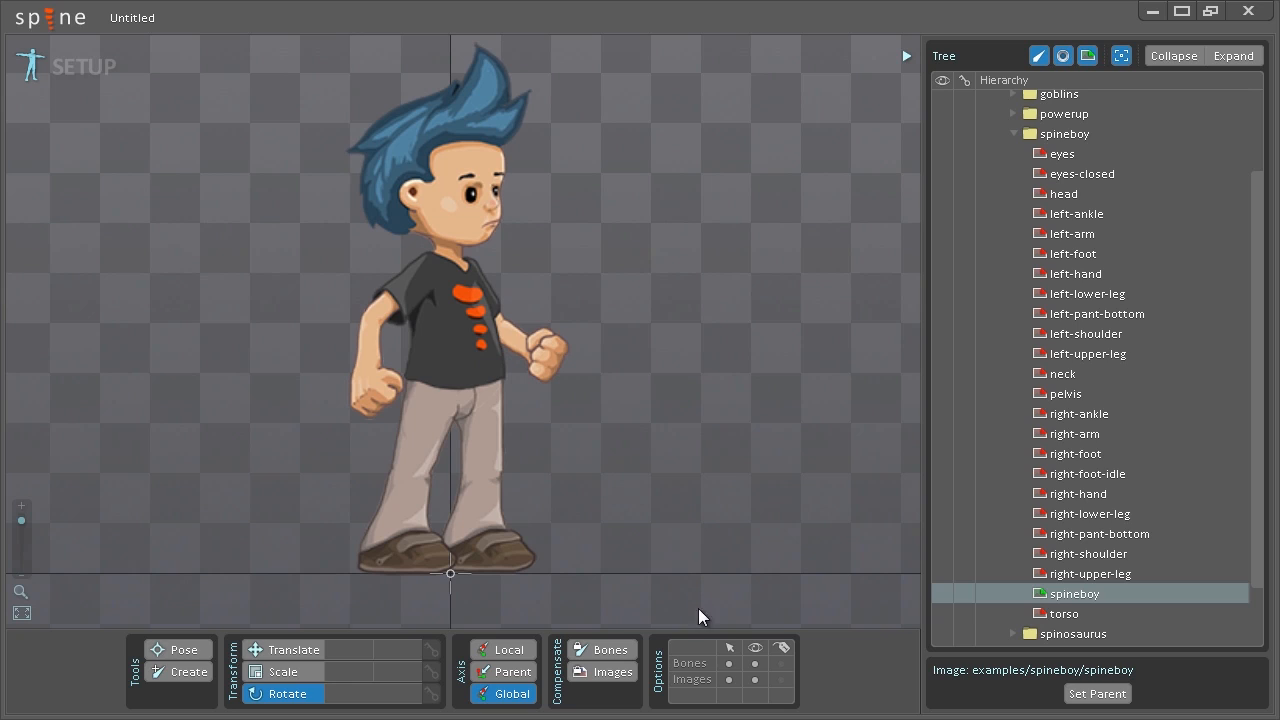
mouse_move(722, 688)
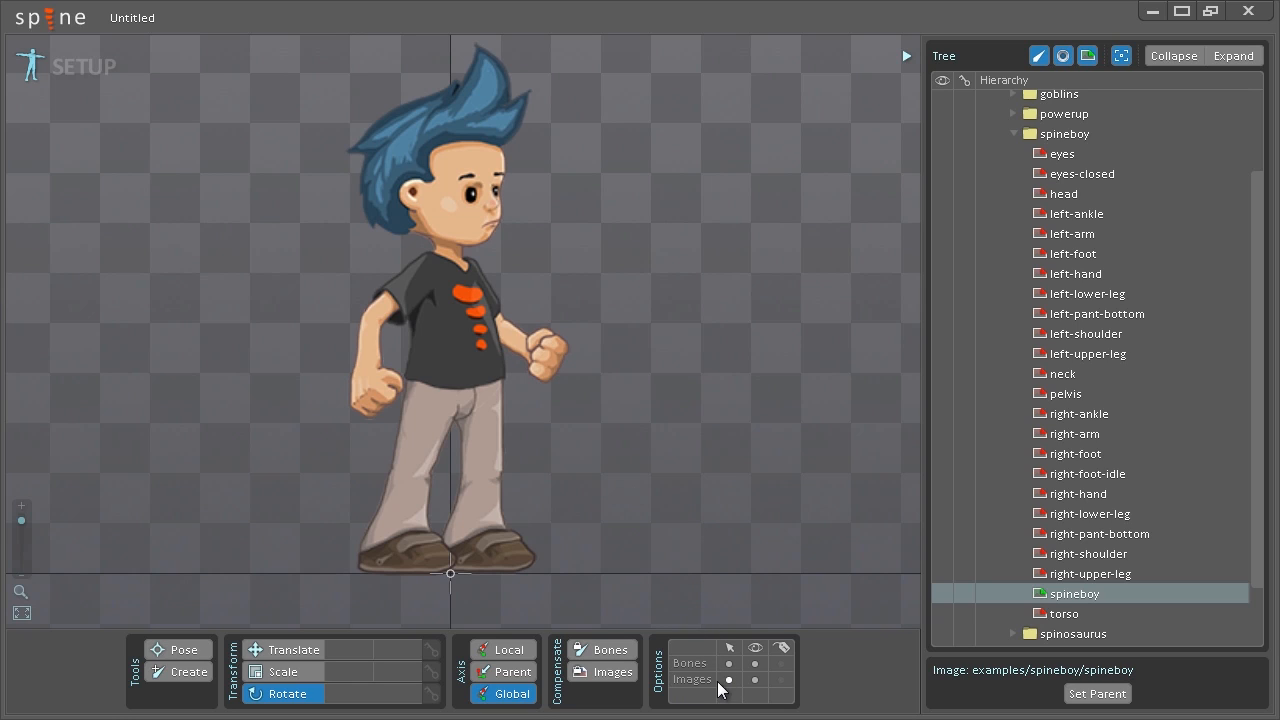
mouse_move(724, 696)
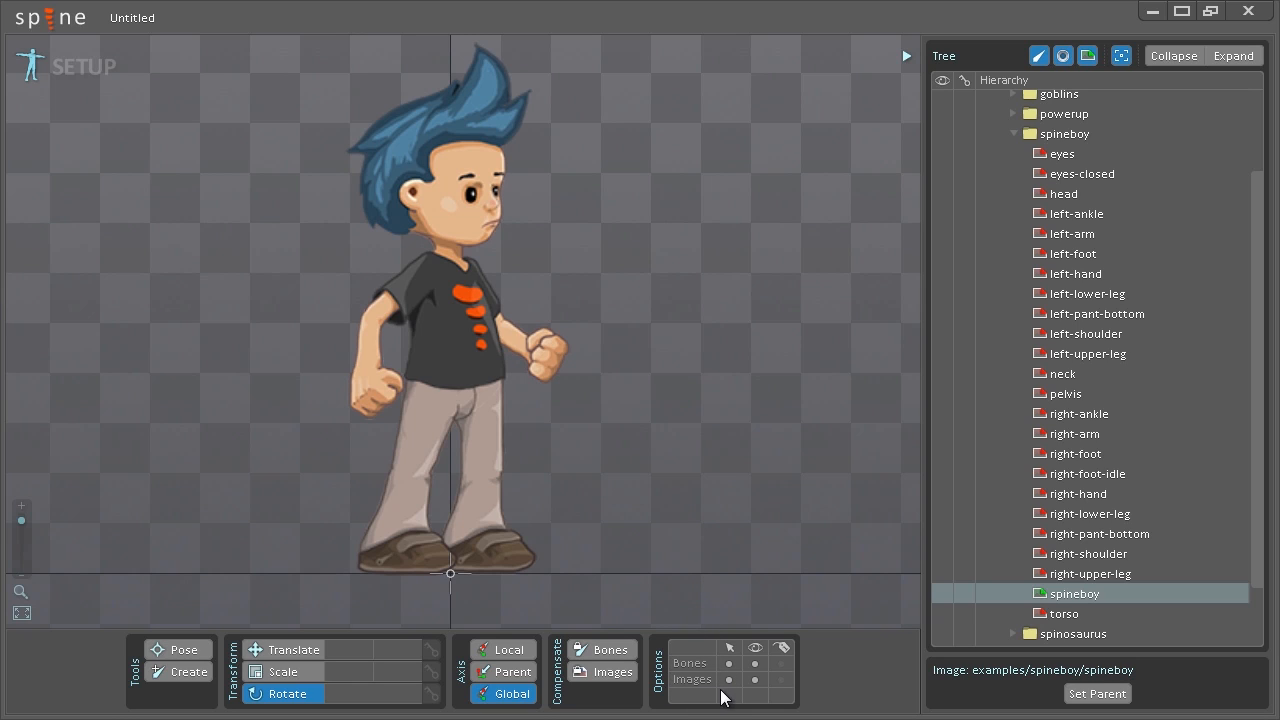
mouse_move(736, 690)
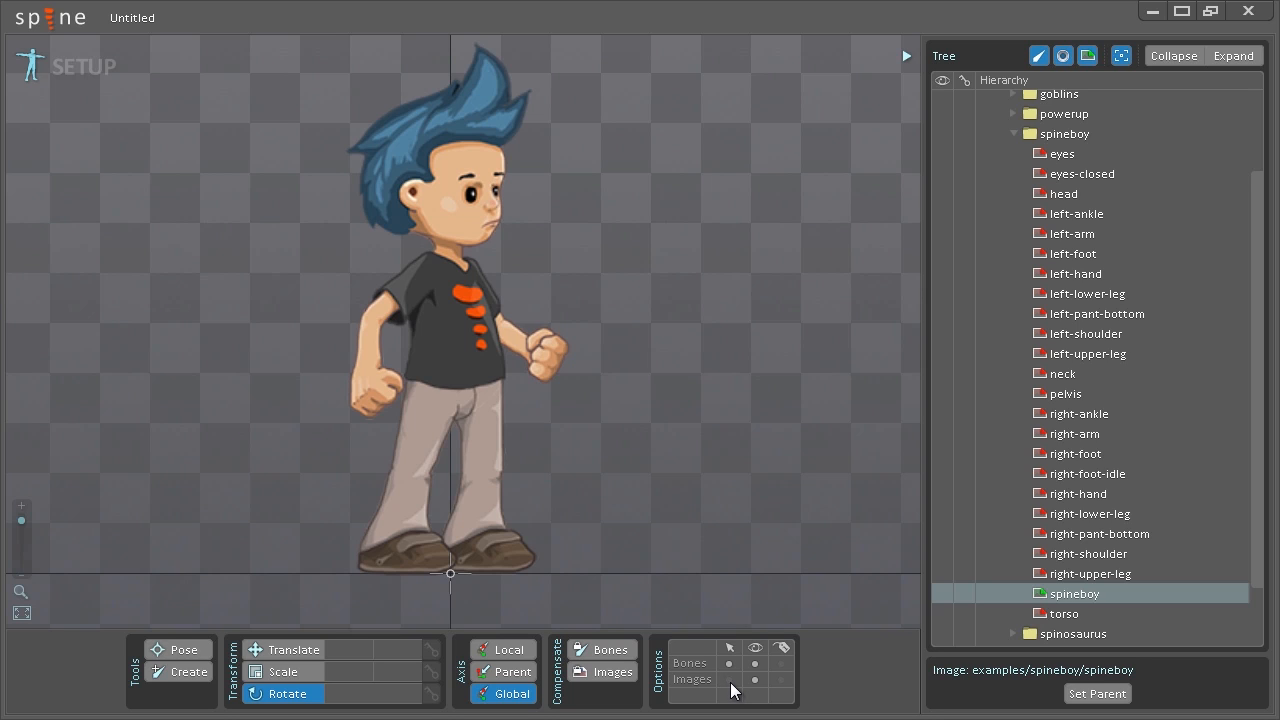
Scroll the Tree back up to the skeleton's top-level entries
scroll("up", 3)
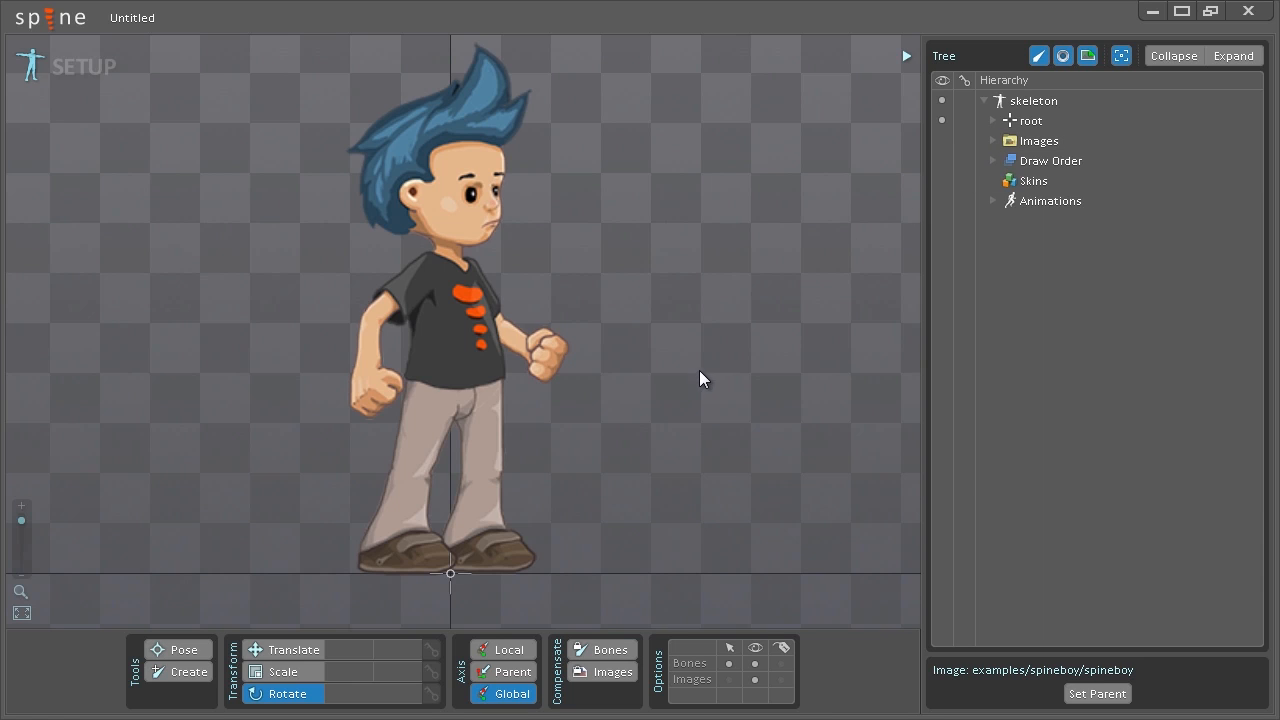
mouse_move(632, 424)
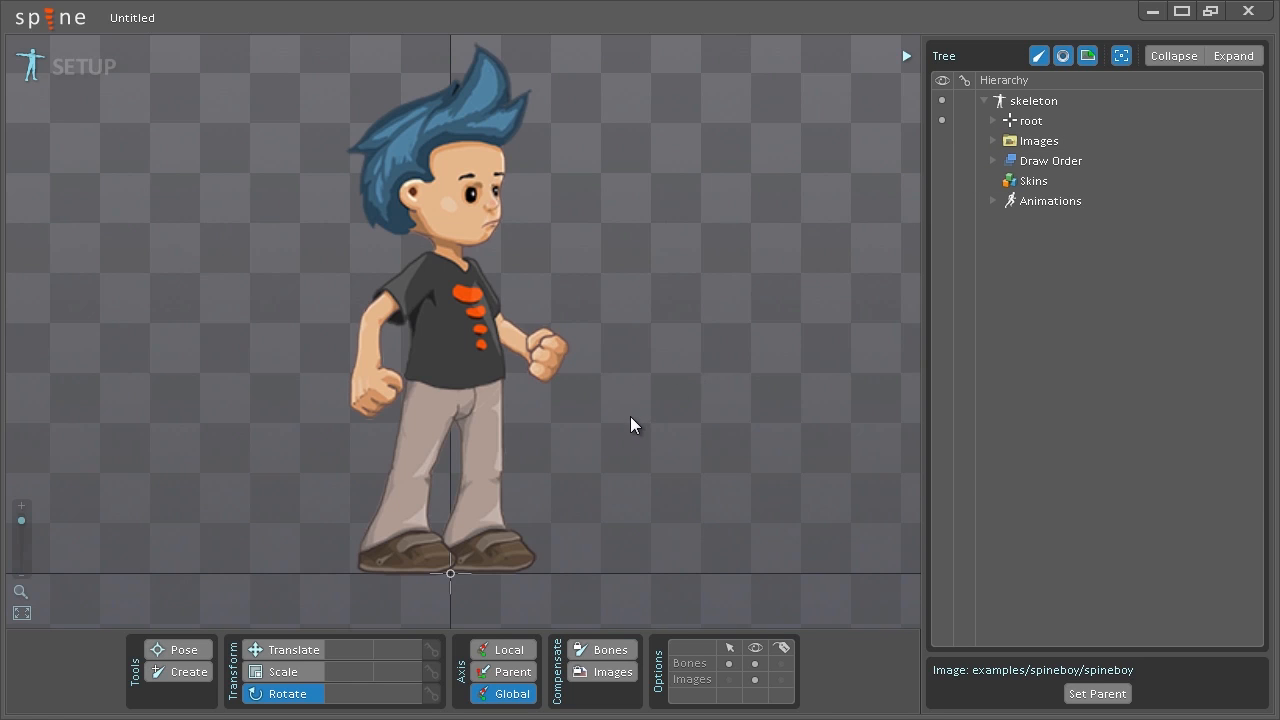
mouse_move(624, 446)
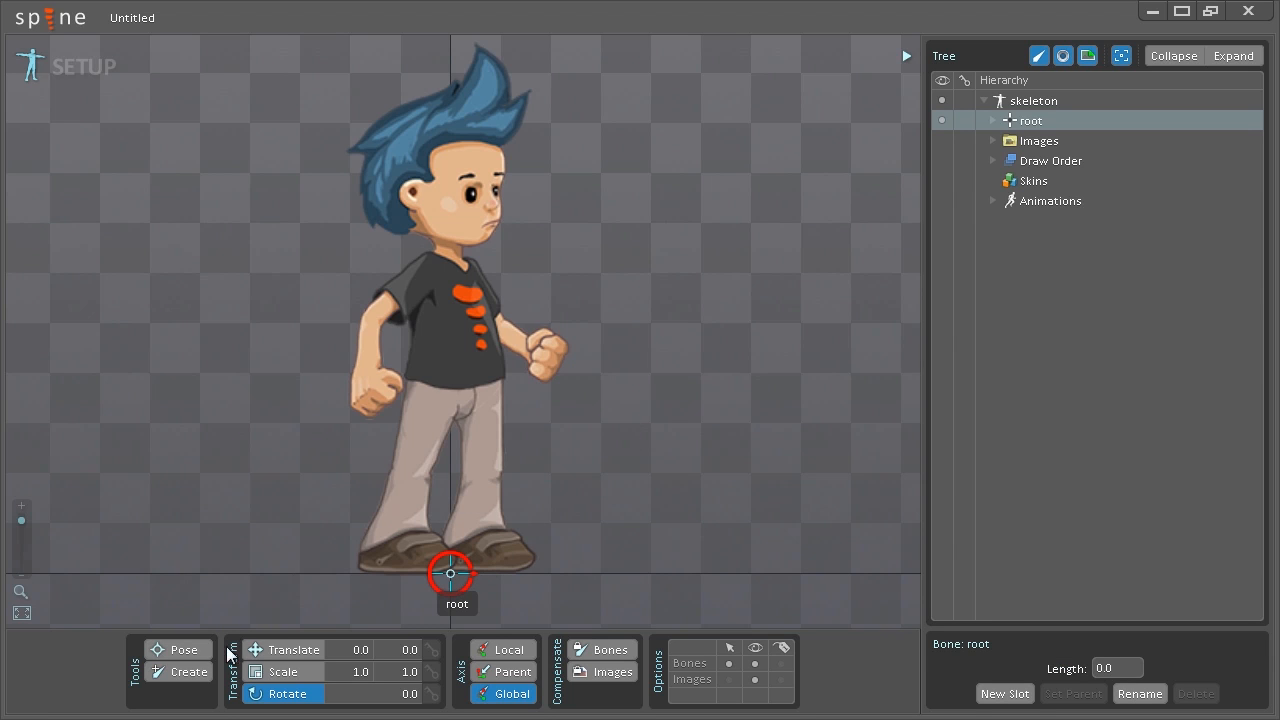
With the Create tool, chain bones from the hip down to the knee and ankle
left_click(184, 672)
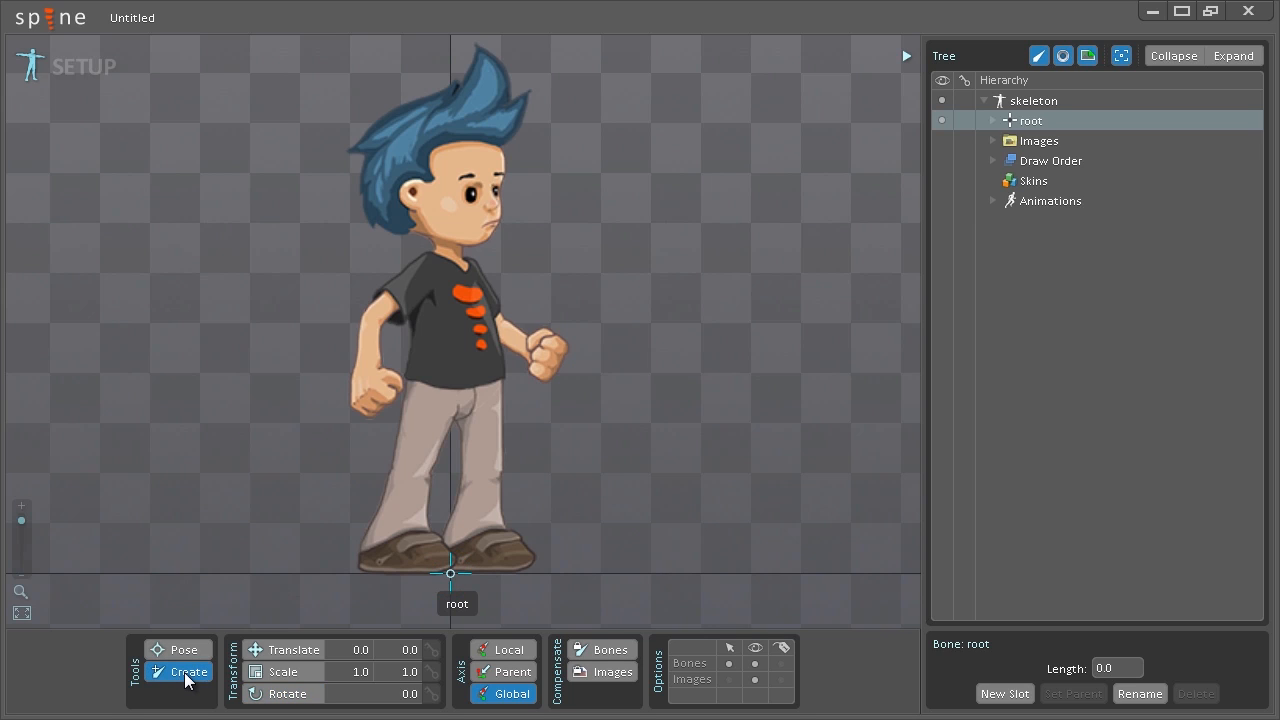
mouse_move(428, 432)
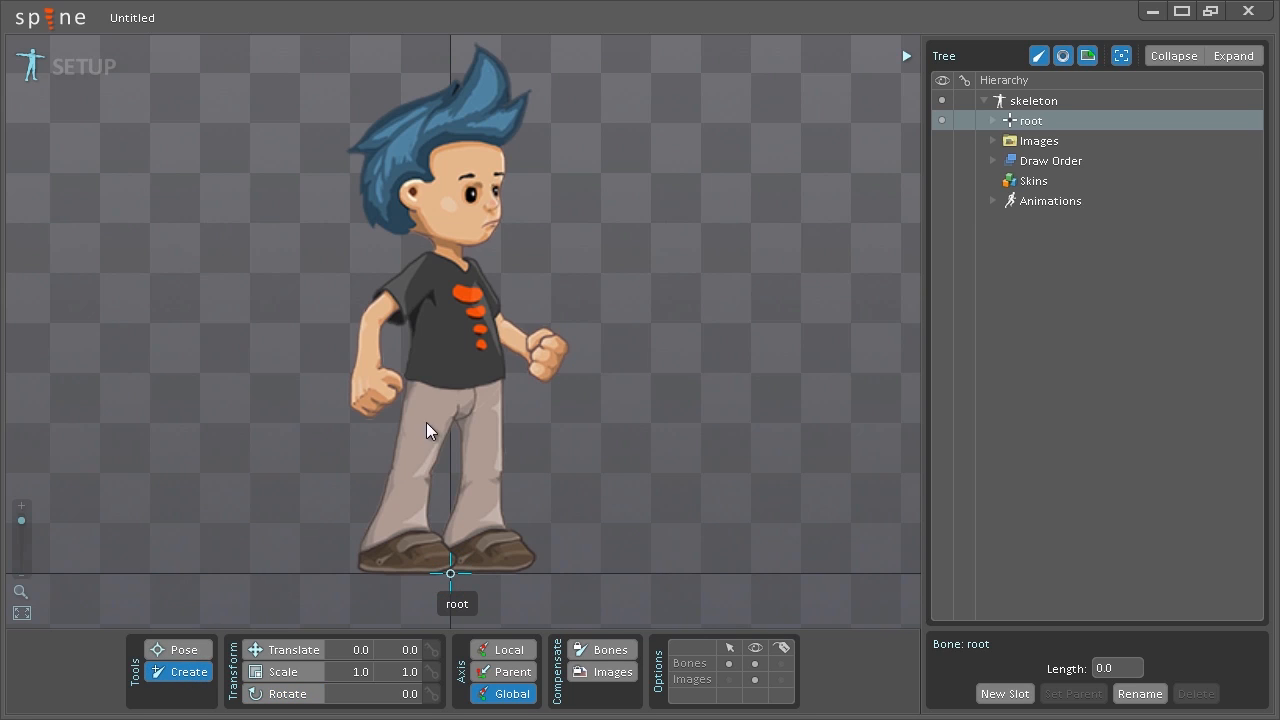
mouse_move(460, 384)
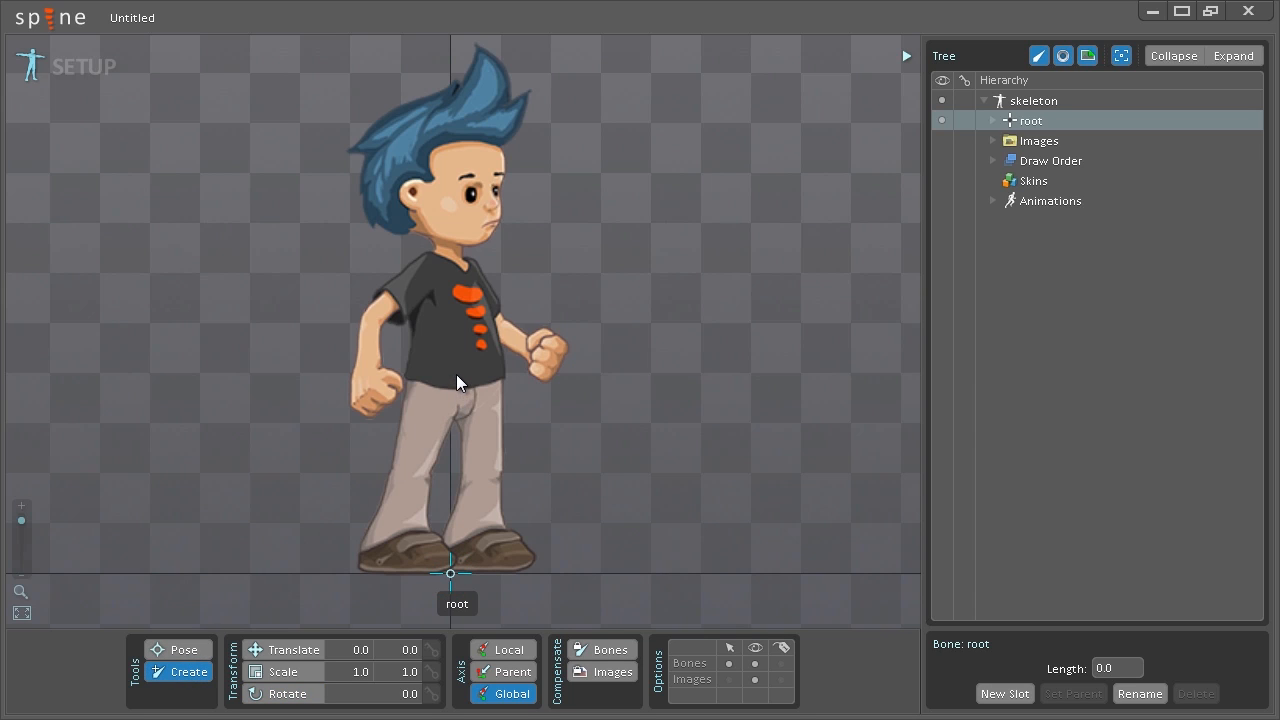
left_click(456, 376)
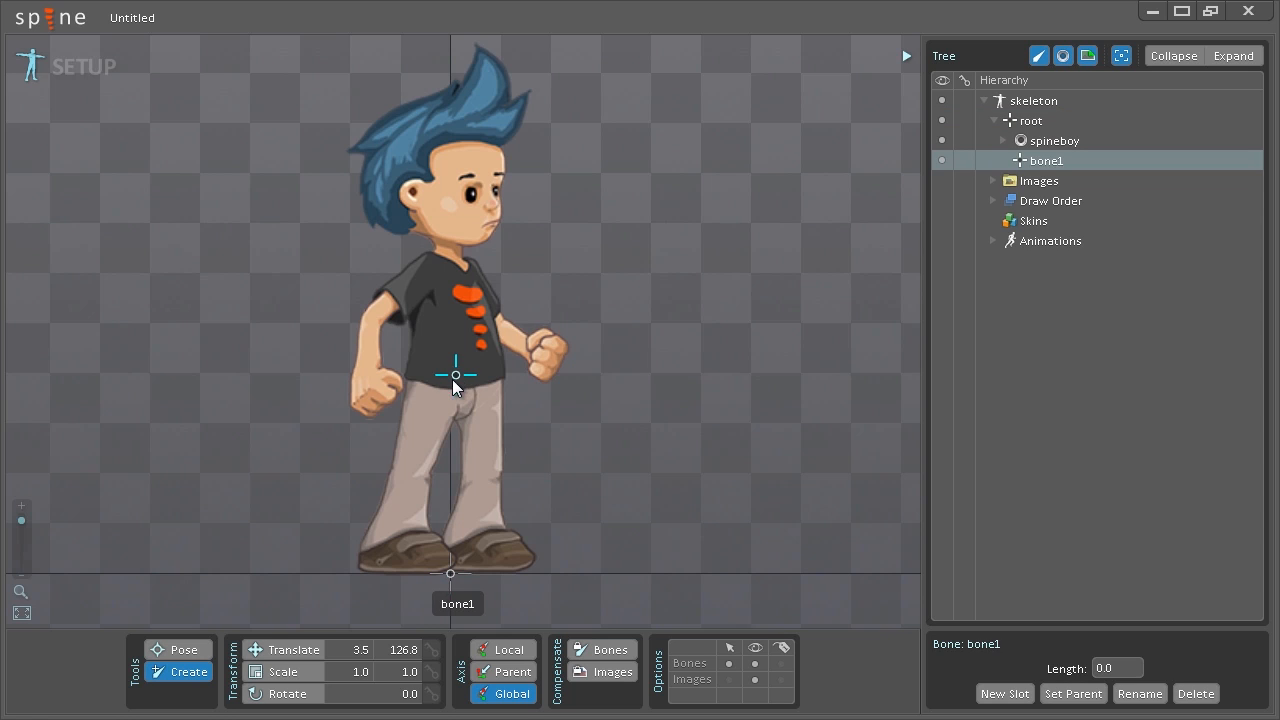
mouse_move(436, 400)
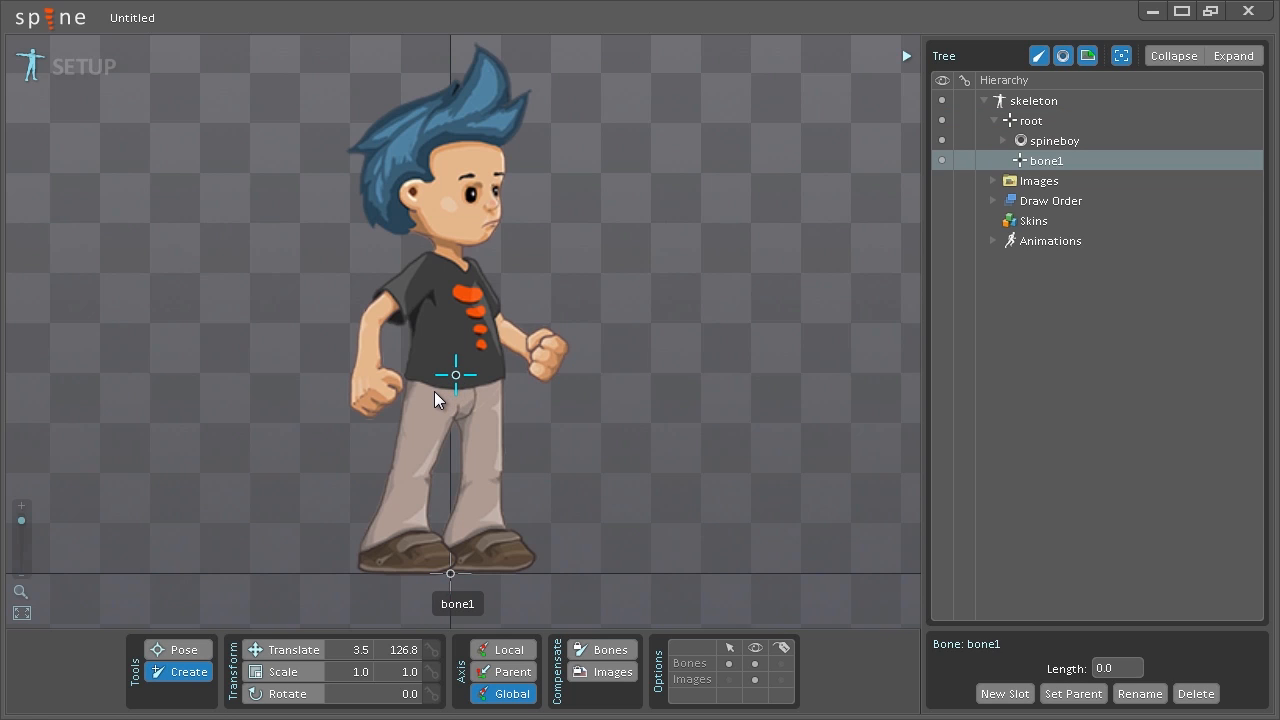
mouse_move(416, 468)
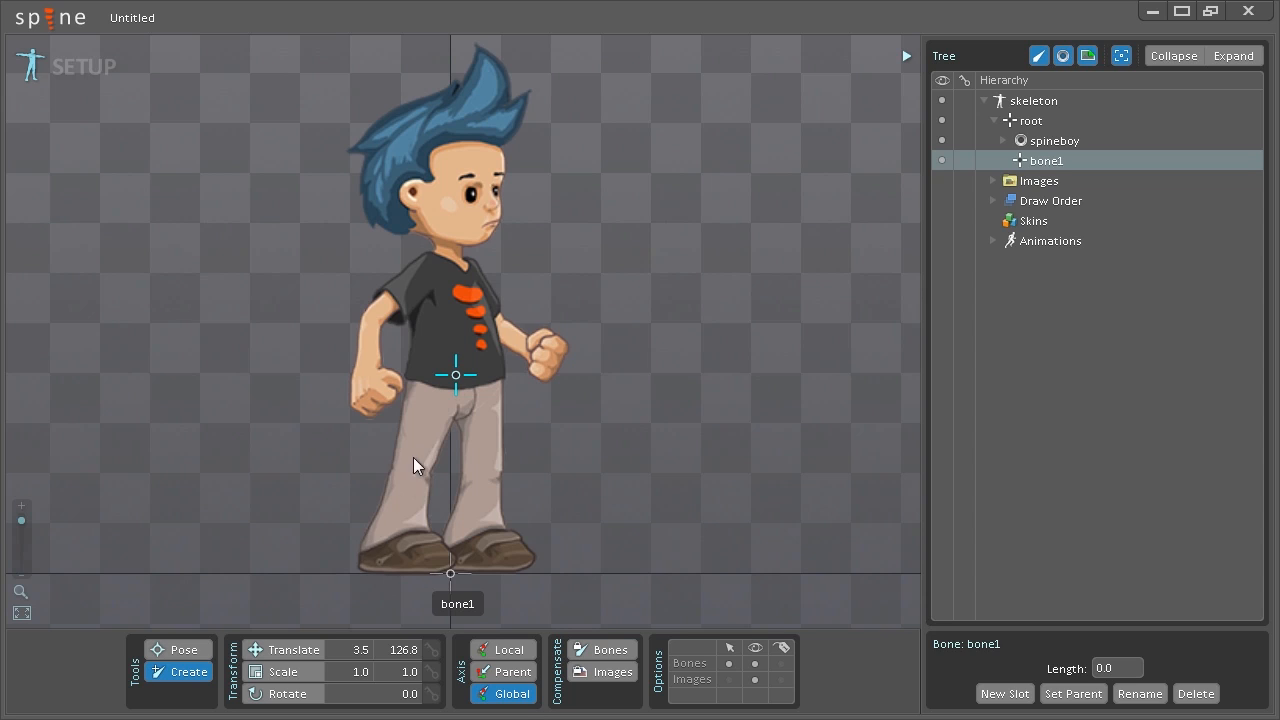
mouse_move(436, 394)
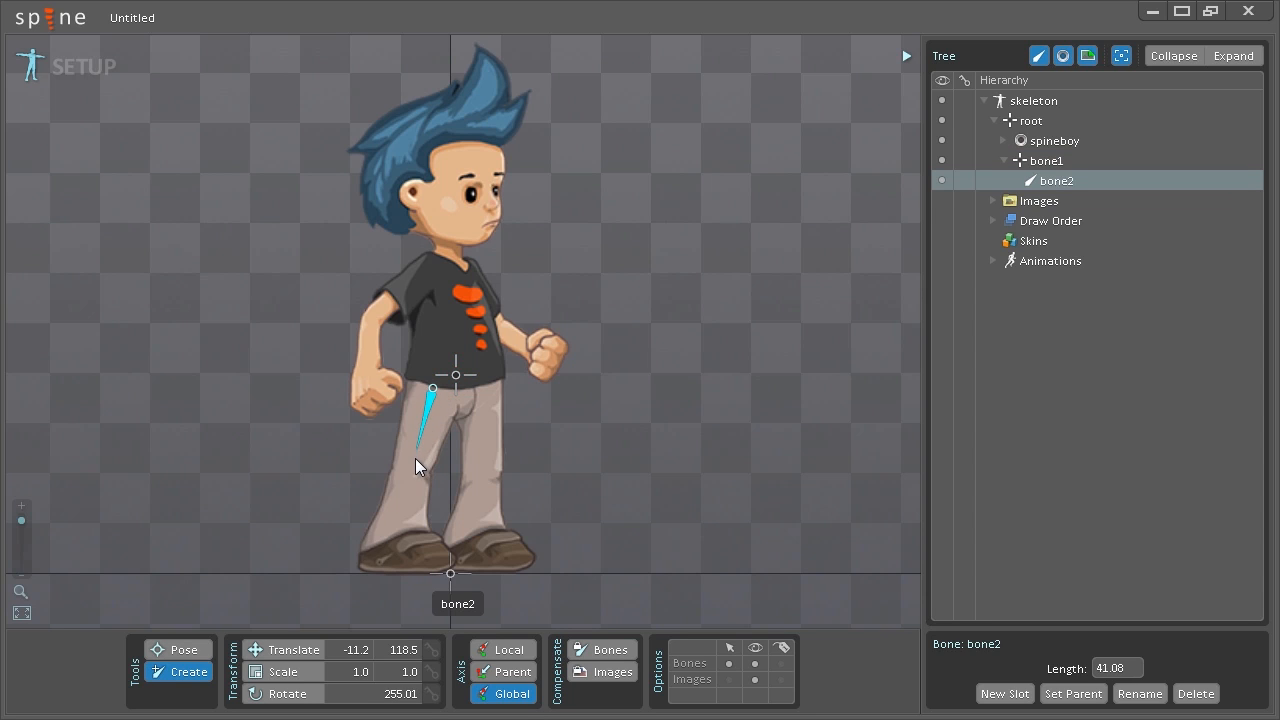
left_click_drag(420, 444, 420, 486)
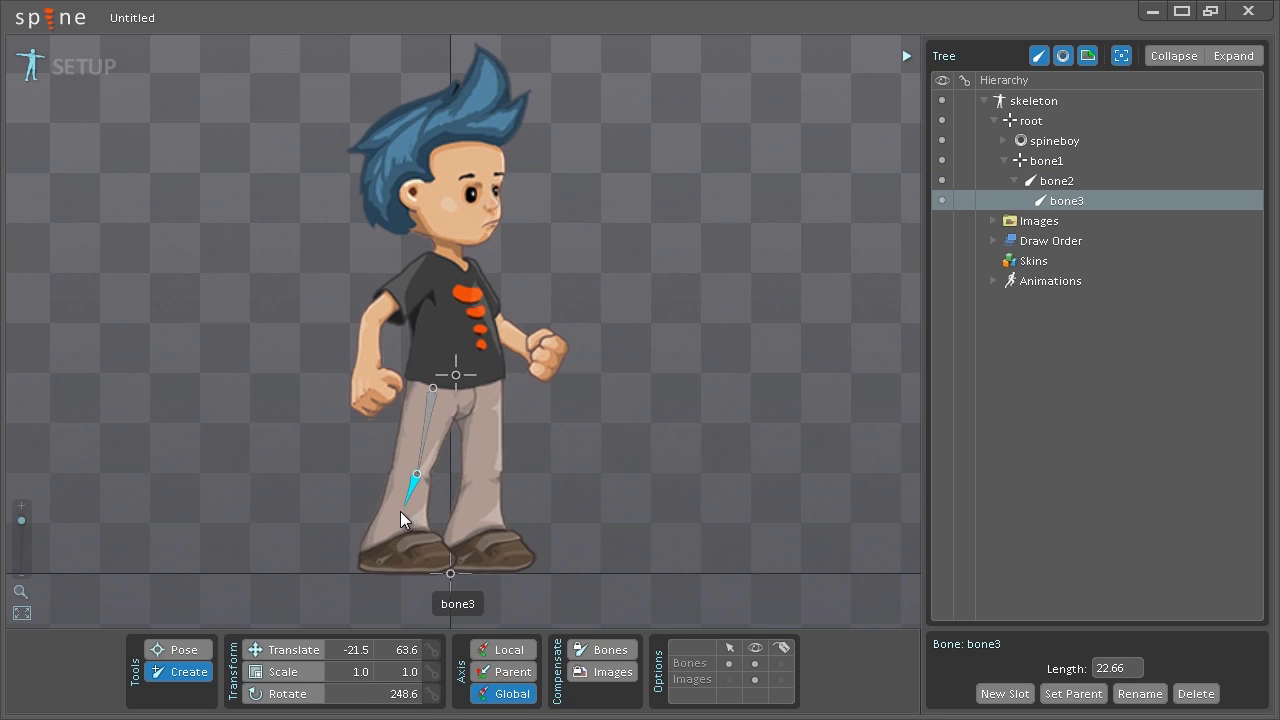
left_click_drag(416, 490, 378, 564)
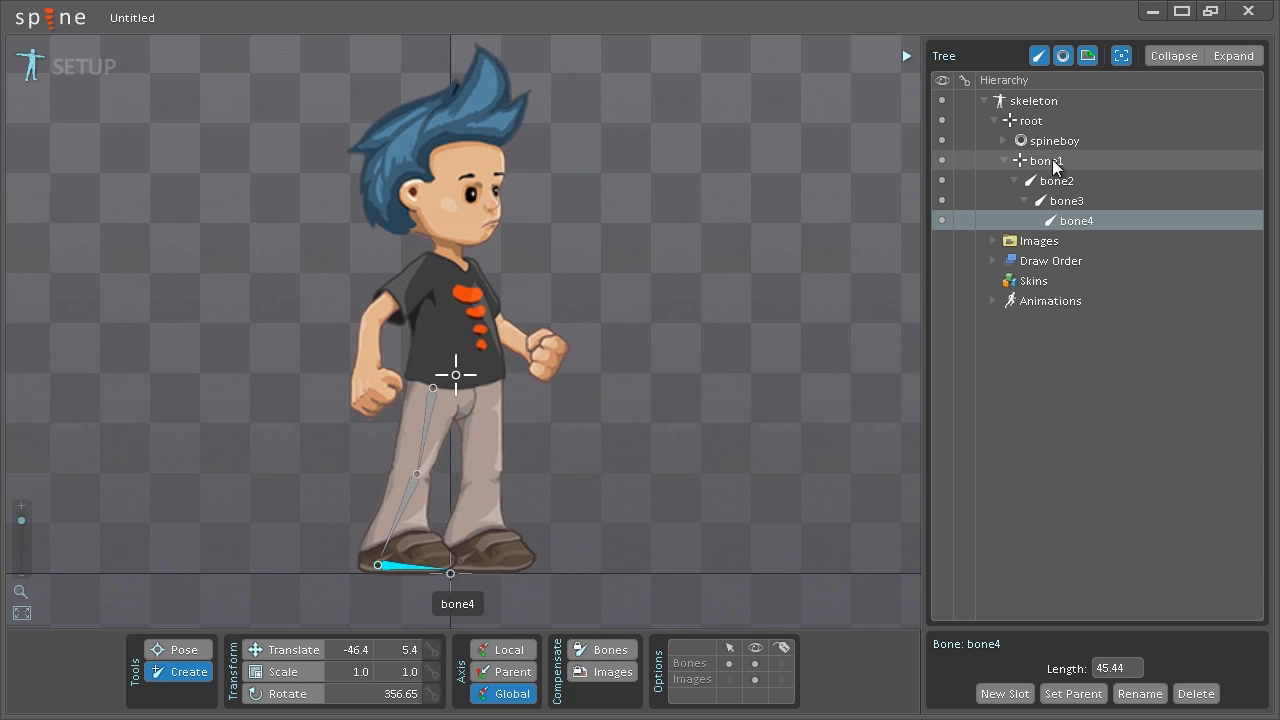
Rename the first bone to hip
left_click(1048, 160)
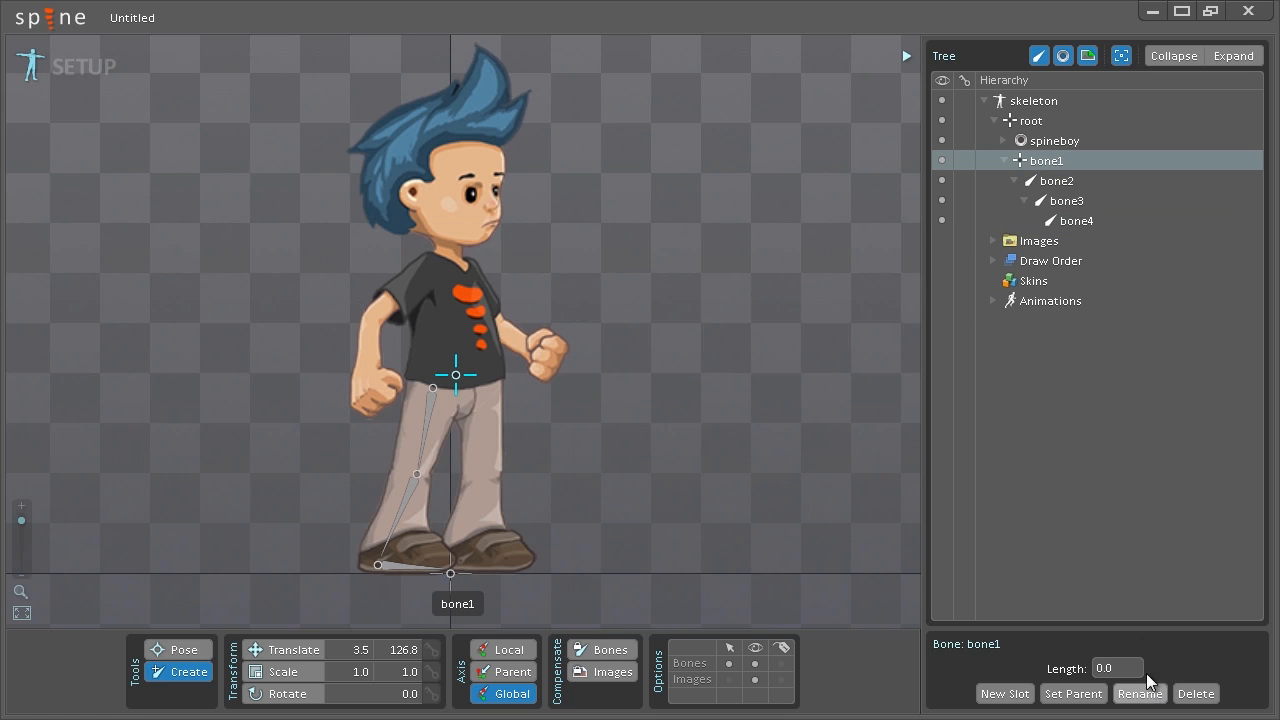
mouse_move(1052, 168)
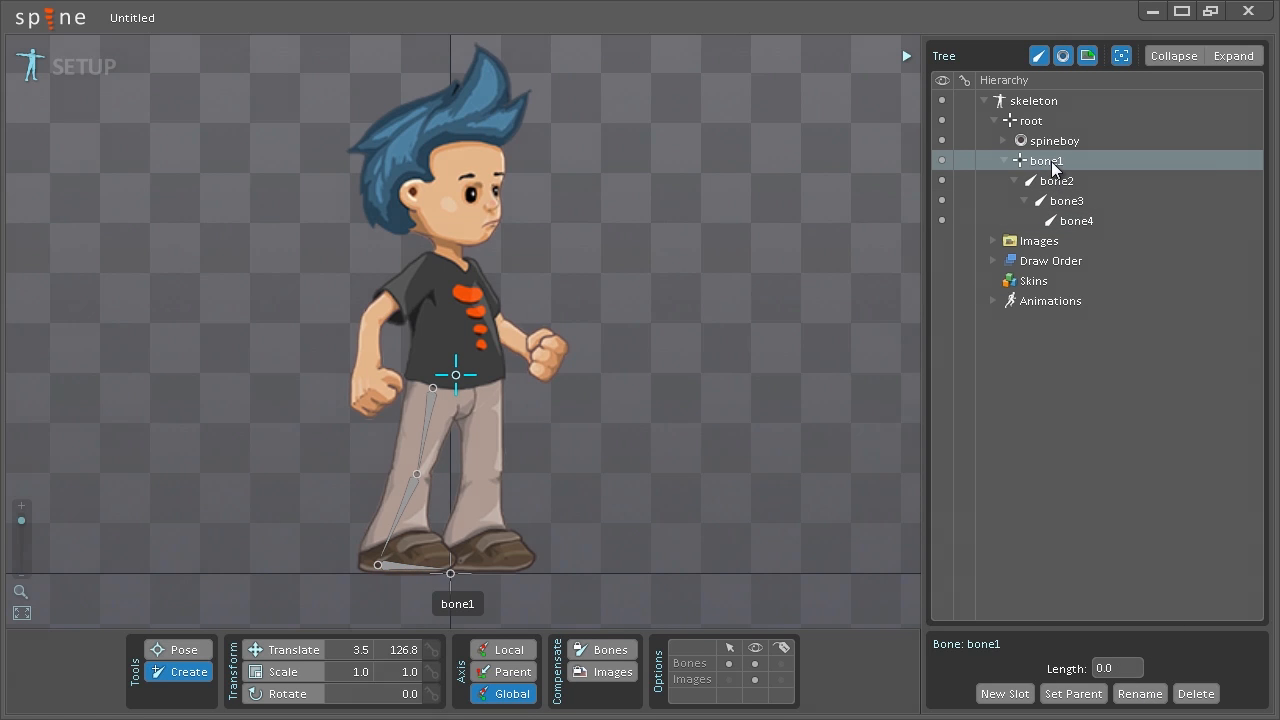
left_click(1140, 692)
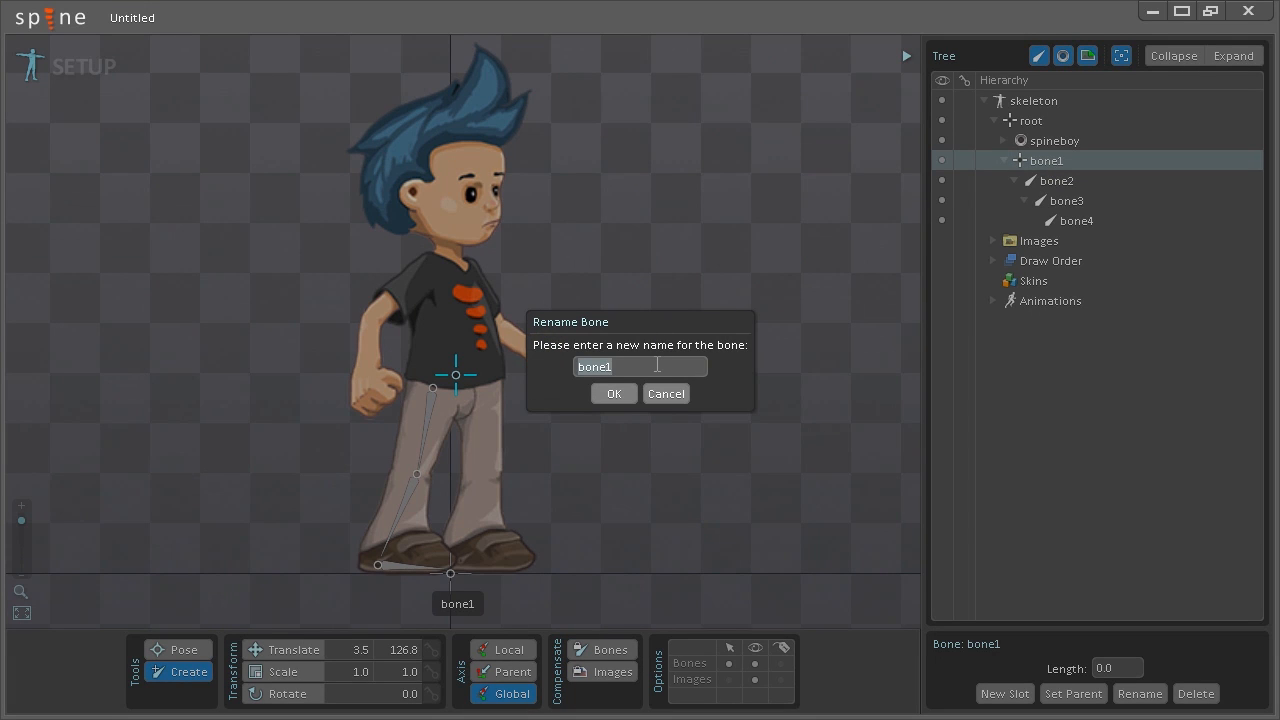
left_click(612, 392)
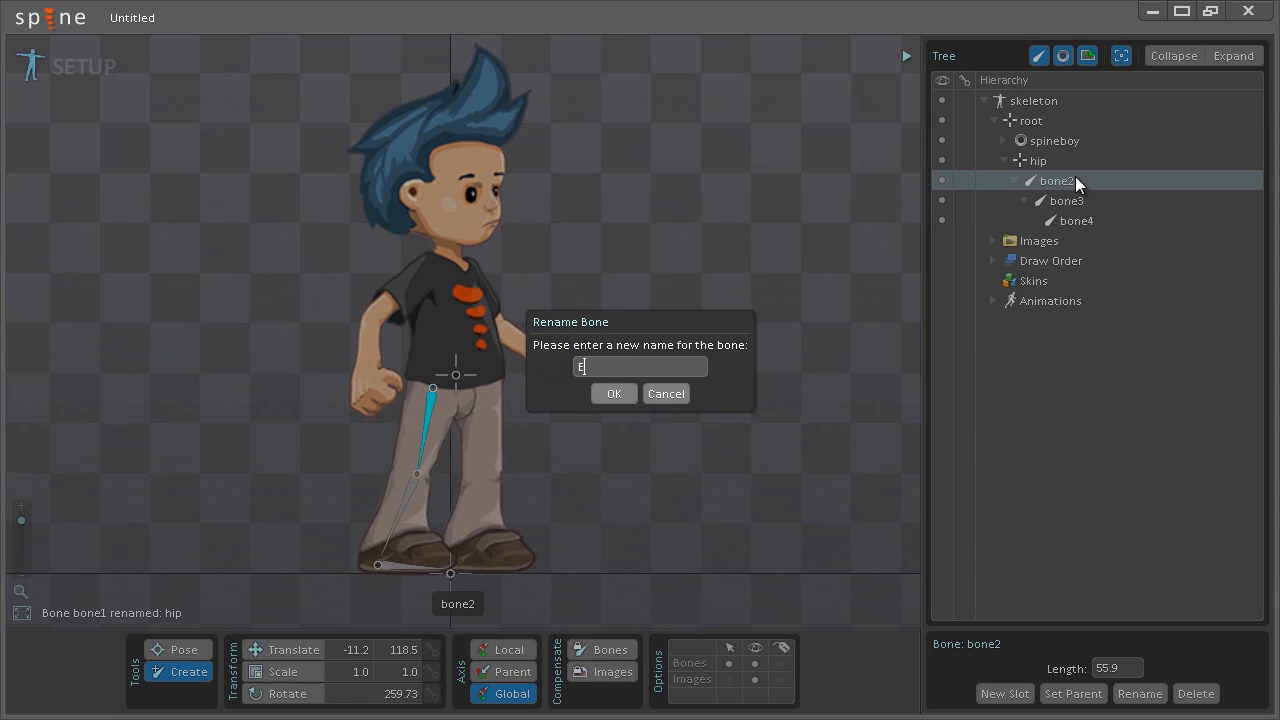
Rename the remaining leg bones to R_upper_leg, R_lower_leg and R_foot
type("R")
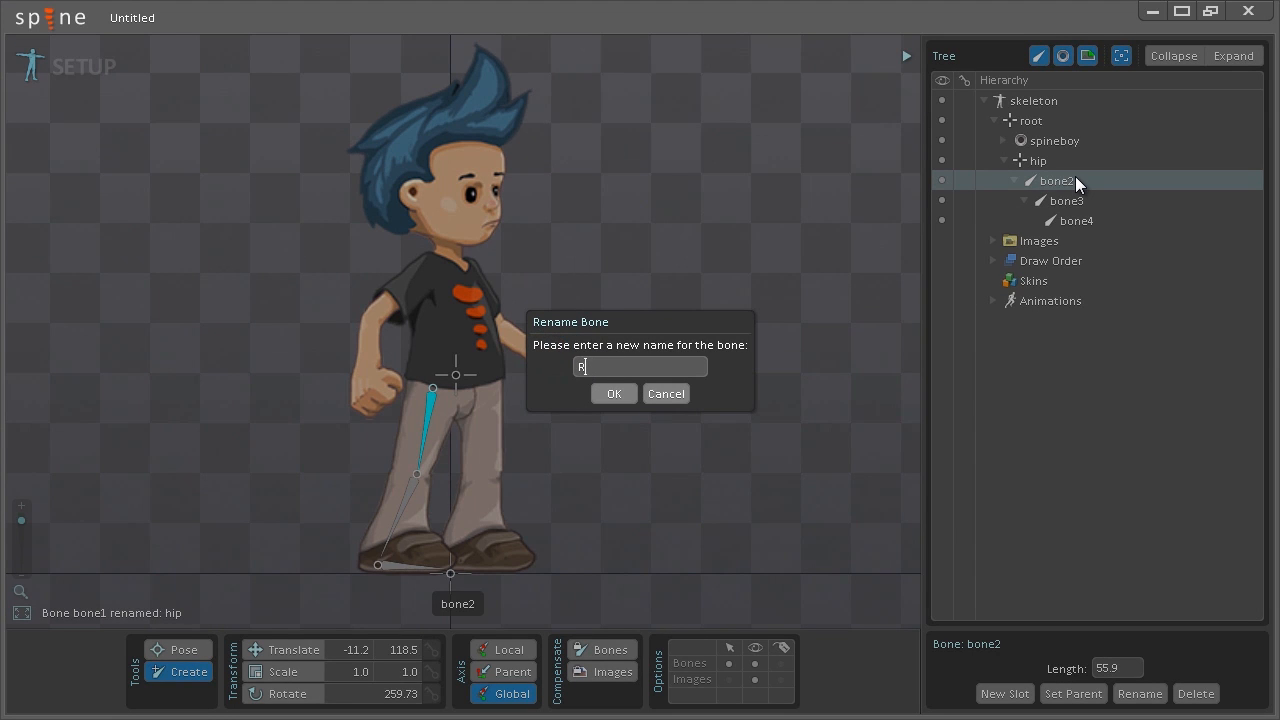
type("_upper_")
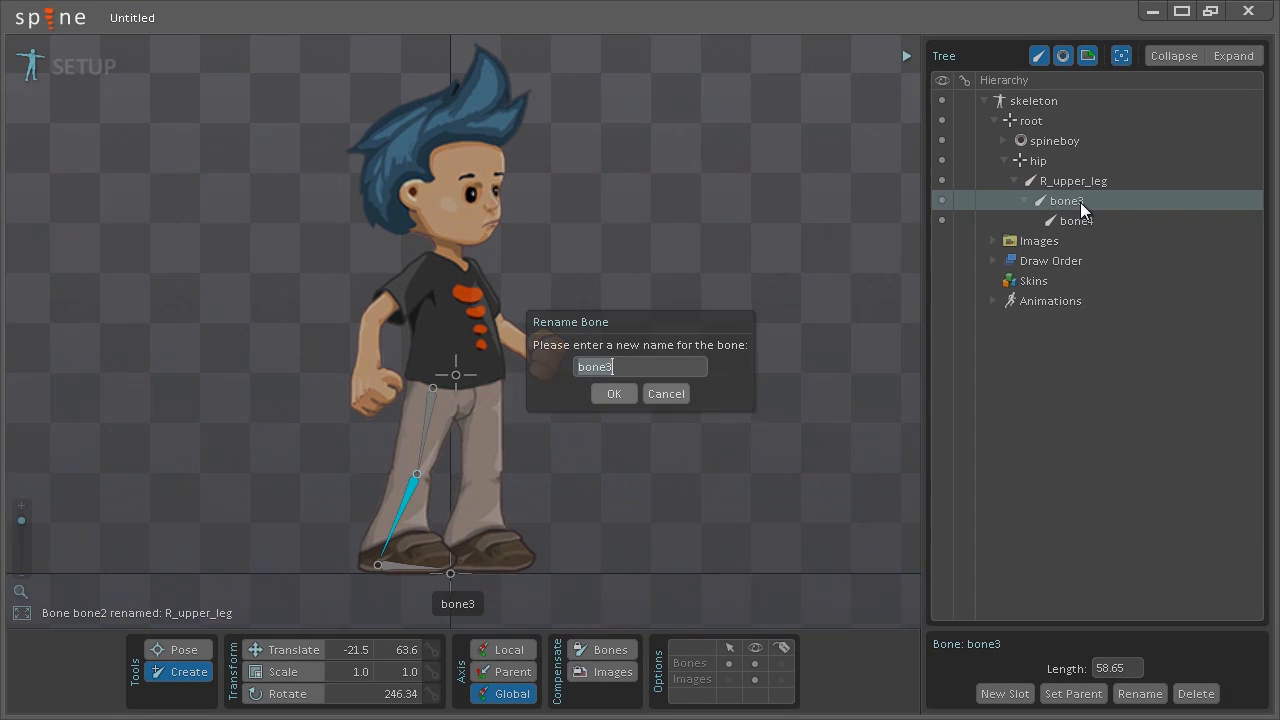
type("R_lower_leg")
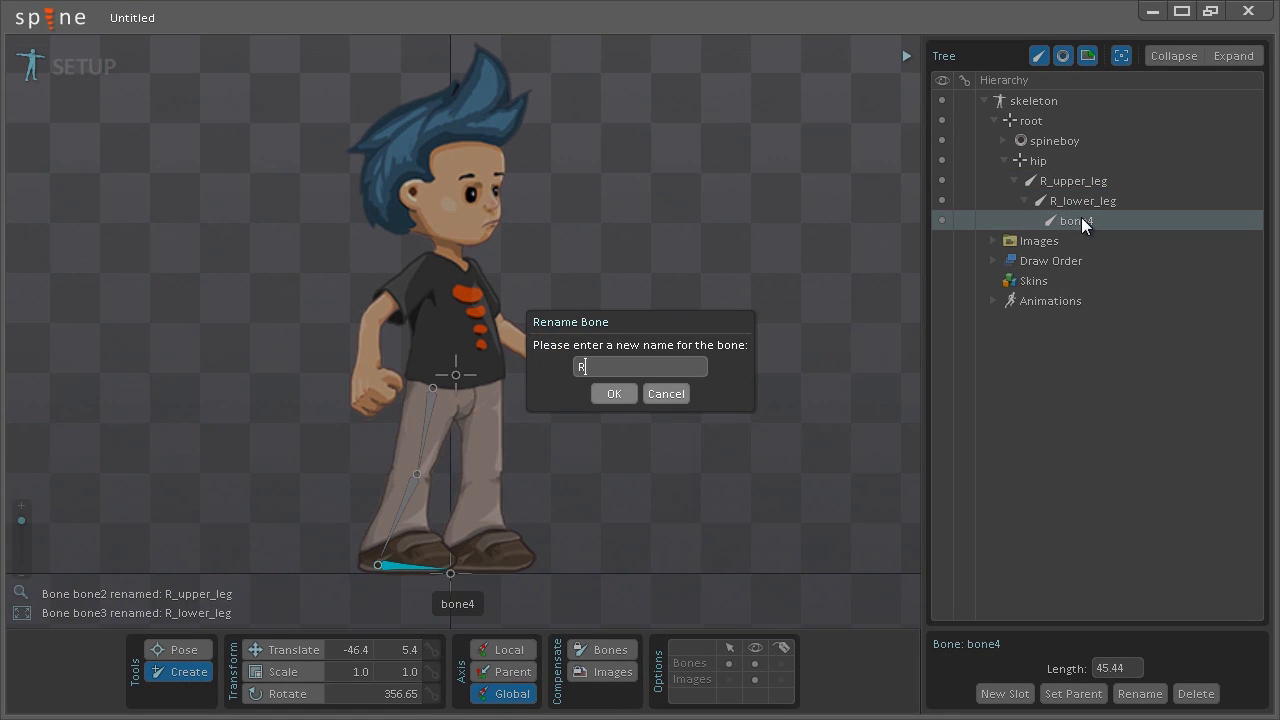
left_click(614, 392)
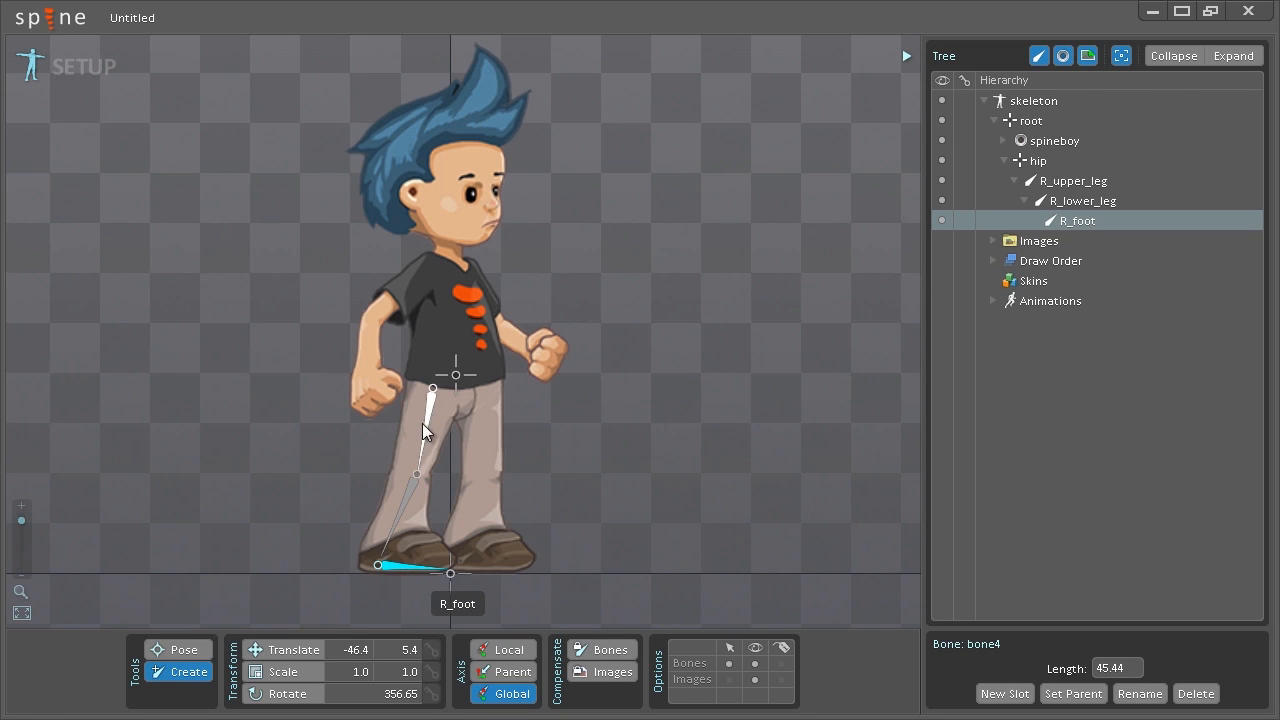
mouse_move(436, 400)
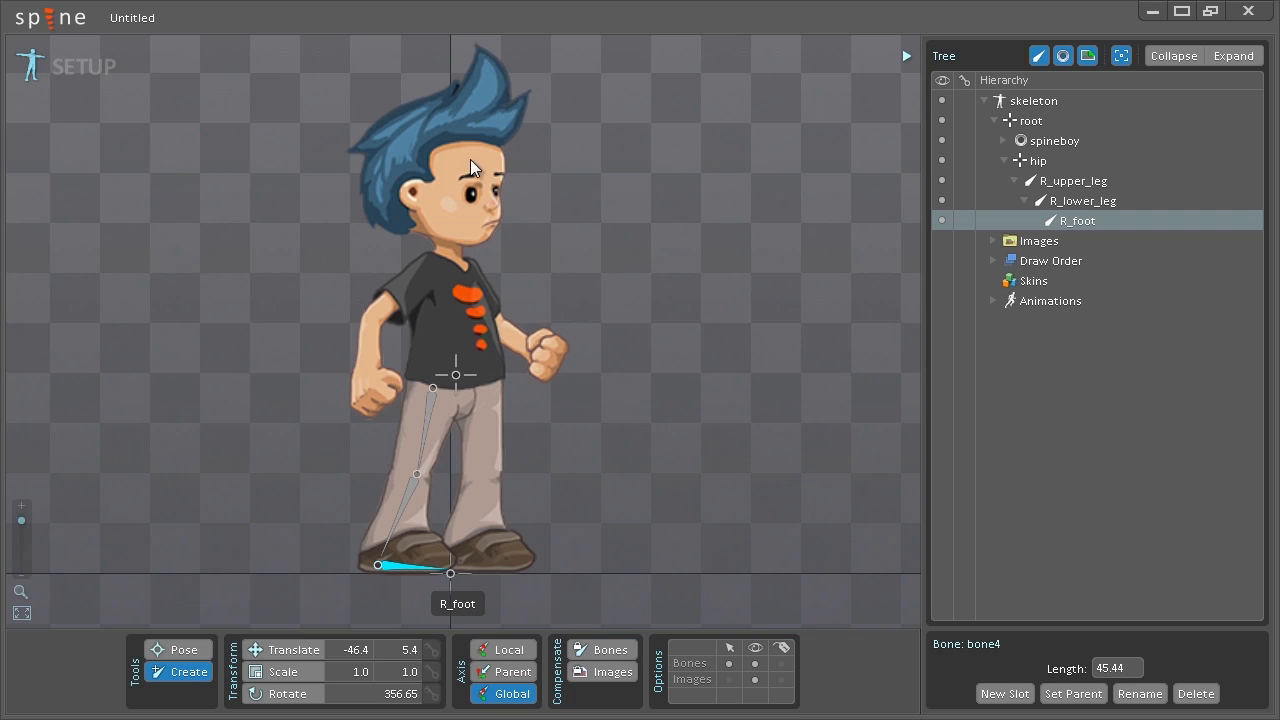
mouse_move(428, 184)
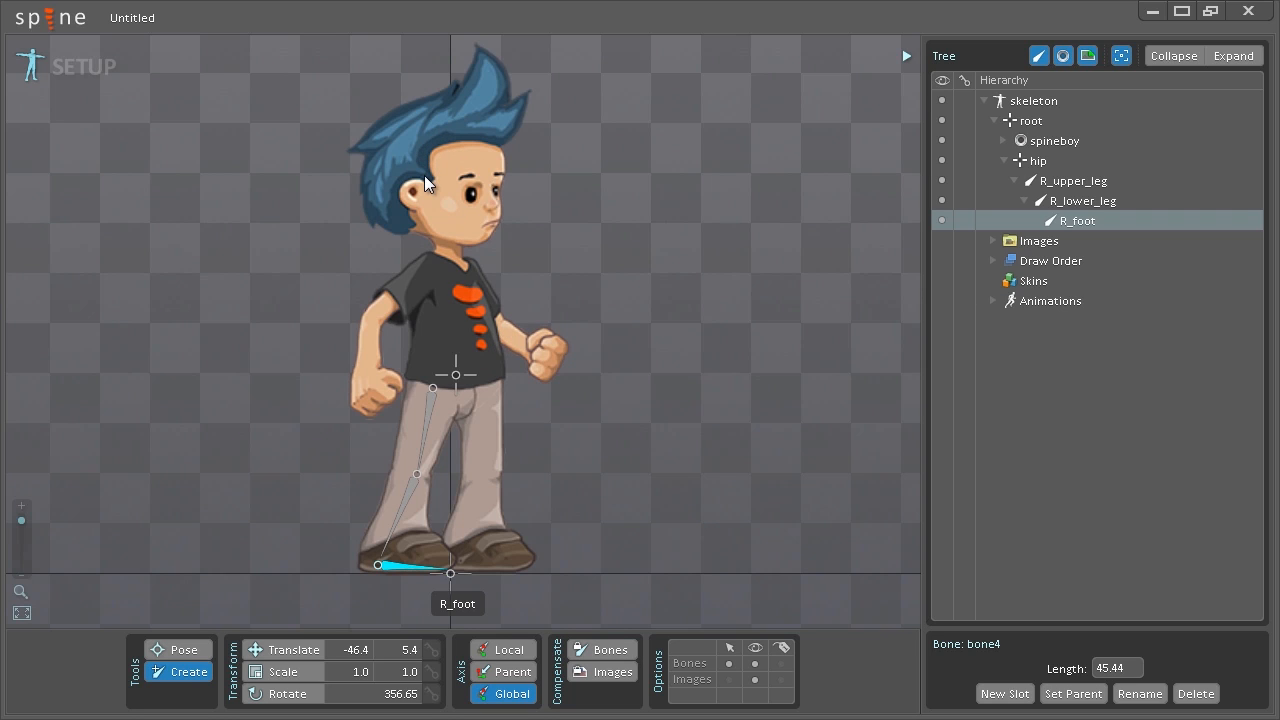
mouse_move(444, 196)
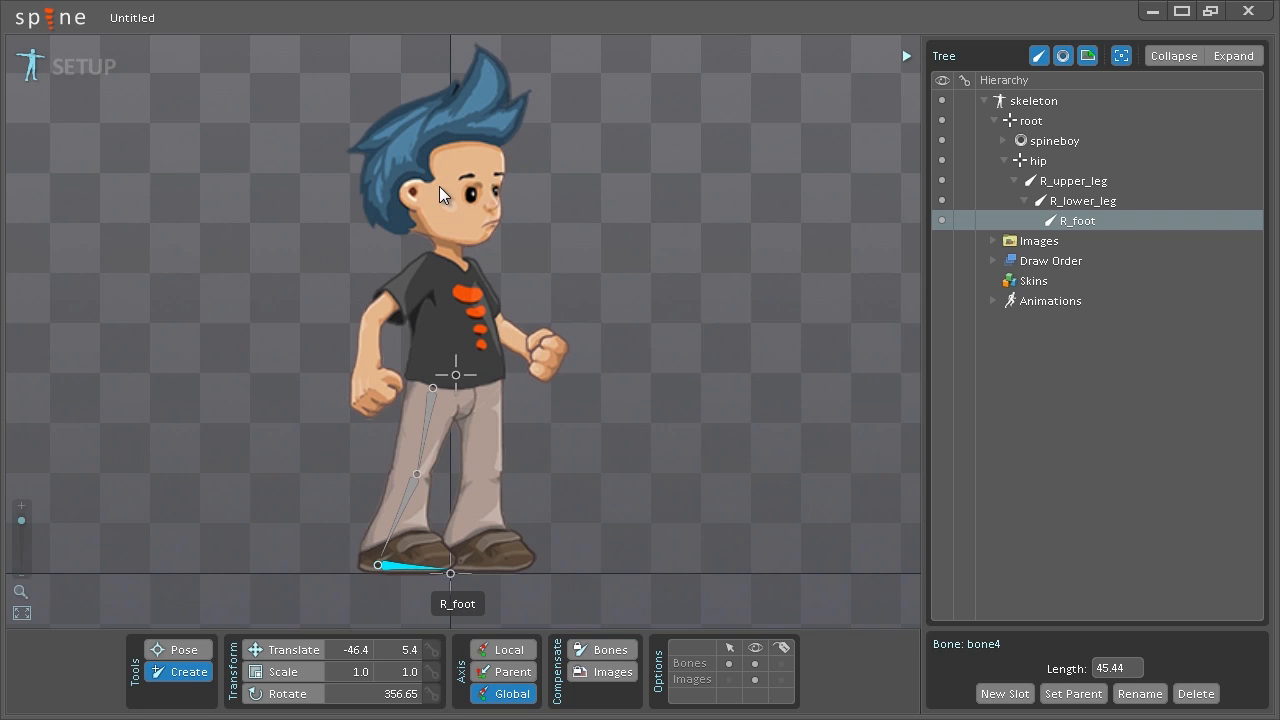
mouse_move(528, 218)
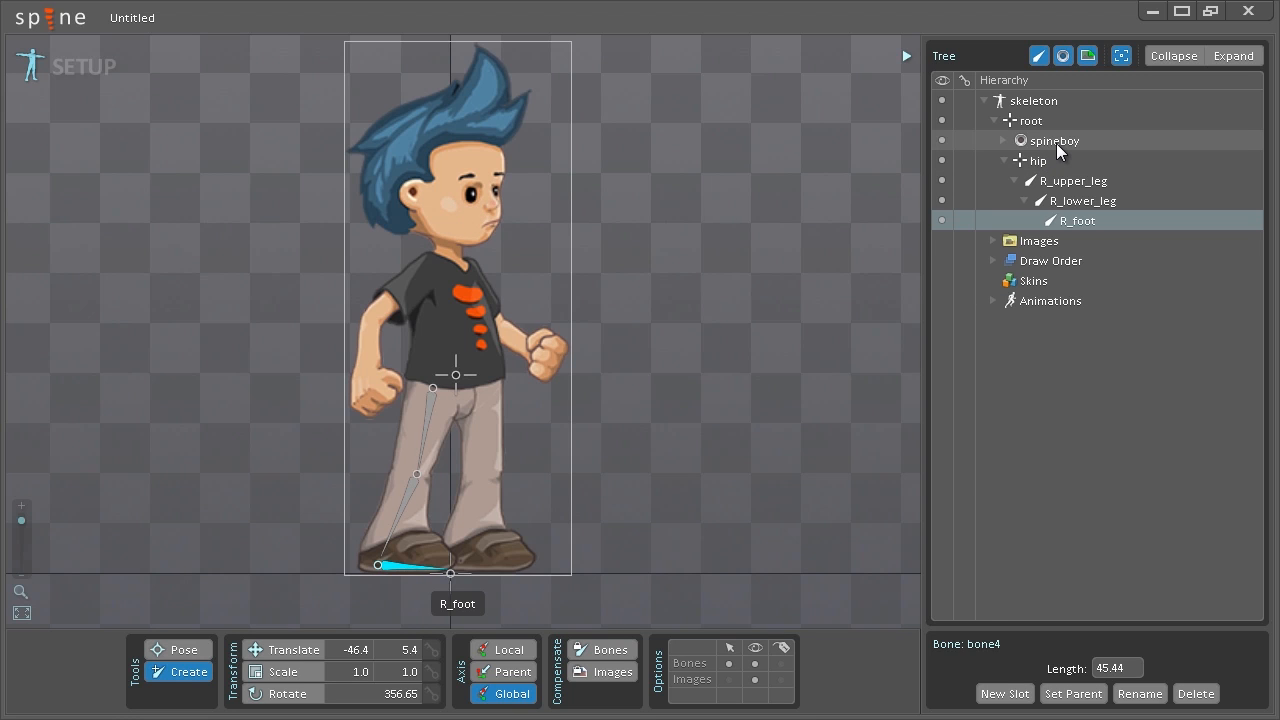
left_click(1054, 140)
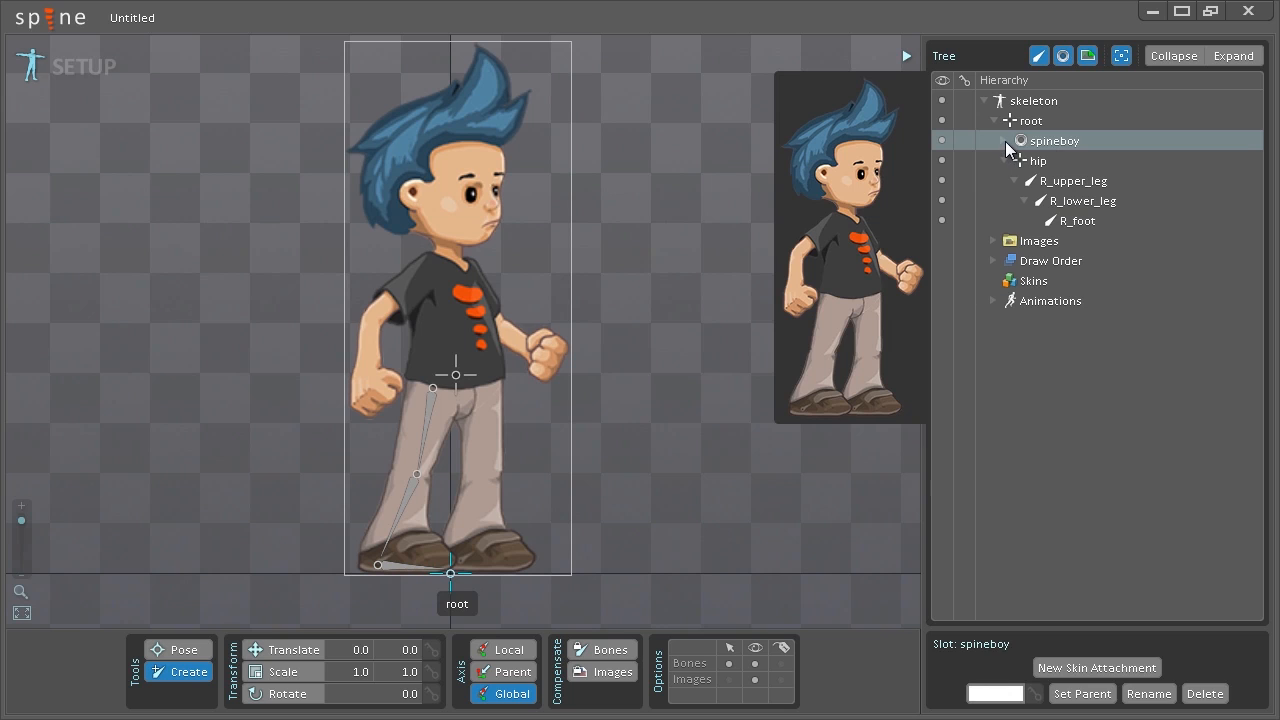
left_click(1010, 140)
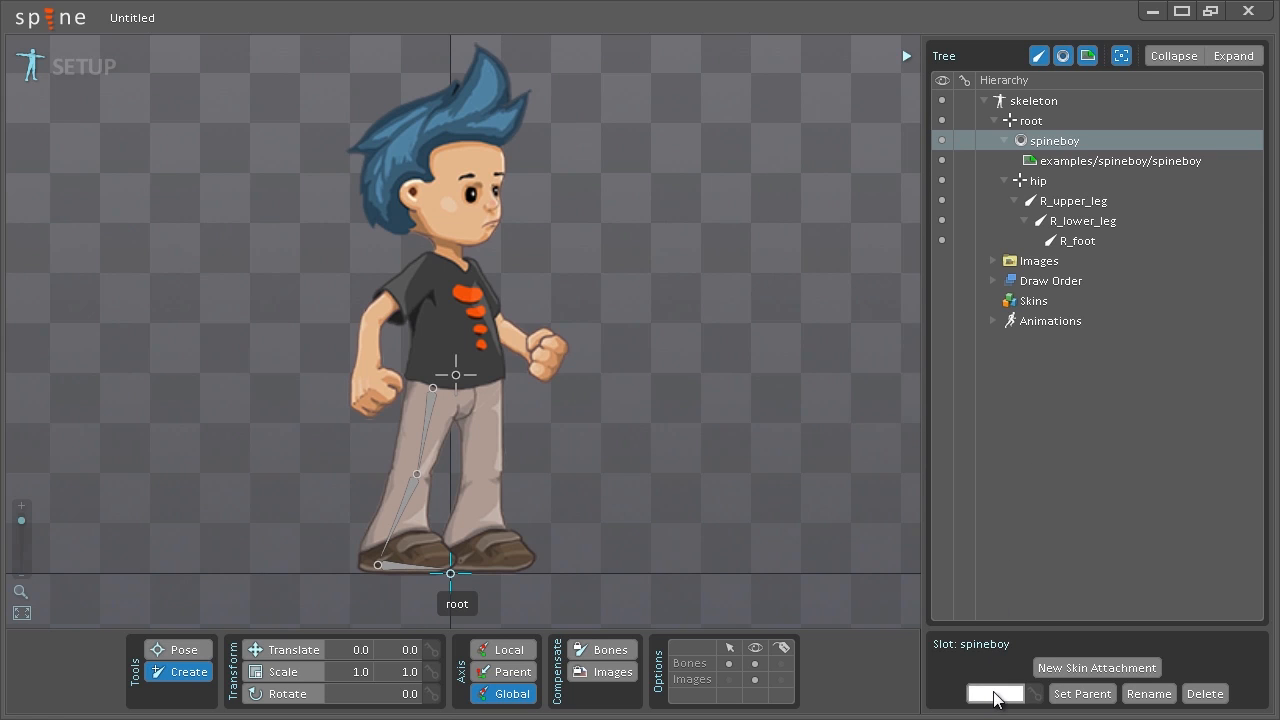
left_click(994, 692)
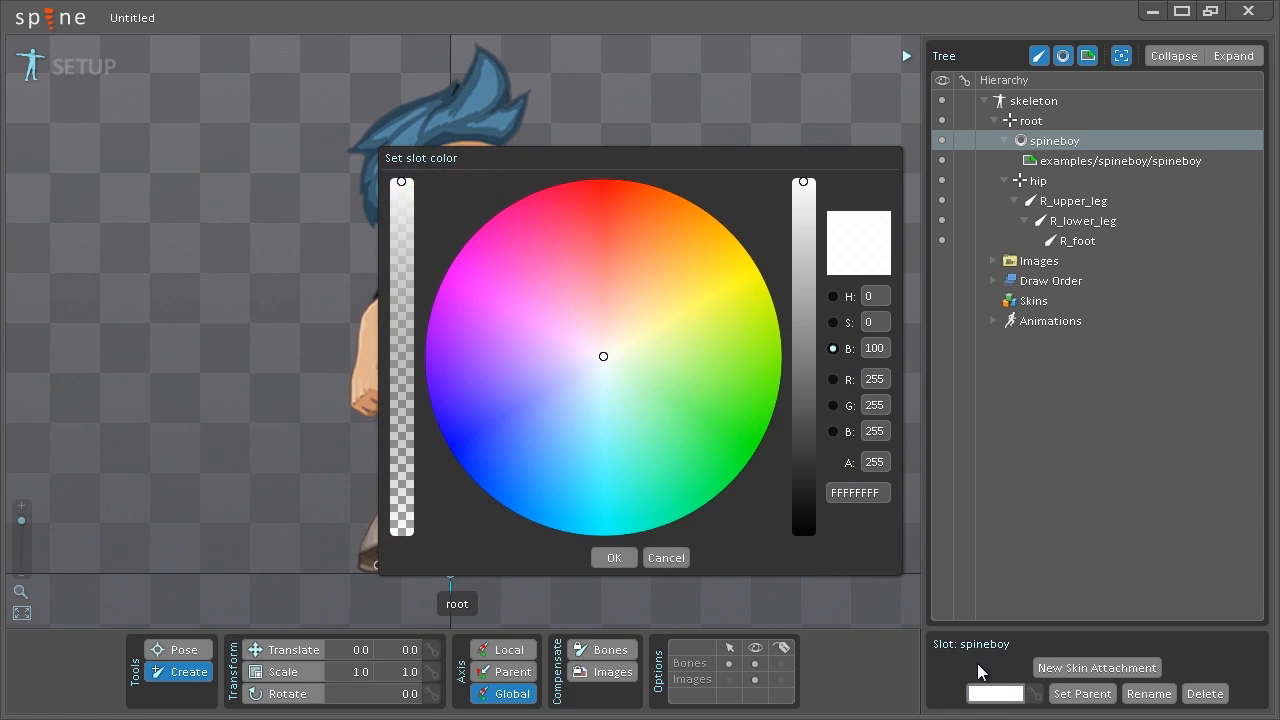
mouse_move(588, 384)
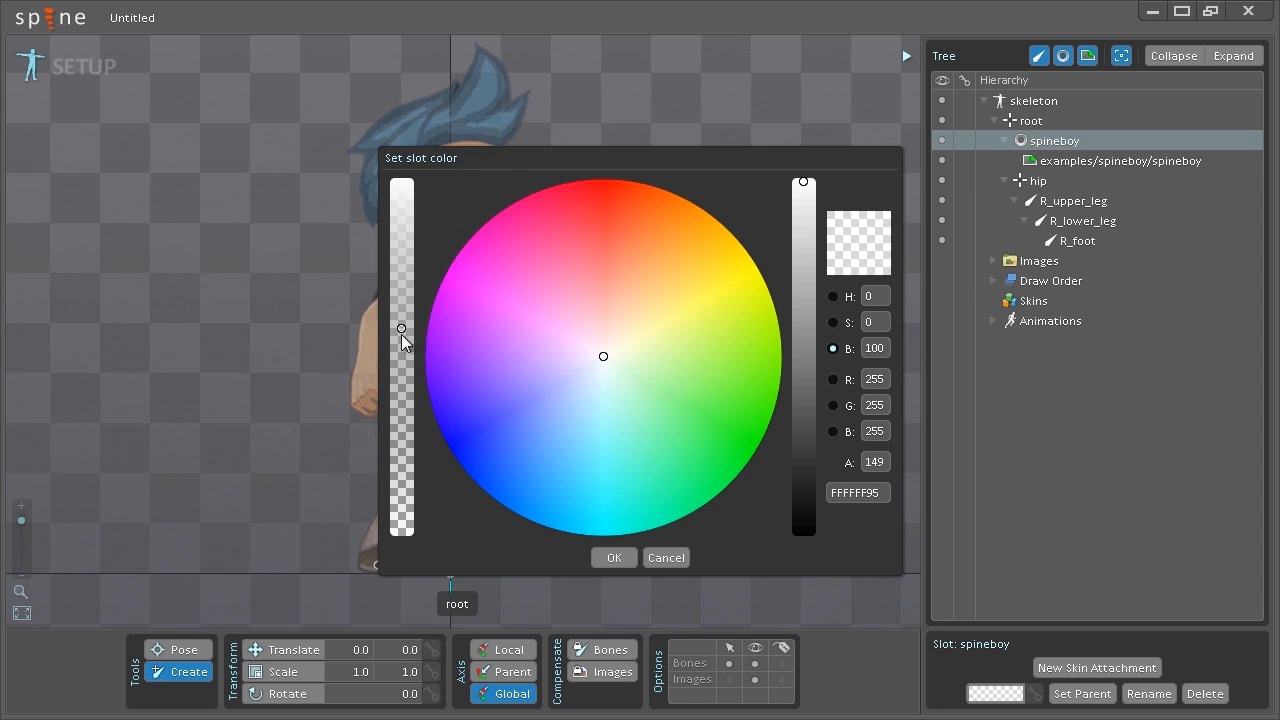
left_click(556, 396)
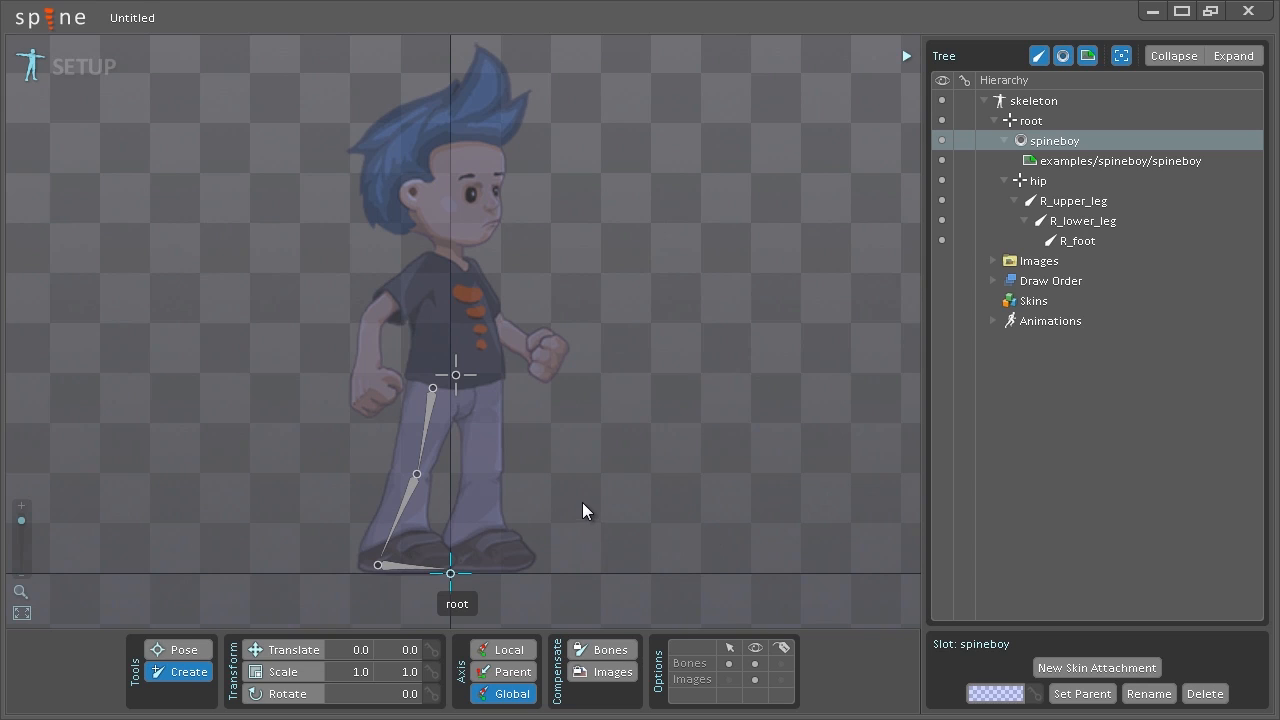
mouse_move(644, 248)
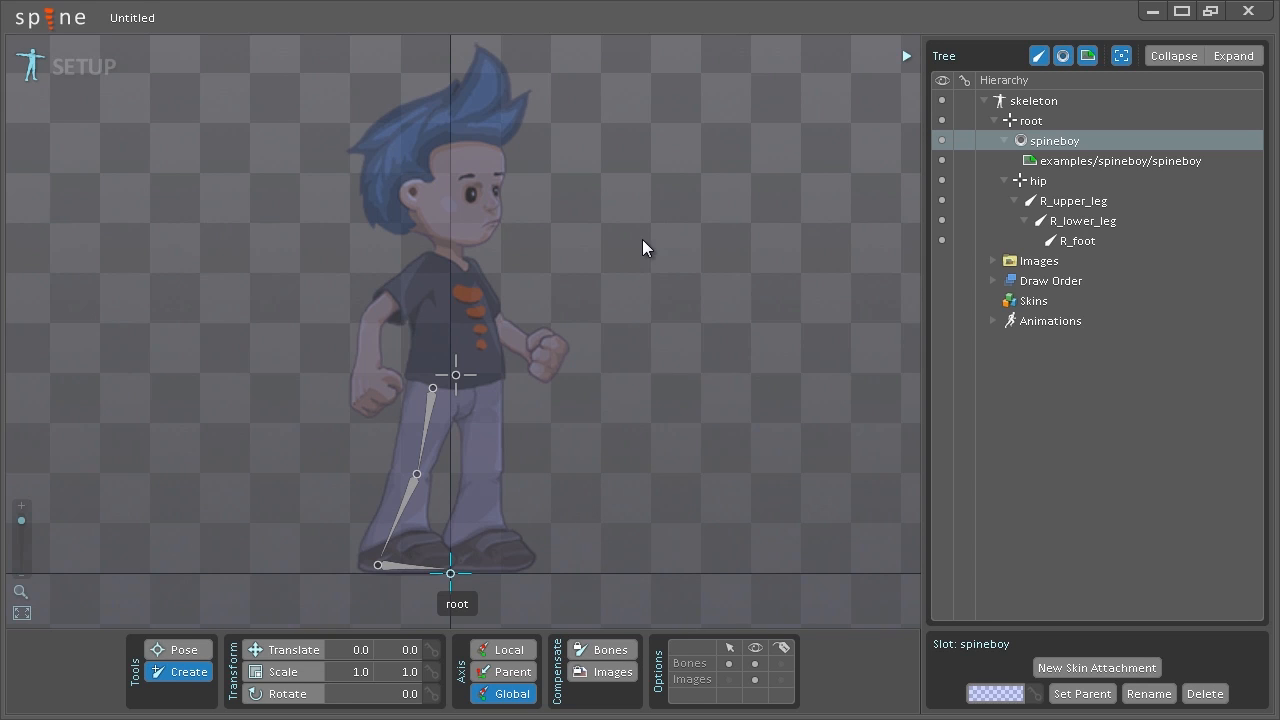
mouse_move(658, 340)
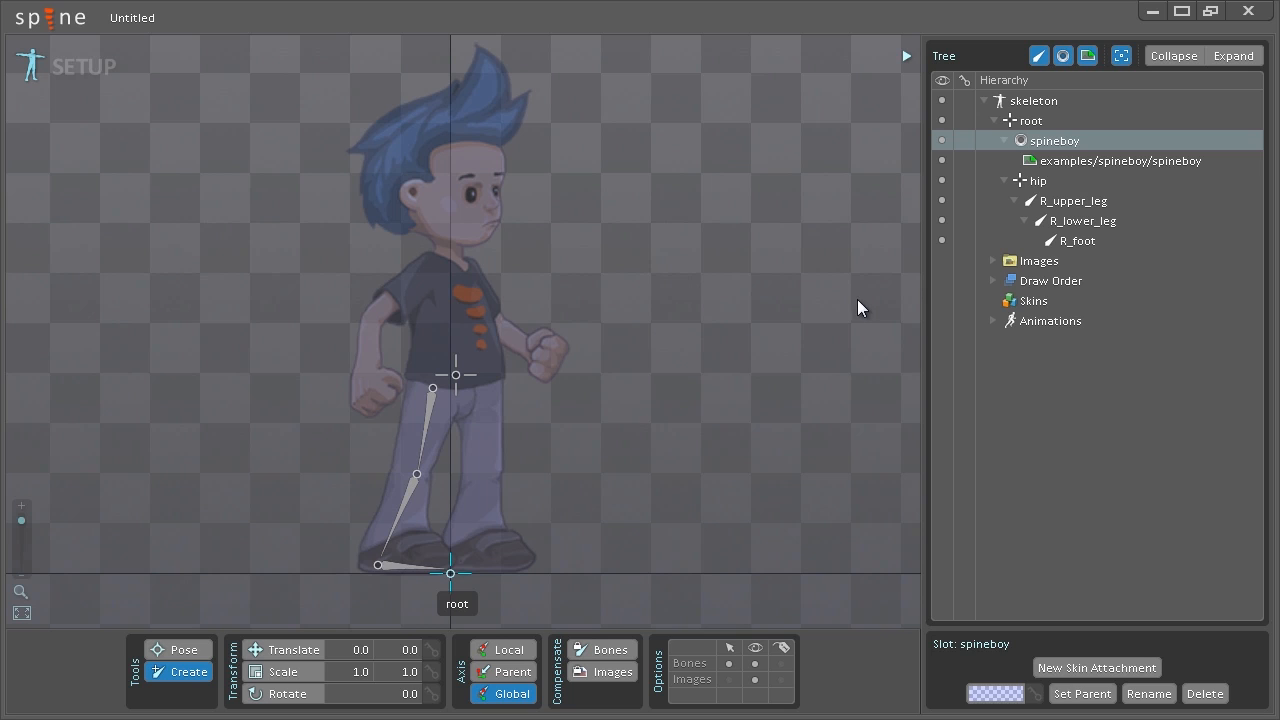
Collapse the hip hierarchy and select the right-upper-leg image under Images
left_click(1004, 140)
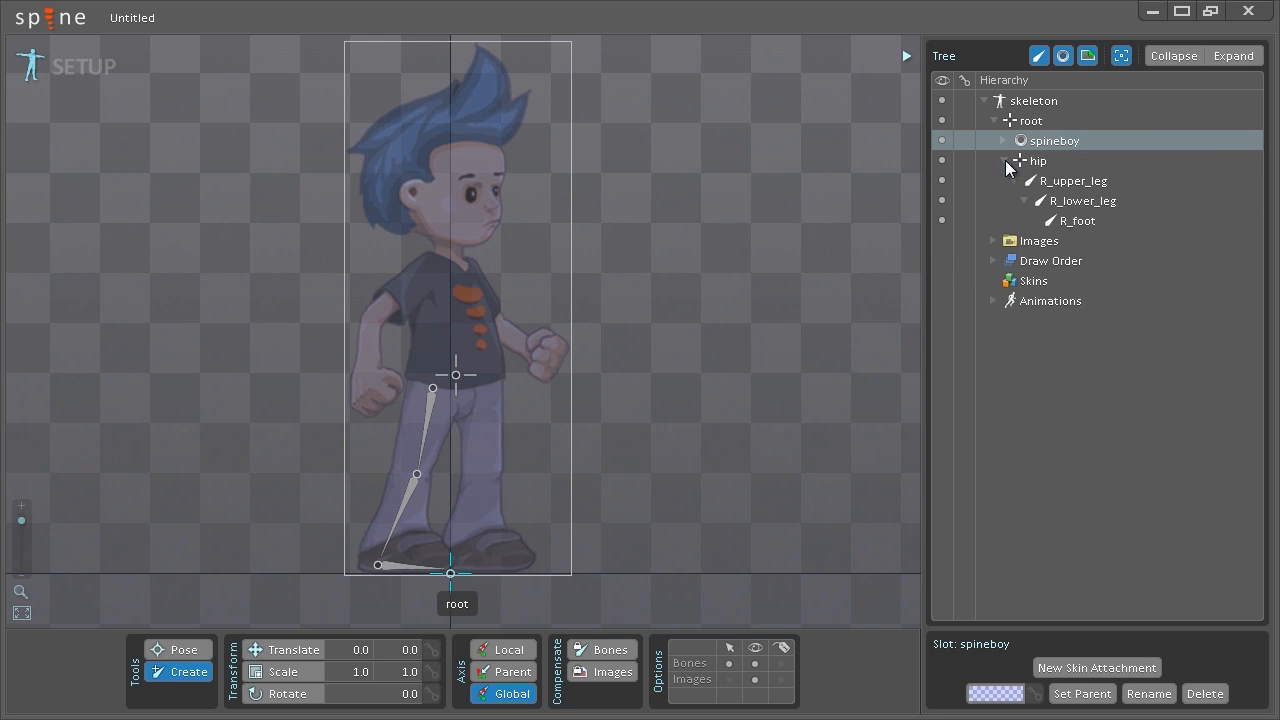
left_click(1004, 160)
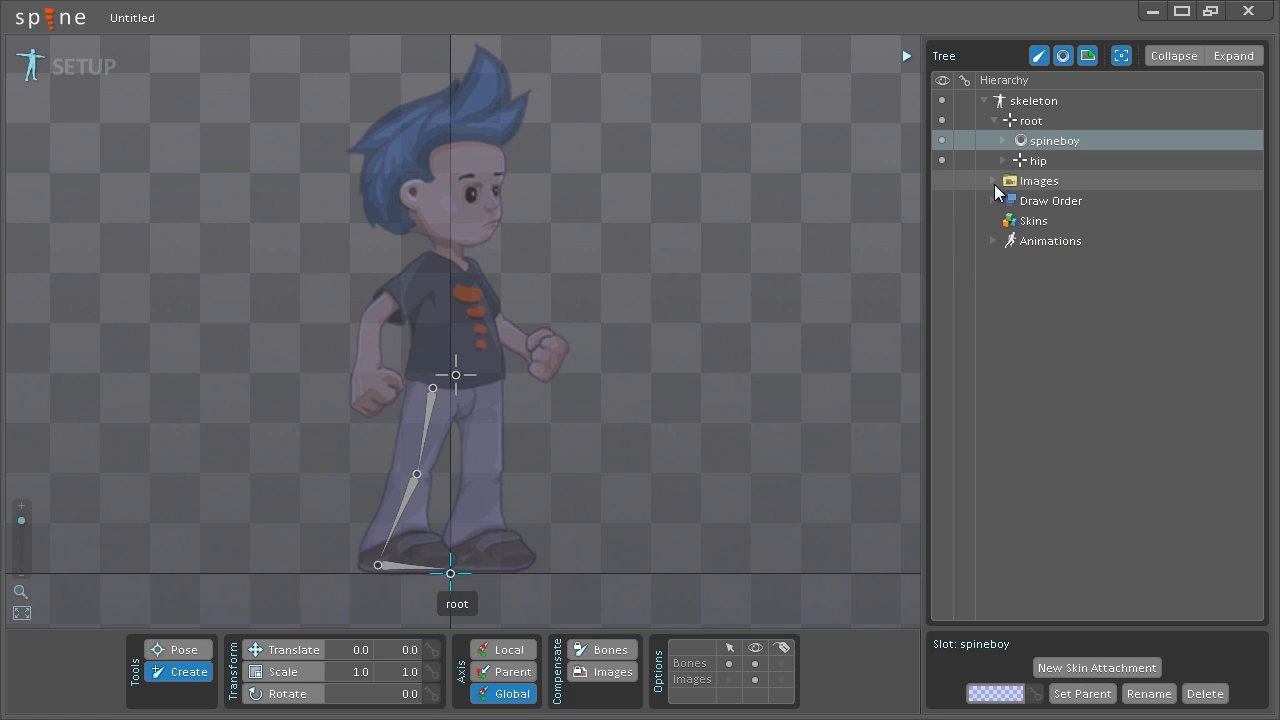
left_click(992, 180)
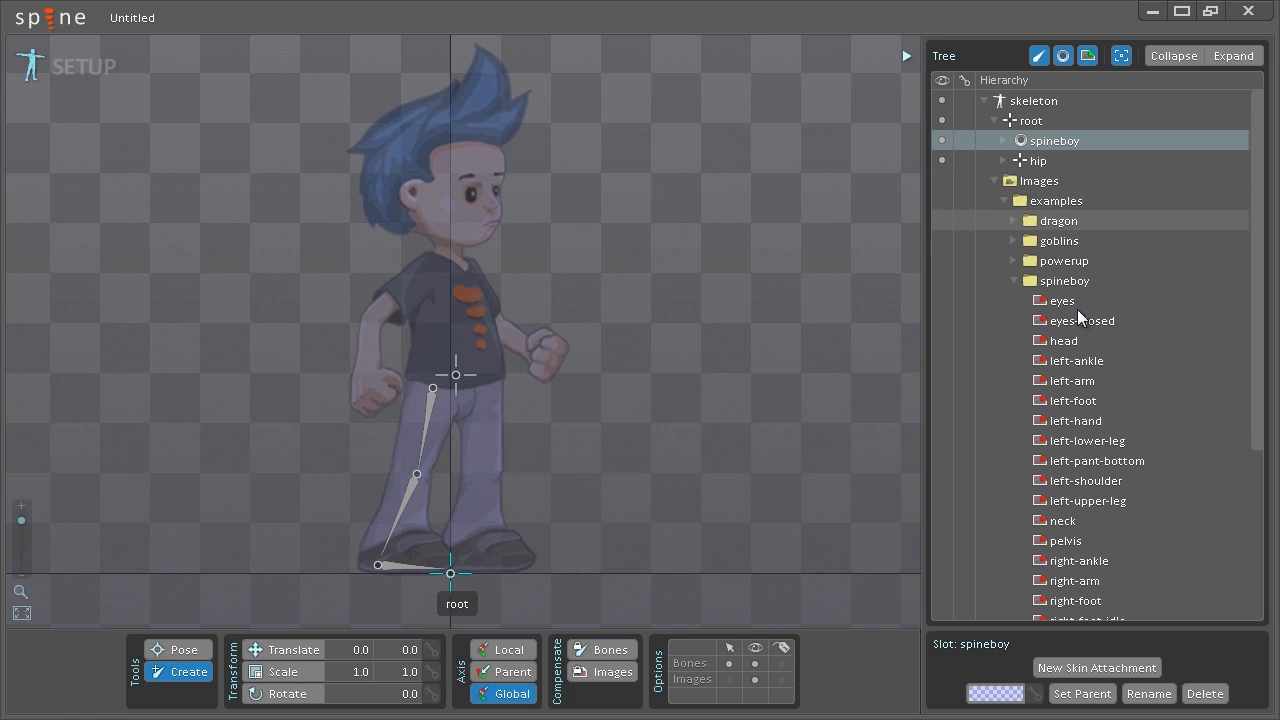
scroll("down", 3)
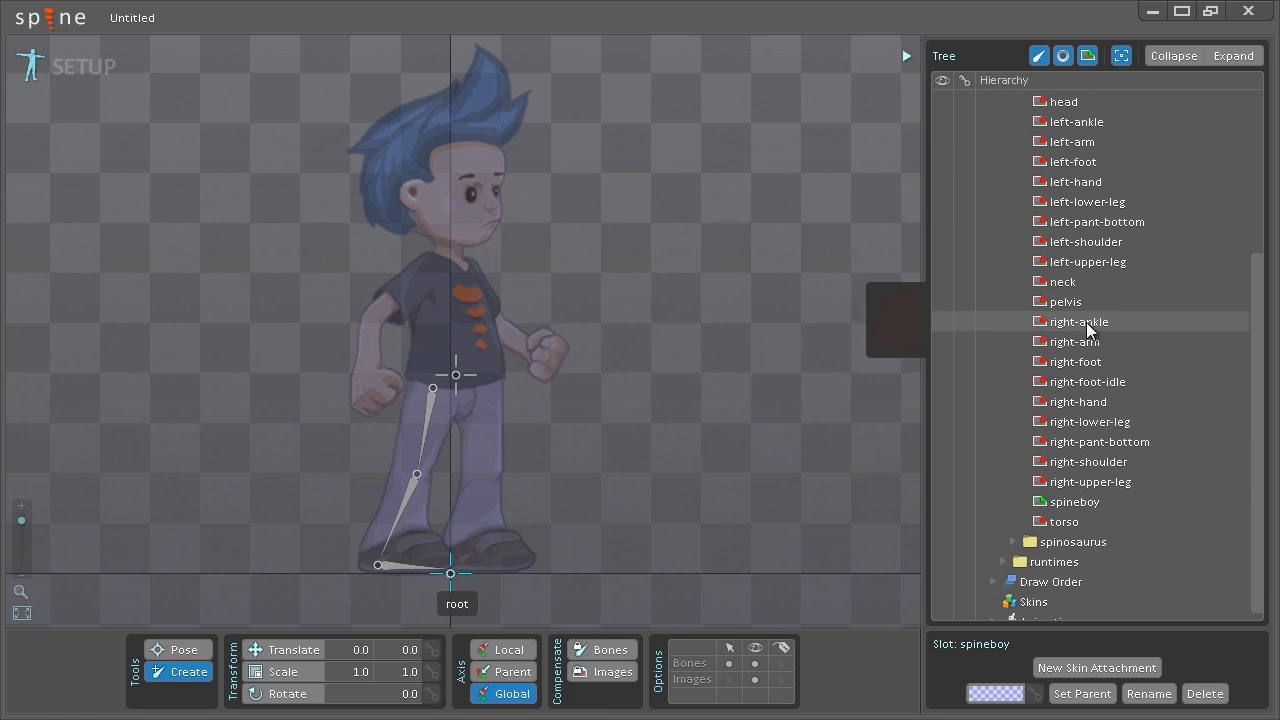
mouse_move(1100, 460)
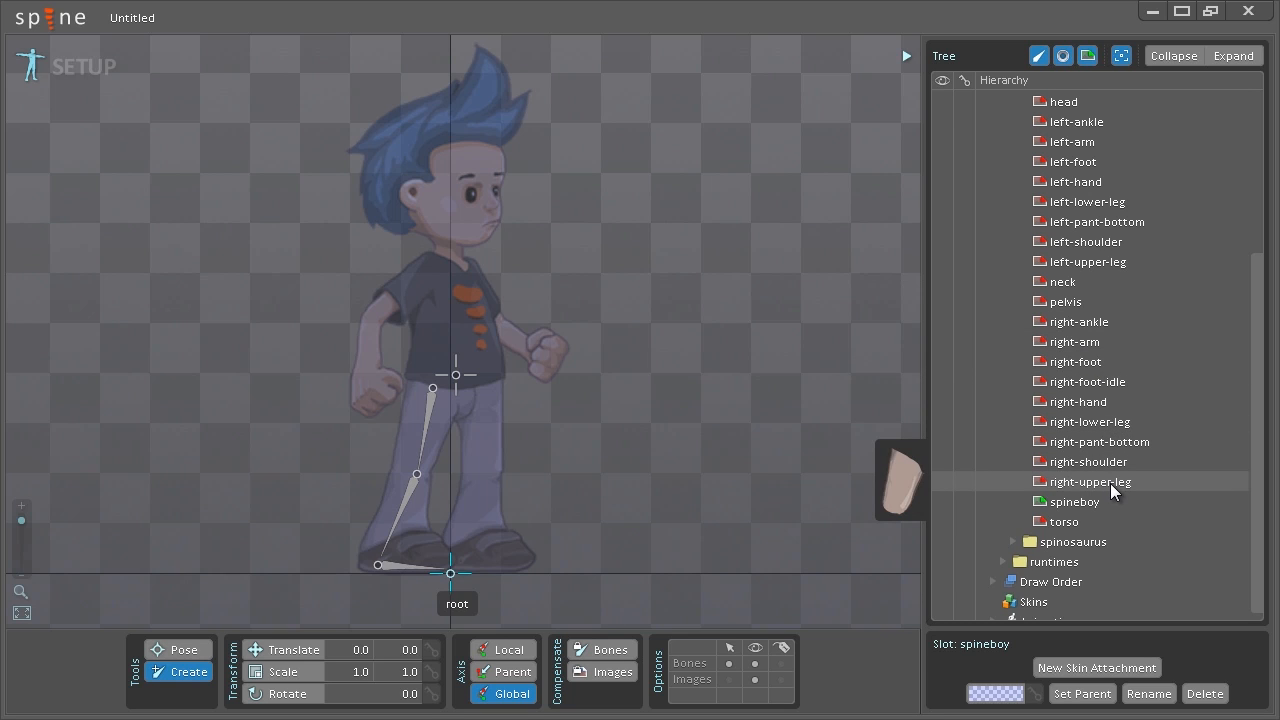
left_click(1088, 496)
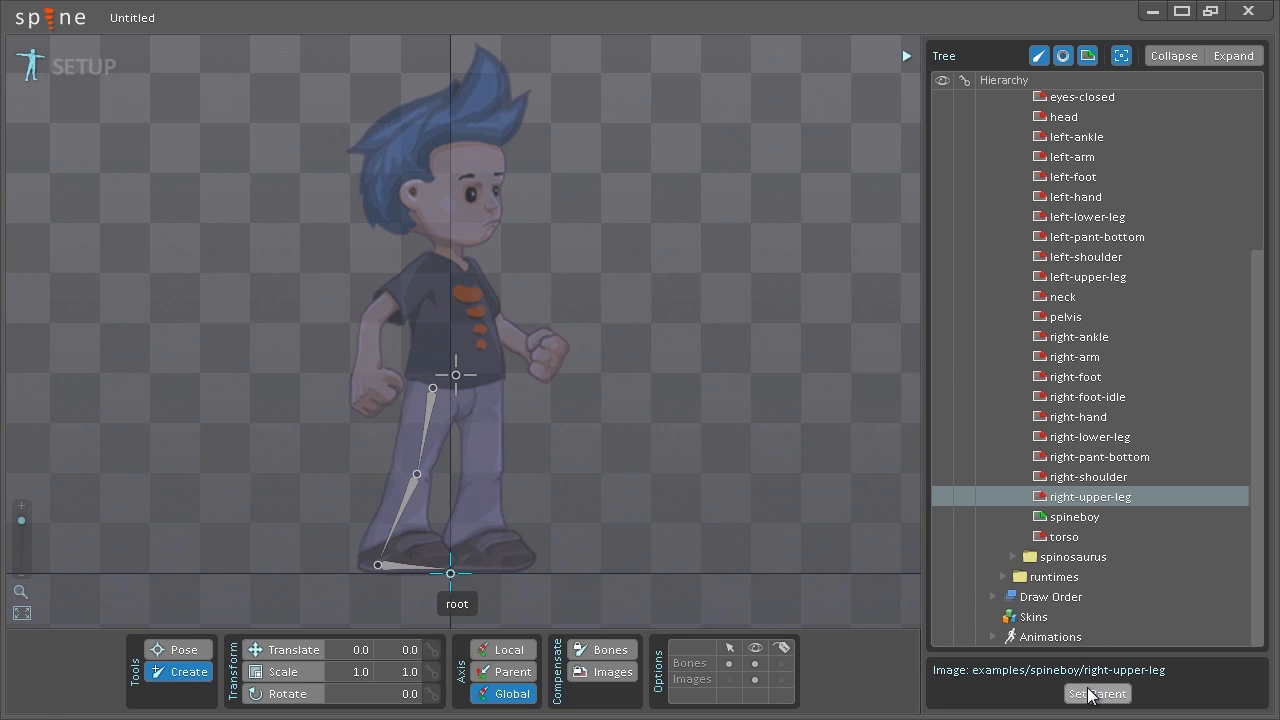
Parent right-upper-leg to the R_upper_leg bone, creating the R_upper_leg slot
left_click(1096, 692)
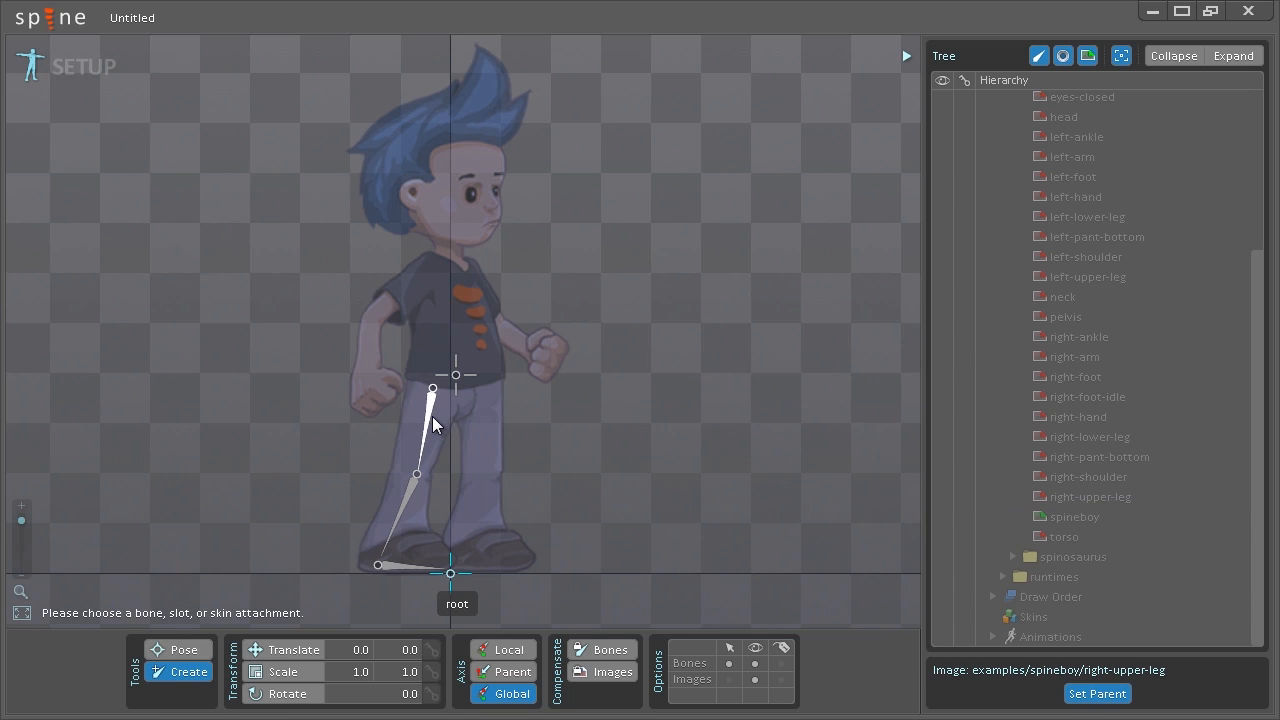
left_click(1096, 692)
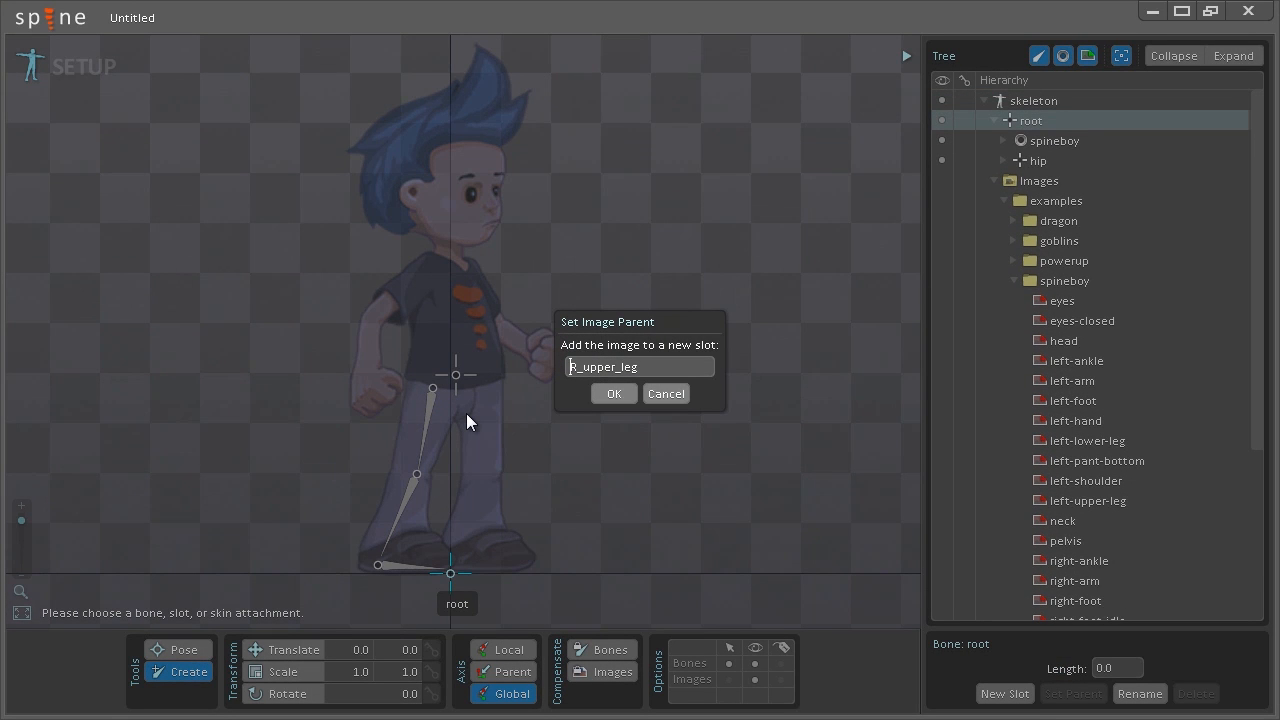
mouse_move(564, 350)
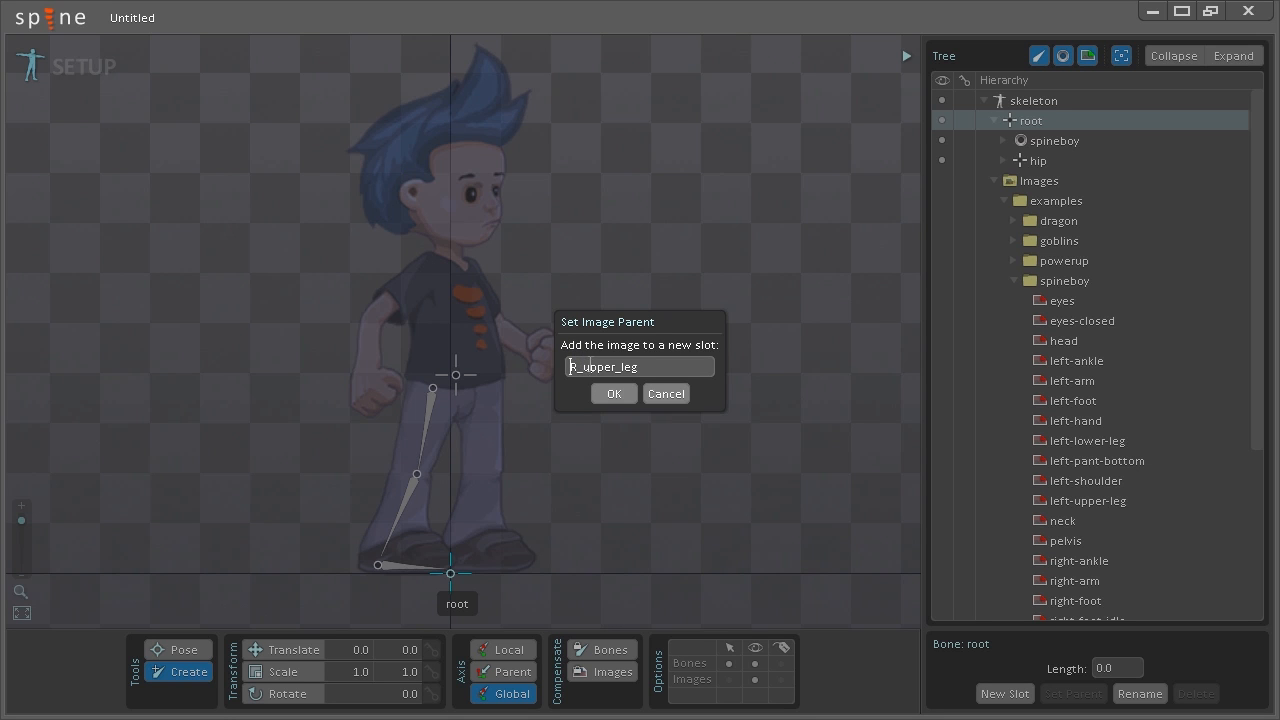
left_click(612, 392)
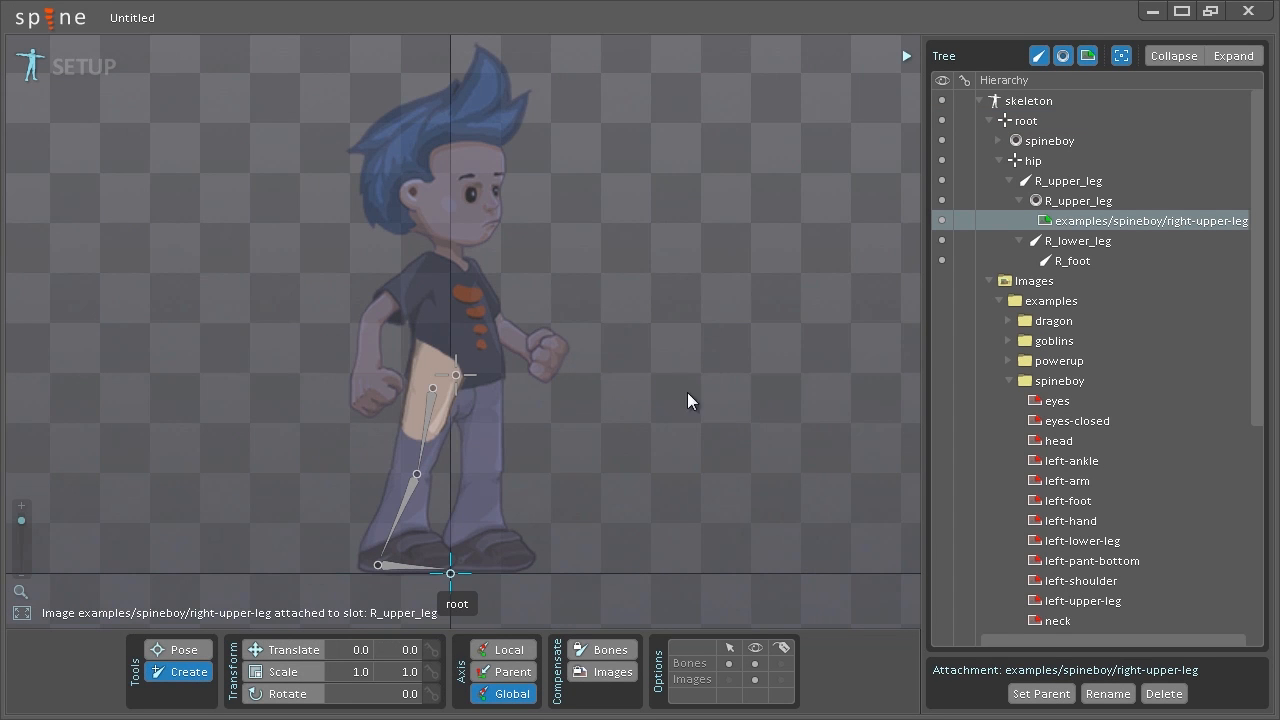
Parent the right-lower-leg image to R_lower_leg, creating the R_lower_leg slot
scroll("down", 3)
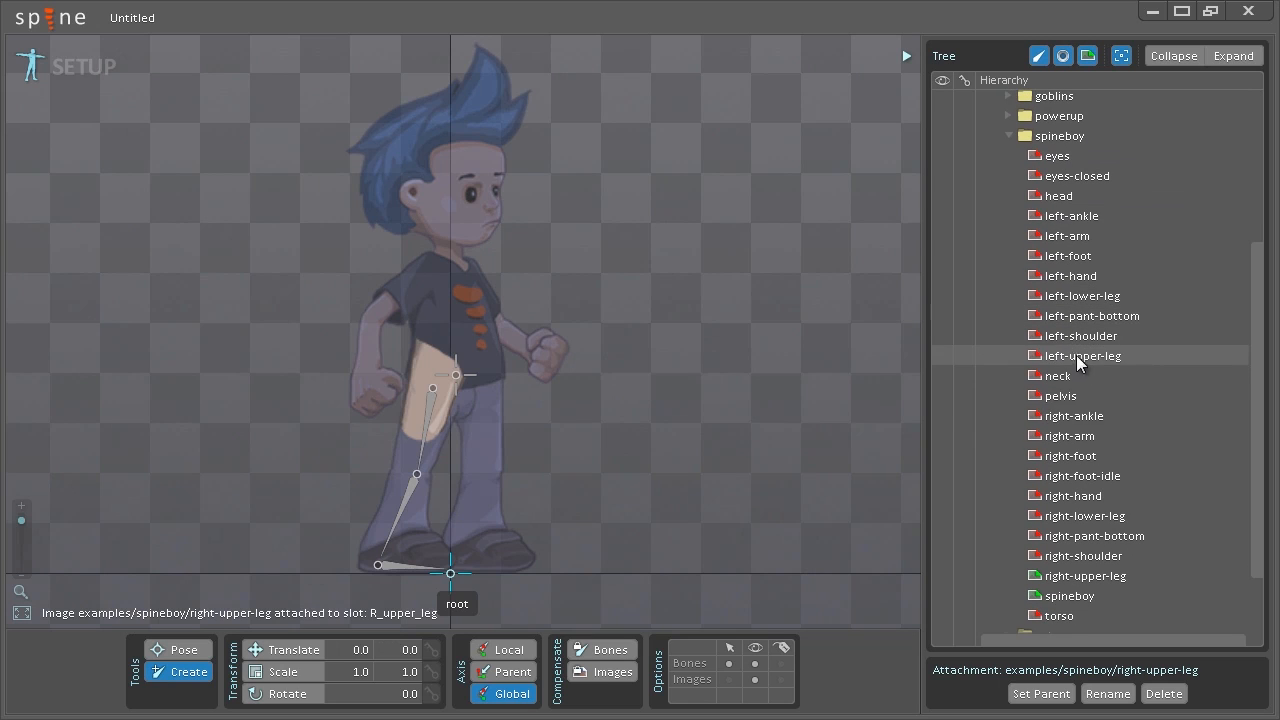
mouse_move(1084, 516)
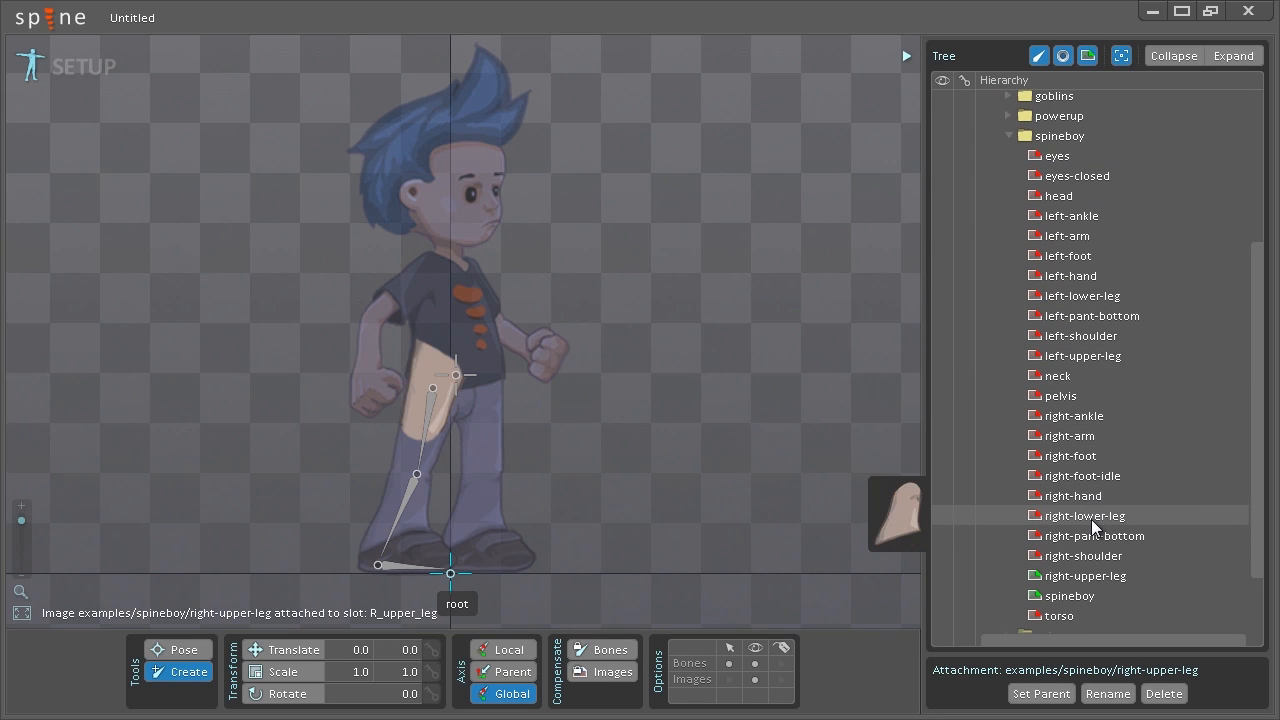
left_click(1084, 516)
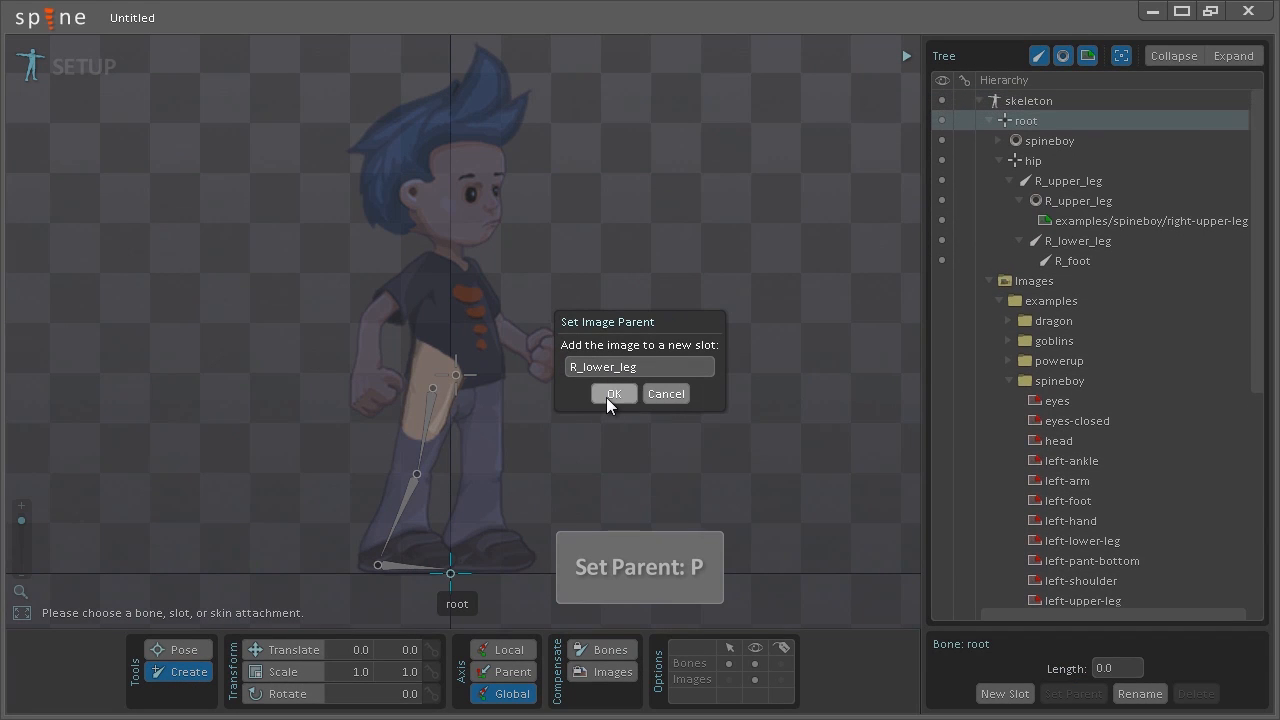
left_click(612, 392)
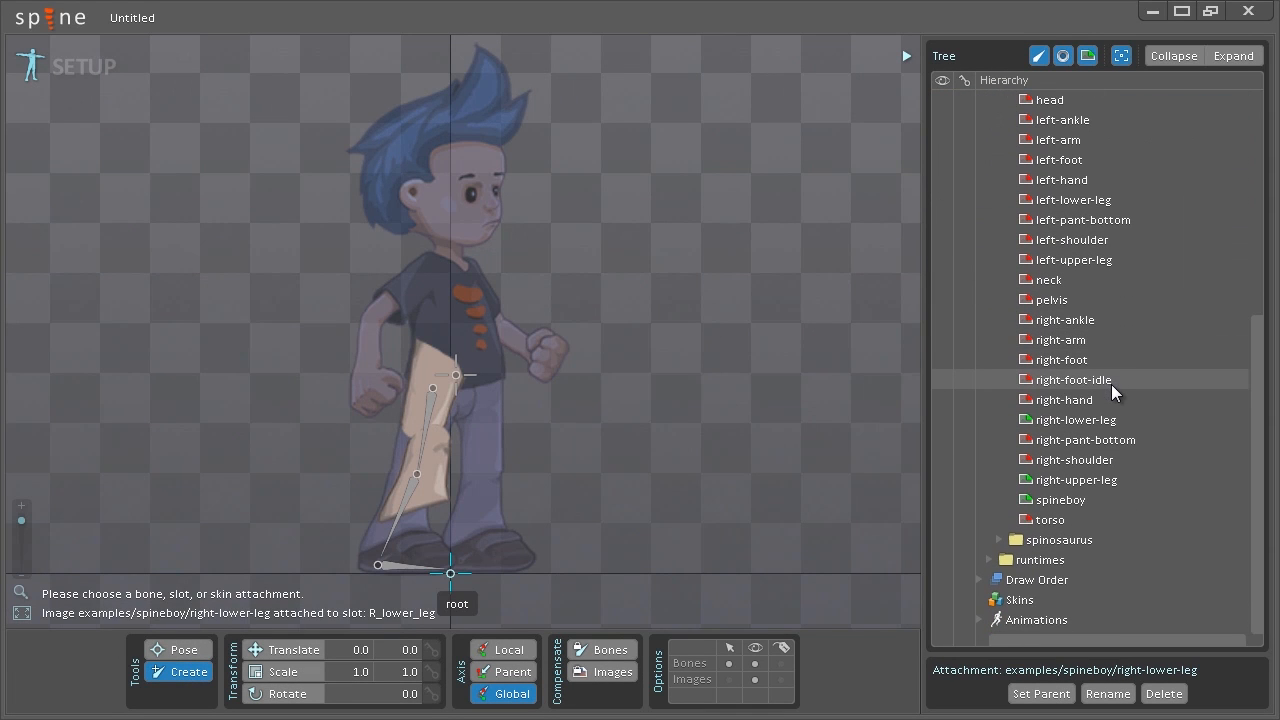
mouse_move(1060, 400)
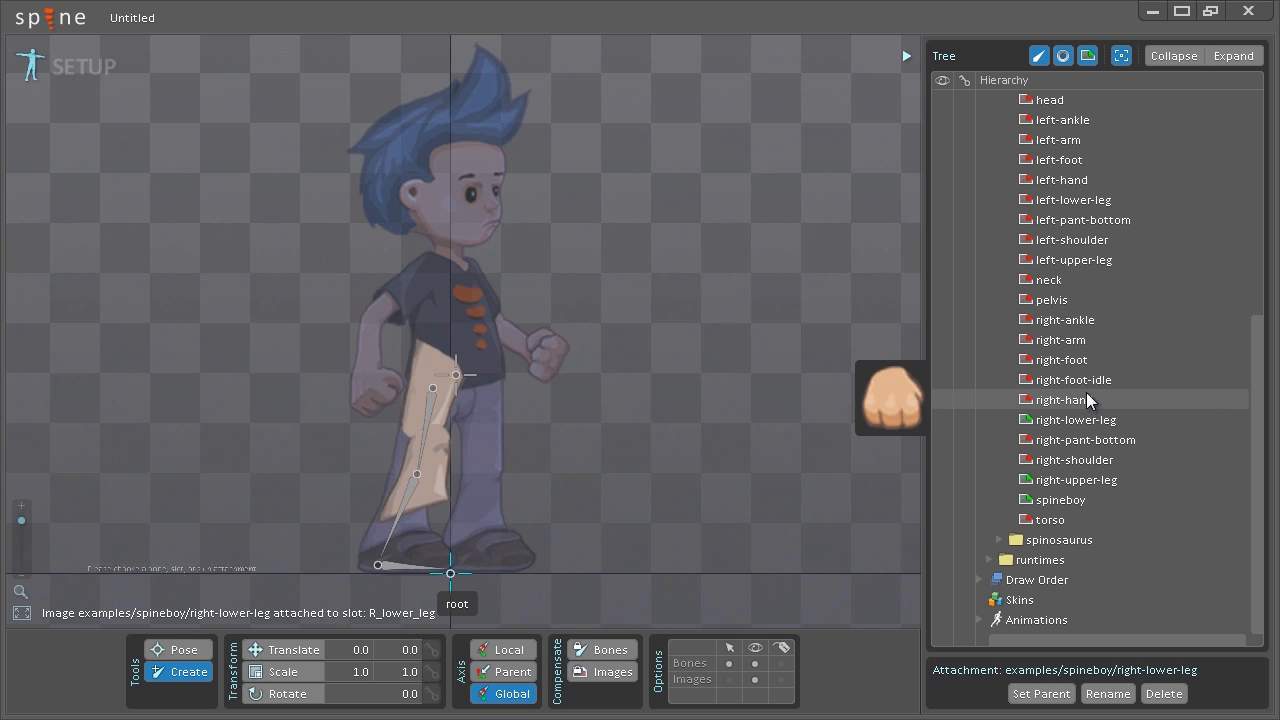
Select the right-foot image and choose the R_foot bone as its parent
left_click(1060, 360)
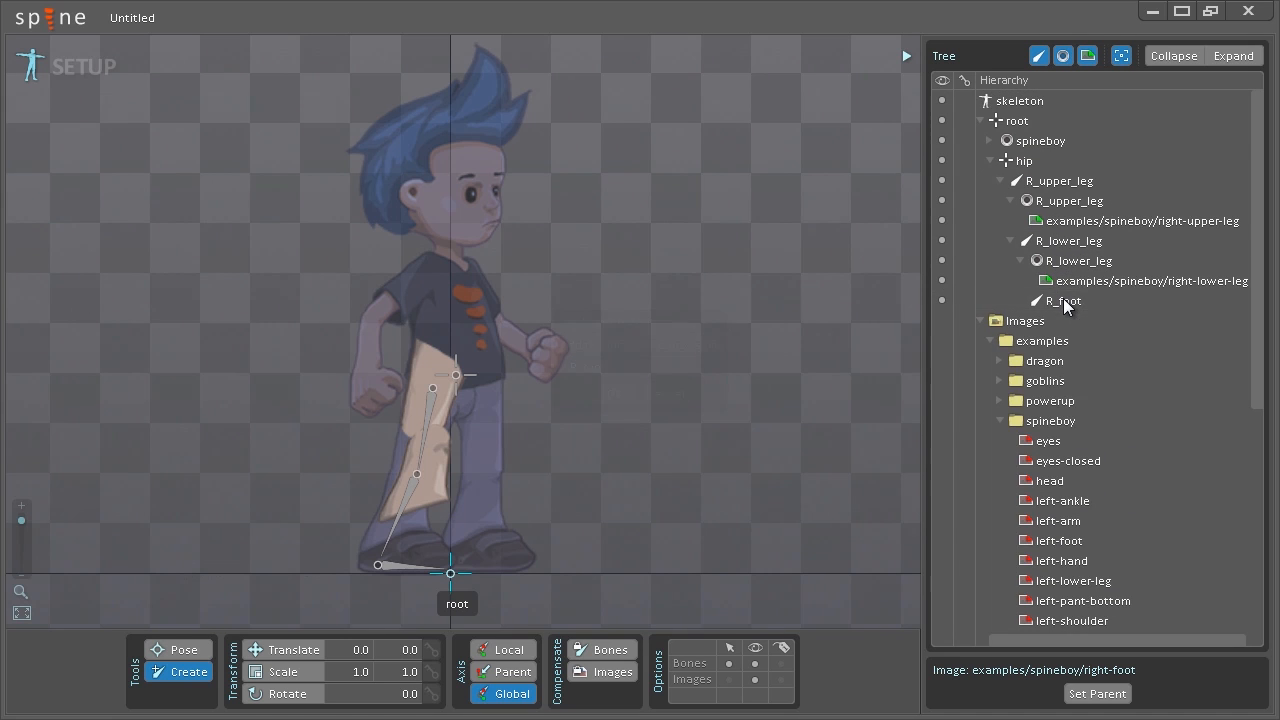
left_click(1096, 692)
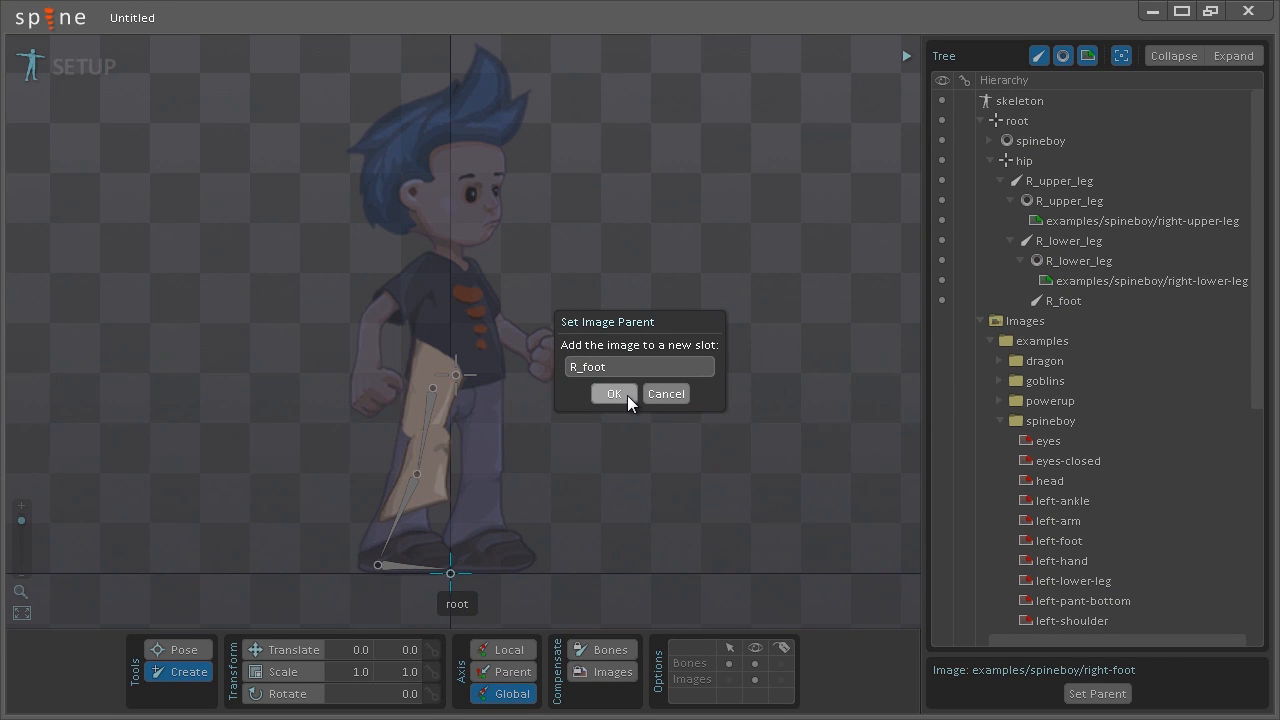
Confirm creating the R_foot slot for the right-foot image
left_click(614, 392)
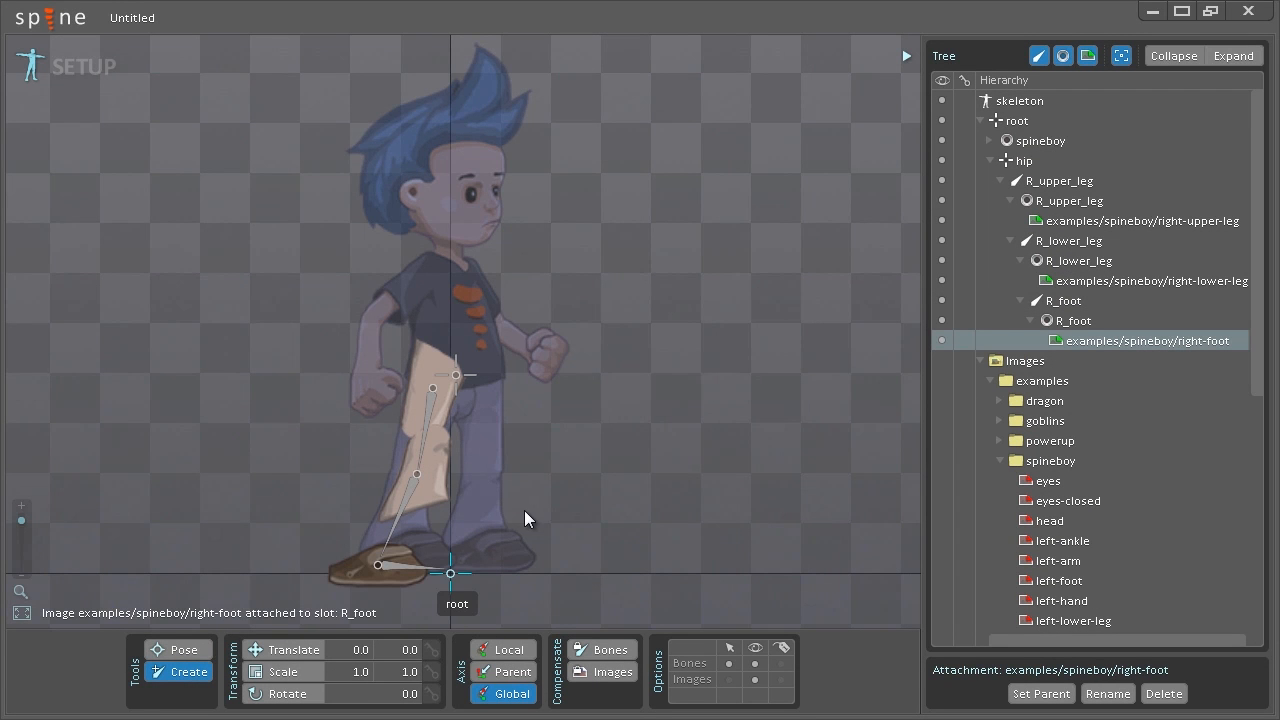
mouse_move(324, 600)
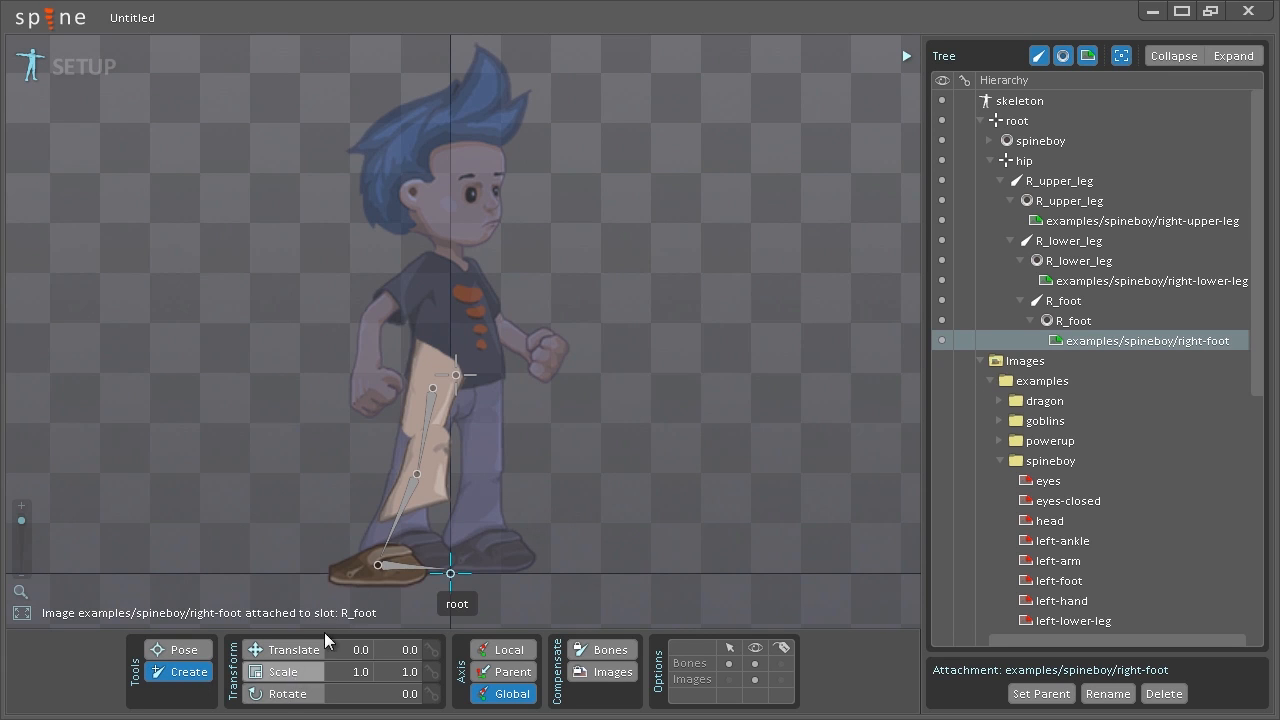
mouse_move(444, 470)
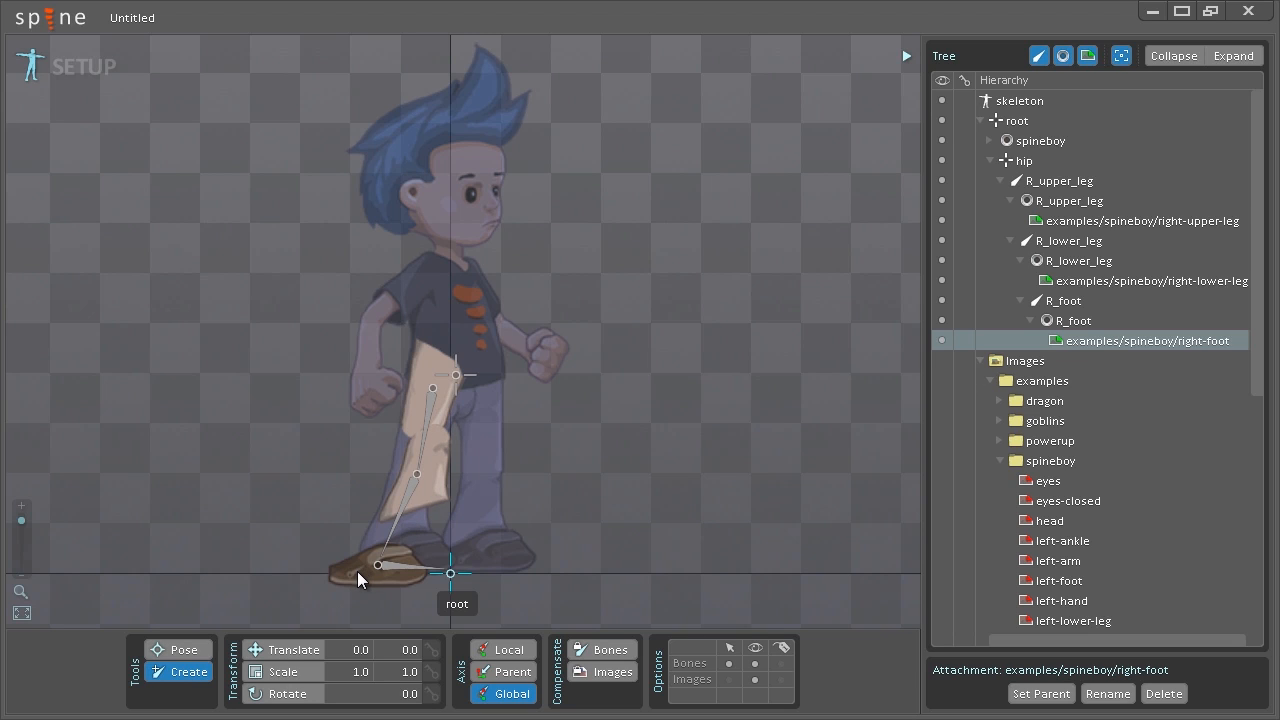
mouse_move(370, 588)
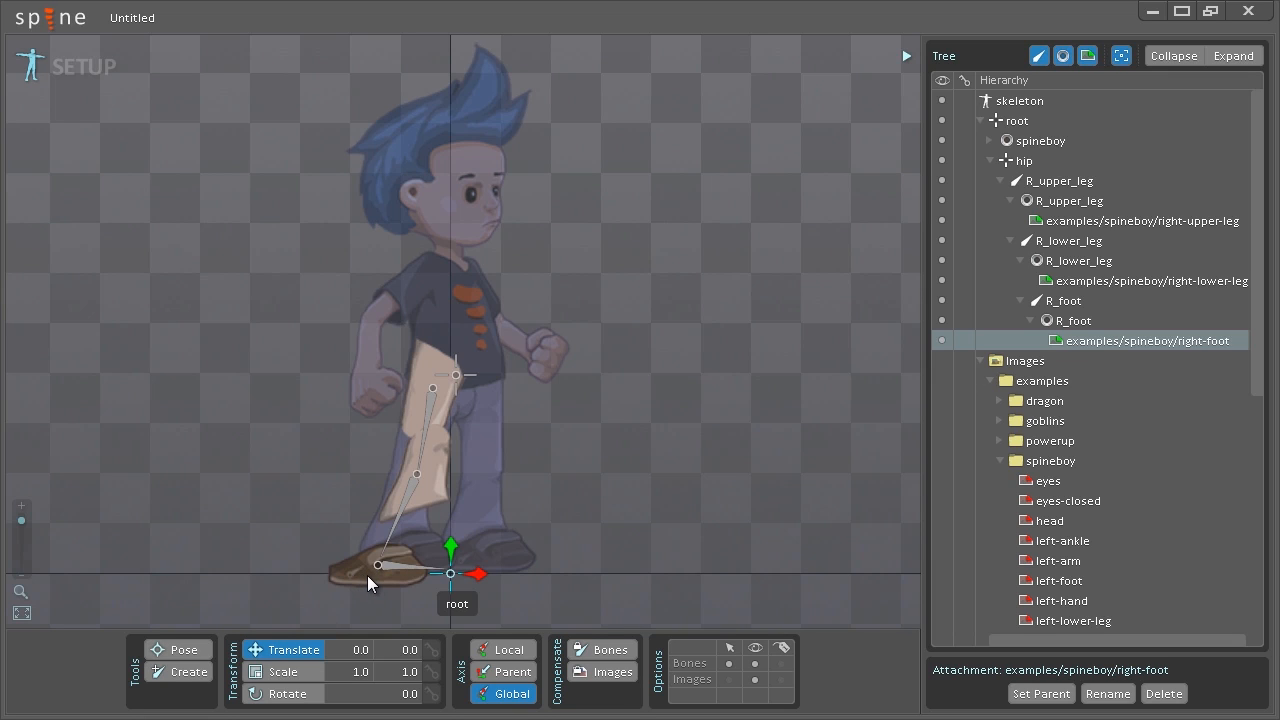
mouse_move(416, 584)
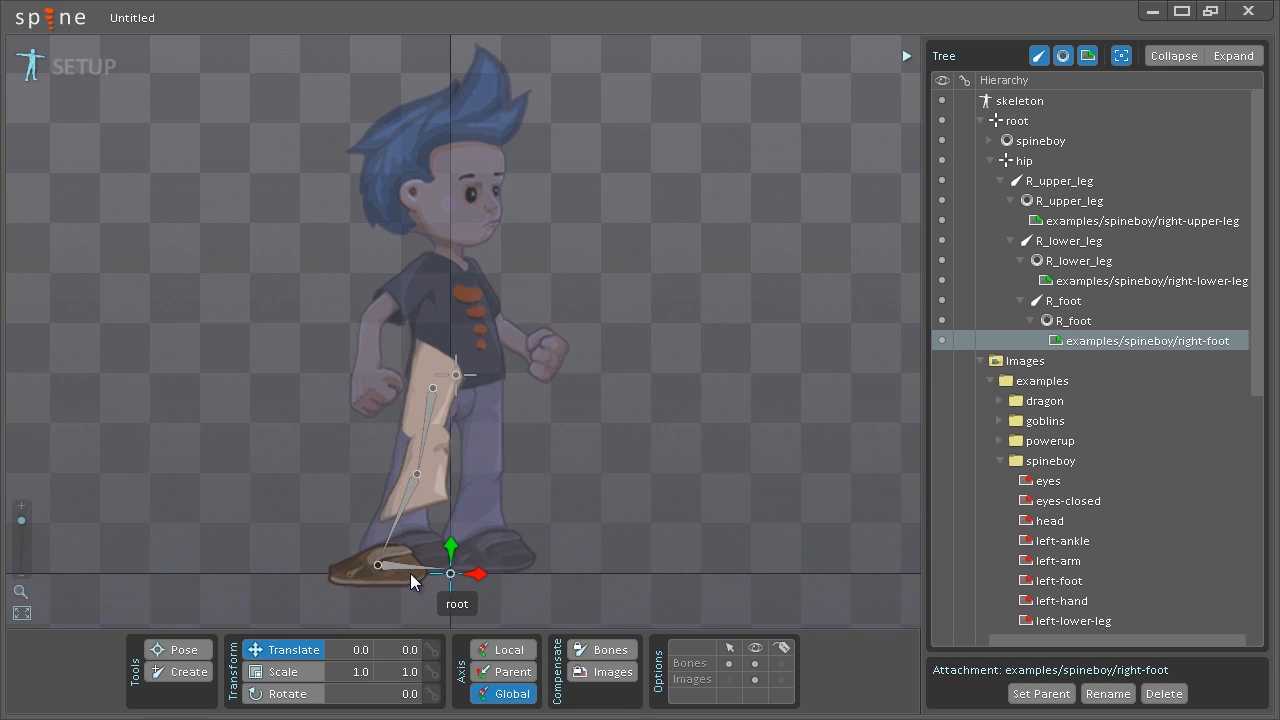
mouse_move(358, 584)
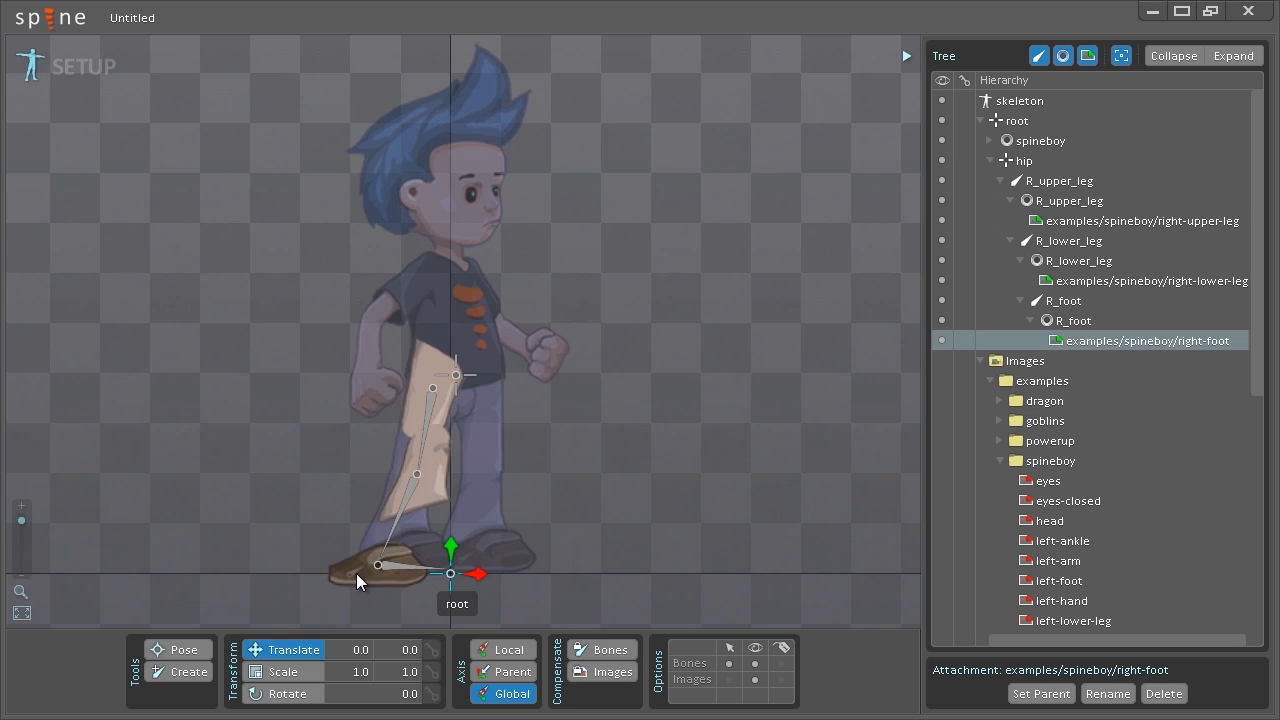
mouse_move(736, 684)
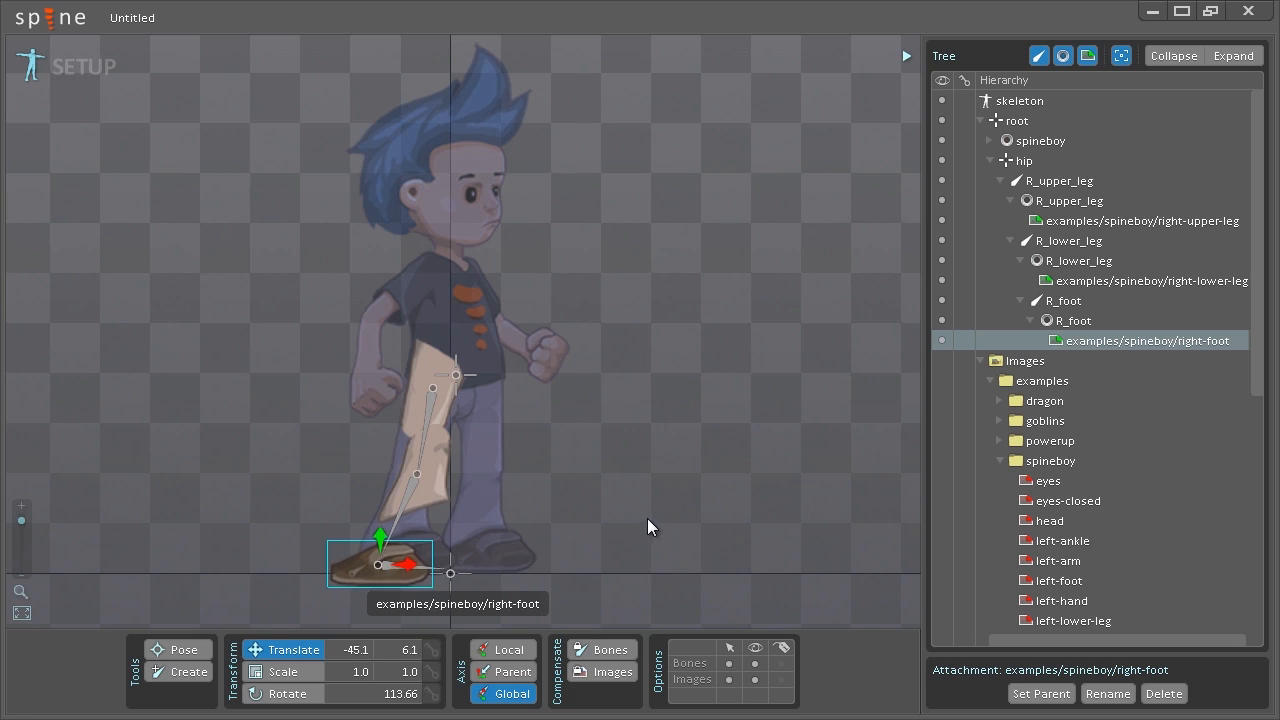
left_click_drag(404, 564, 436, 550)
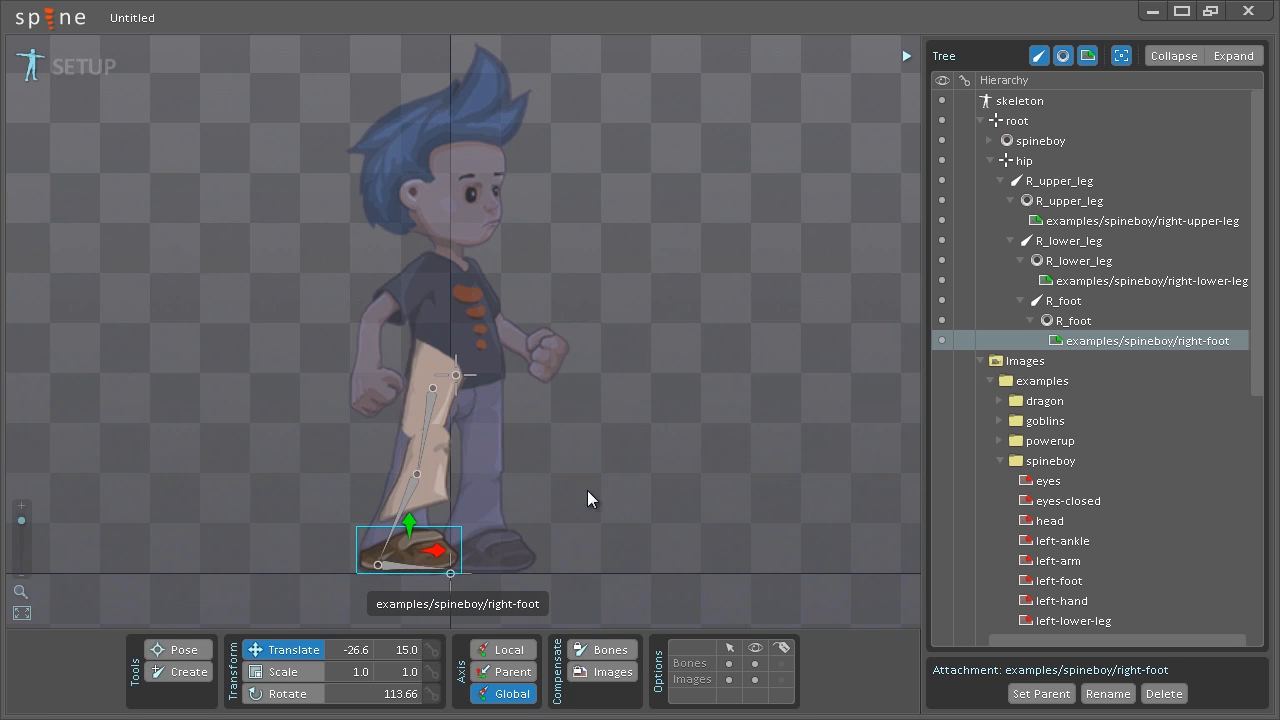
left_click(1150, 280)
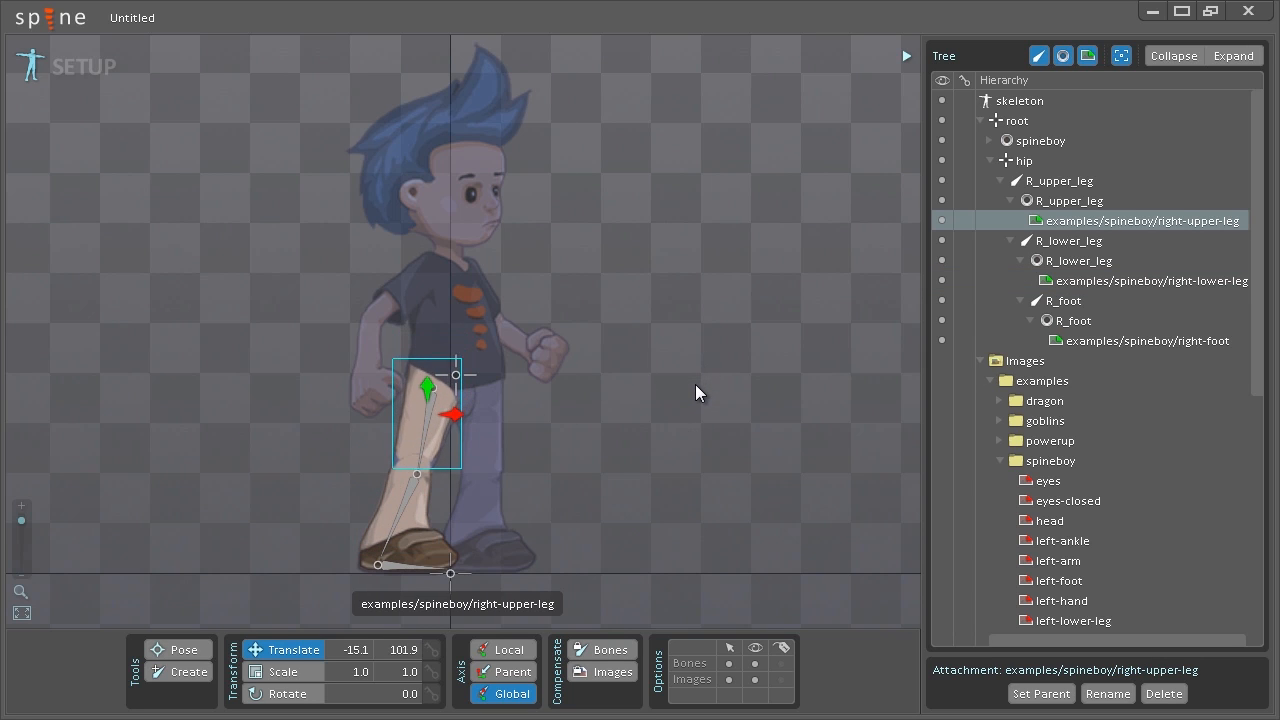
left_click_drag(452, 412, 448, 424)
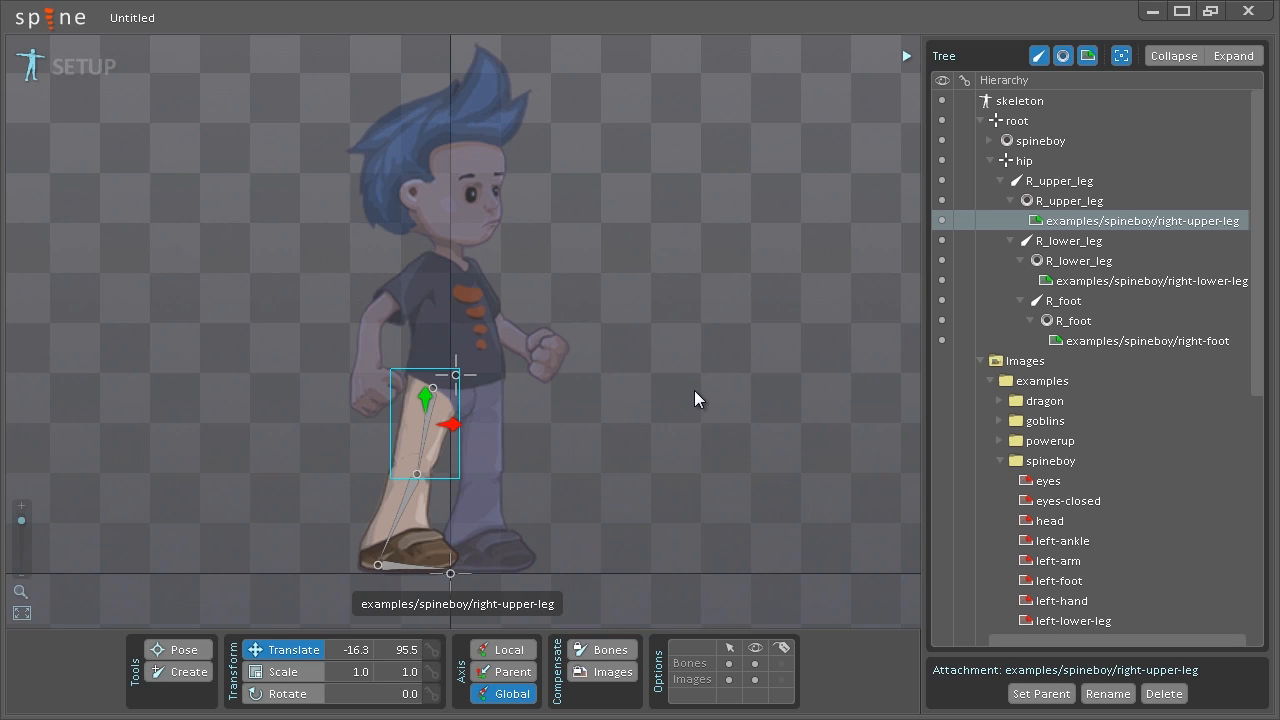
mouse_move(644, 402)
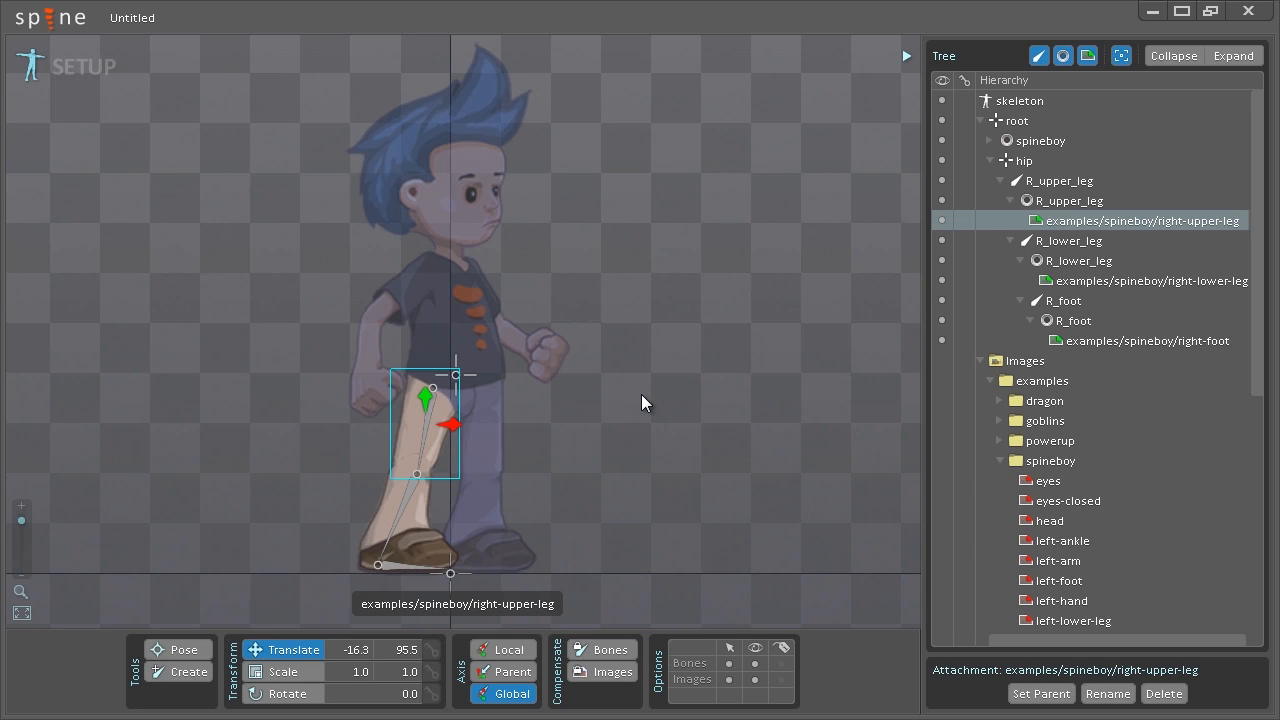
mouse_move(636, 392)
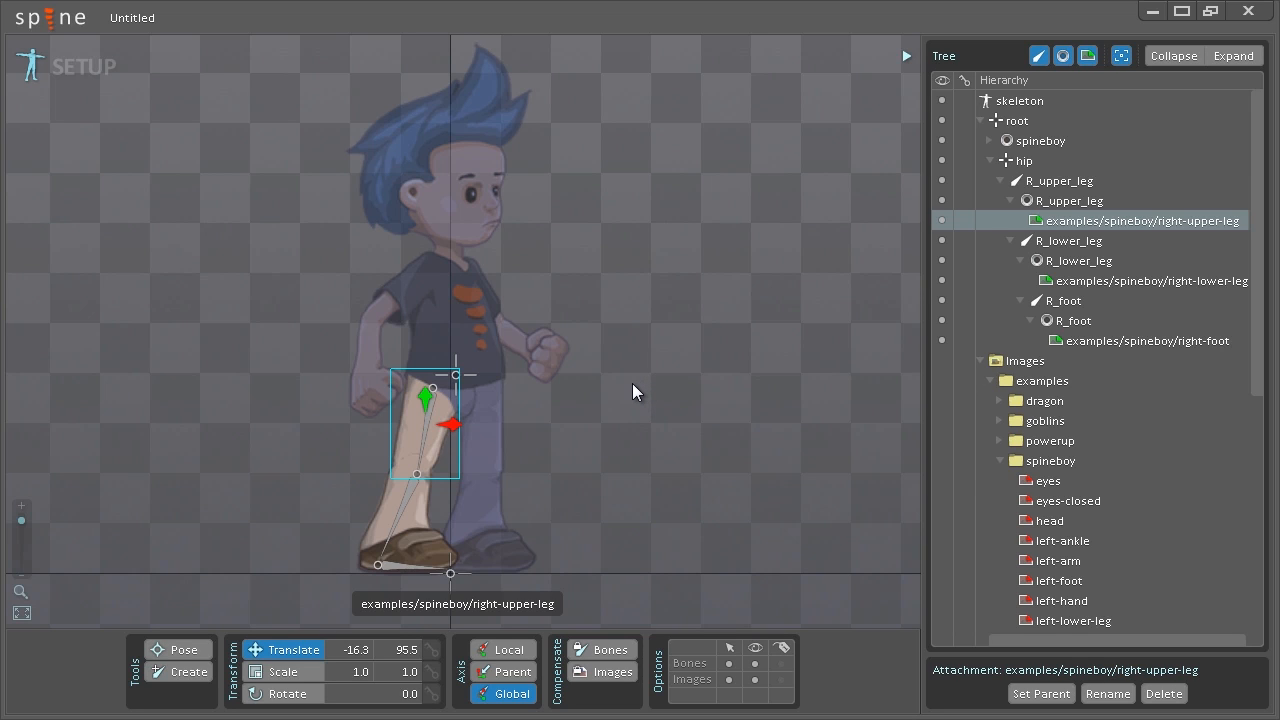
mouse_move(658, 360)
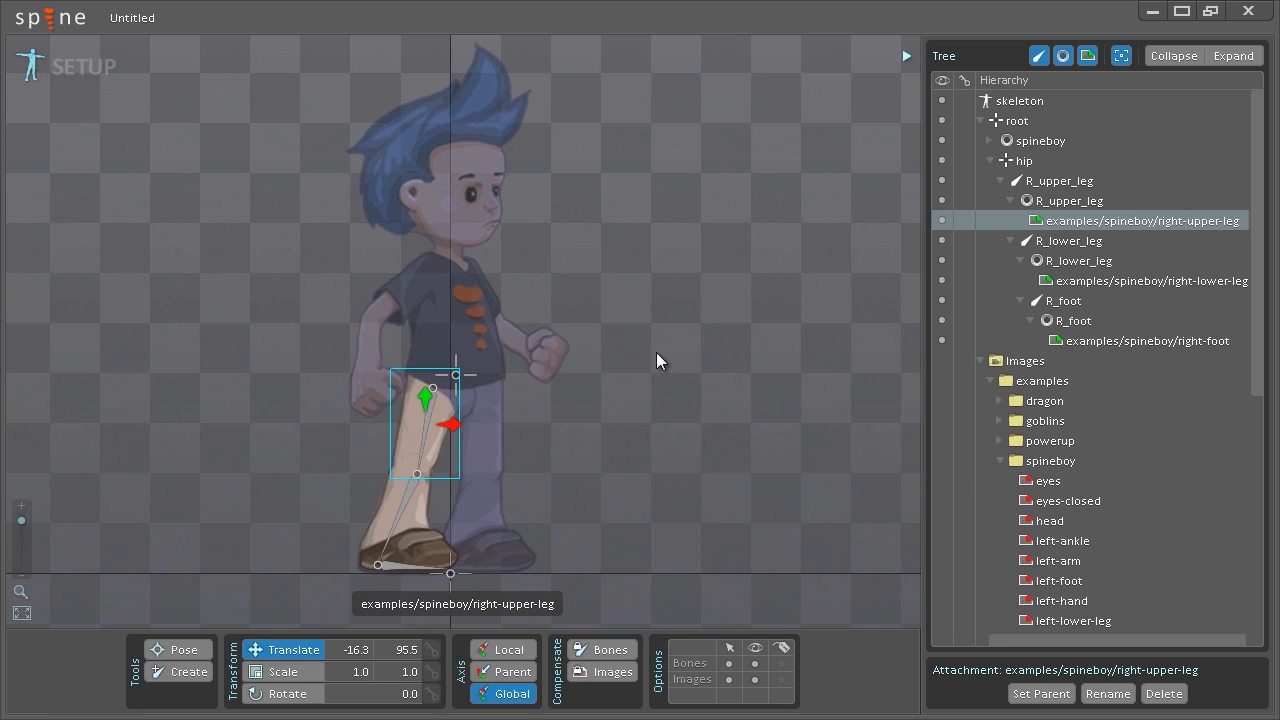
mouse_move(962, 192)
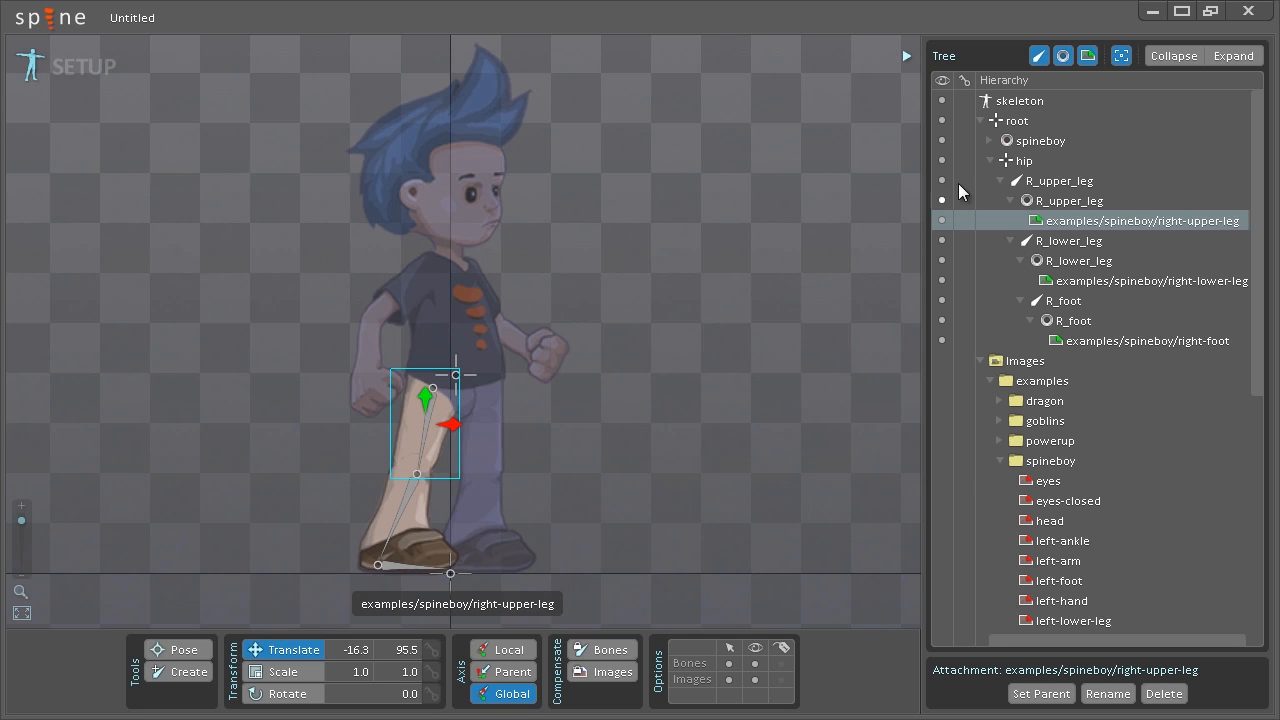
Collapse Hierarchy and Images, expand Draw Order and move R_lower_leg below R_upper_leg
left_click(996, 160)
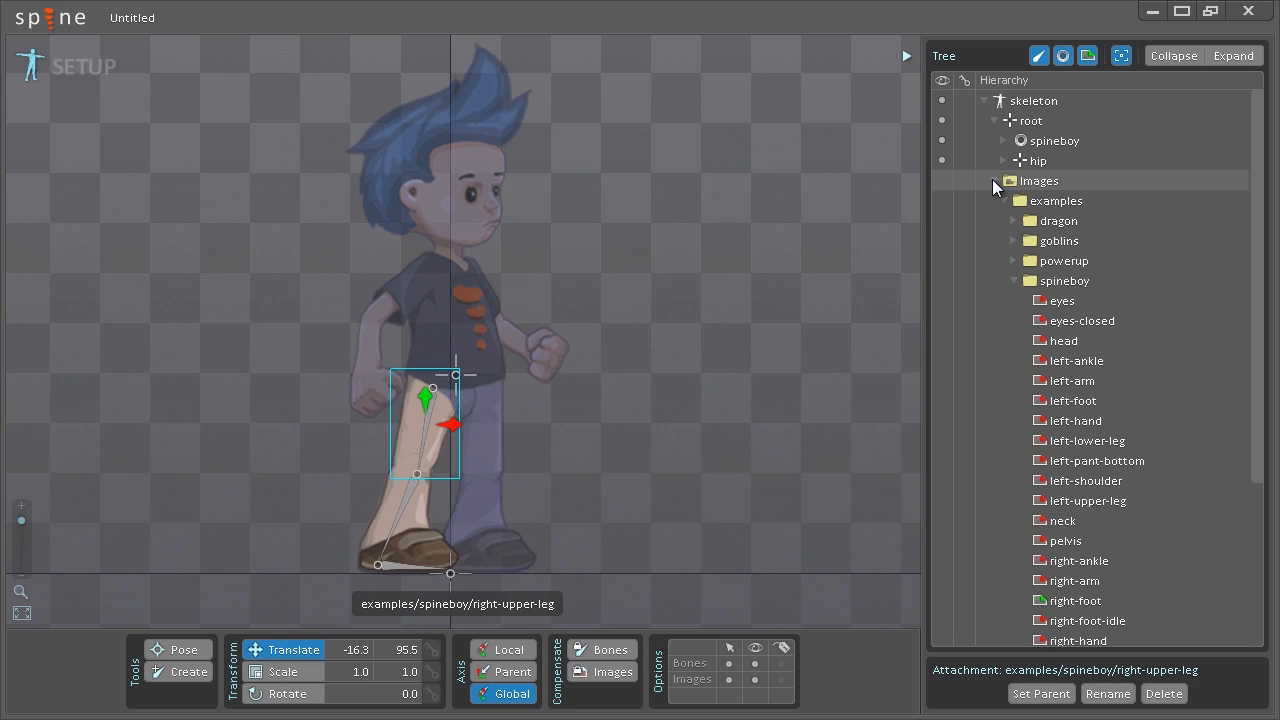
left_click(994, 180)
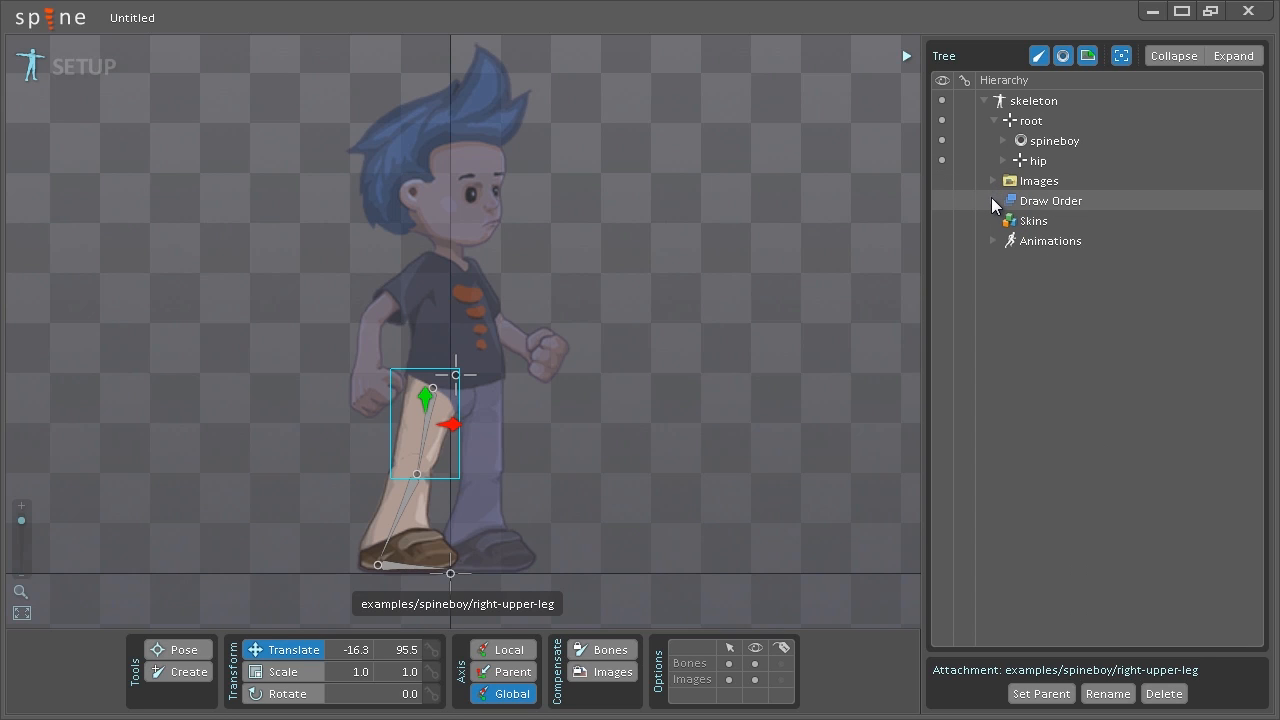
left_click(994, 200)
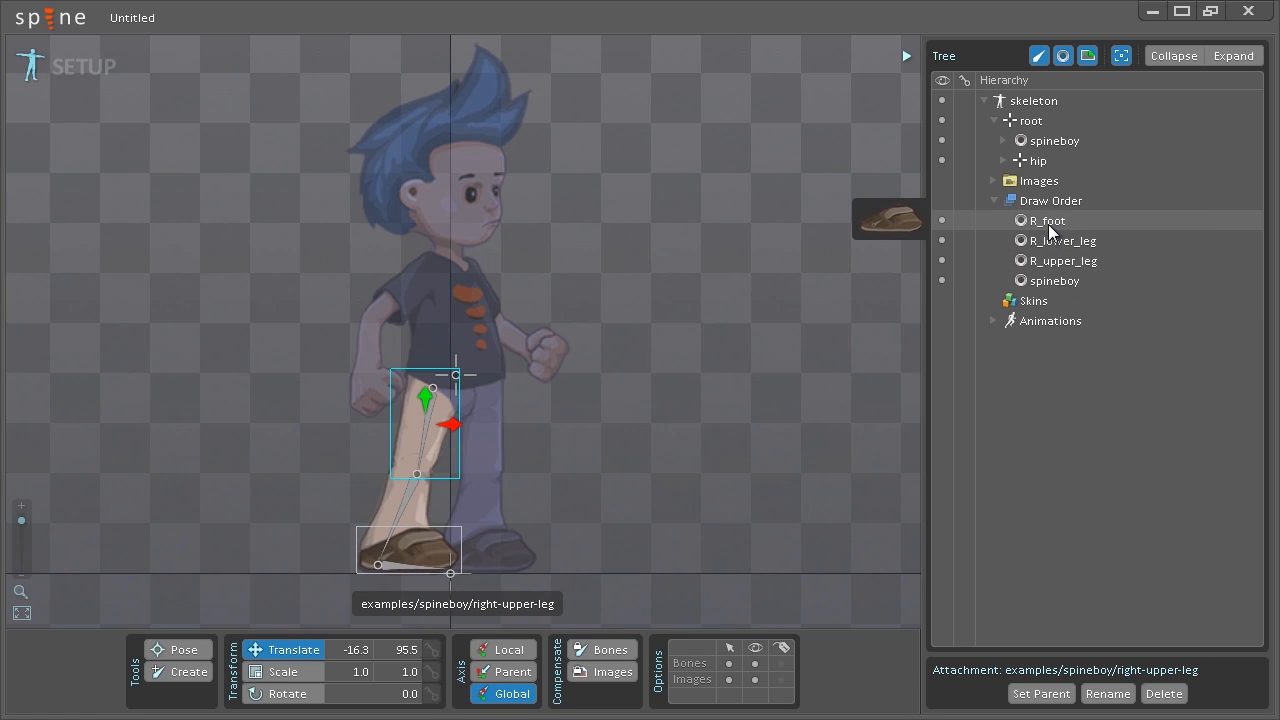
left_click(1062, 240)
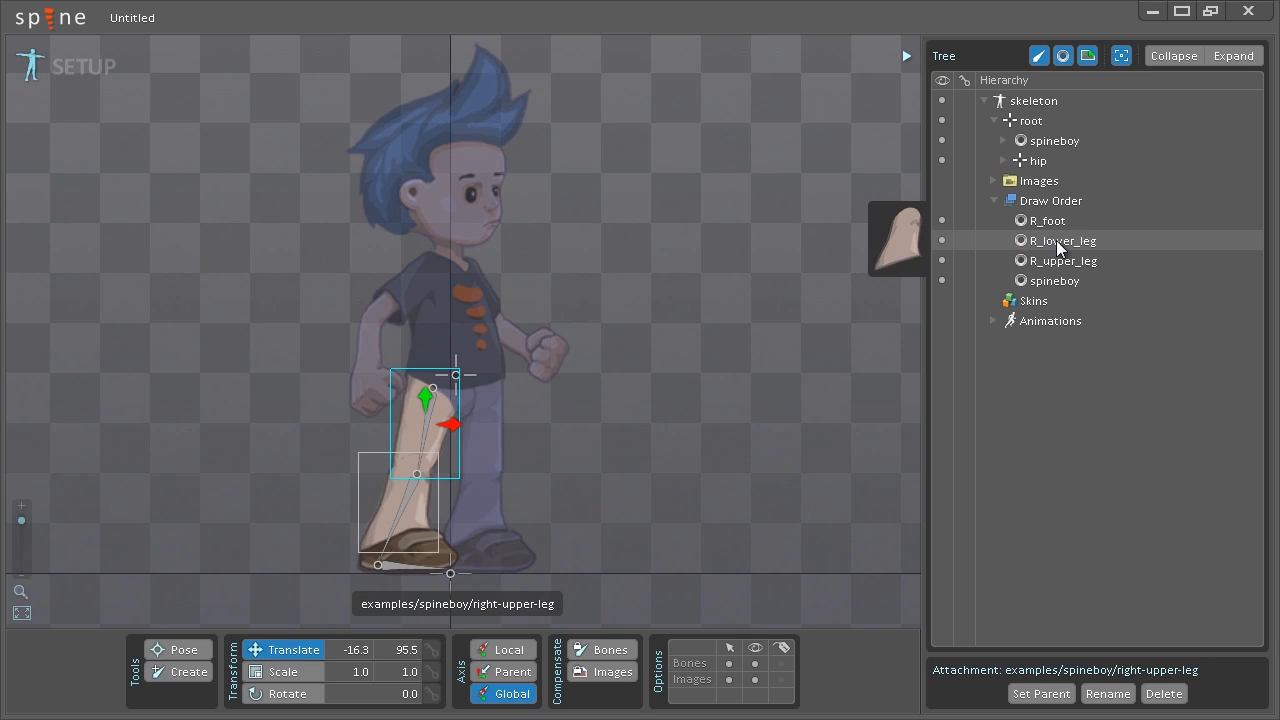
left_click(1062, 240)
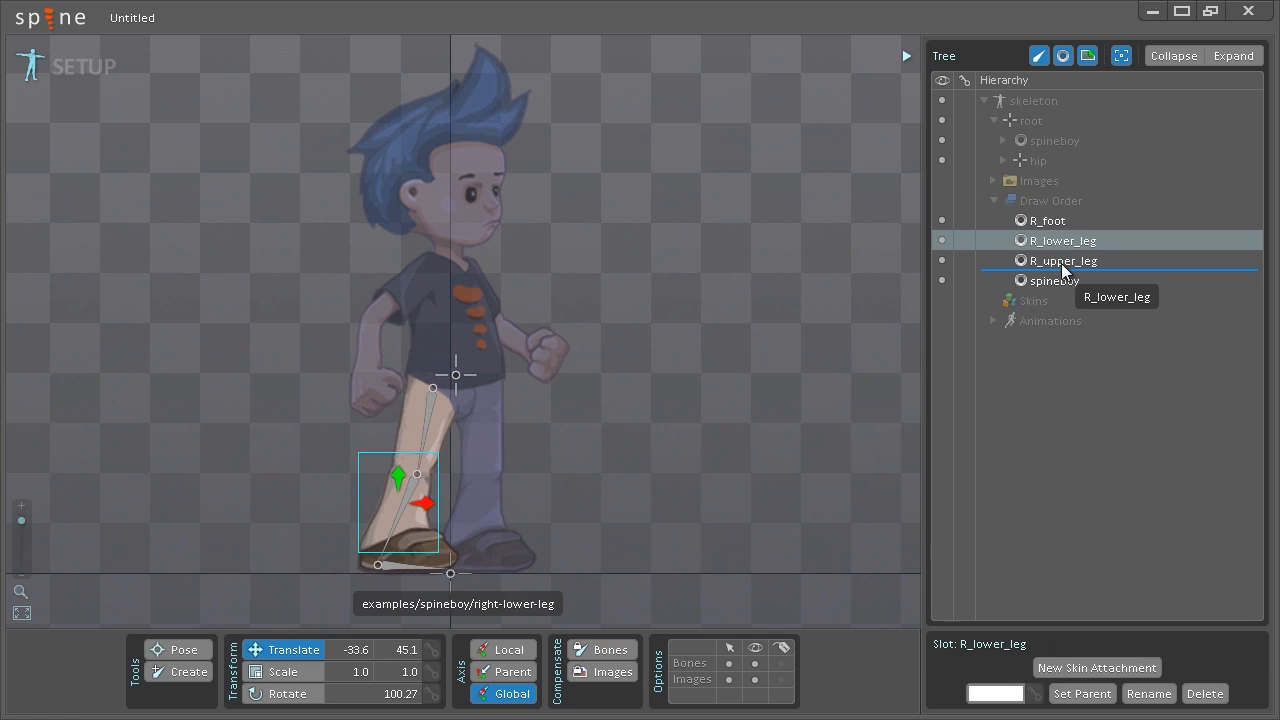
mouse_move(1070, 272)
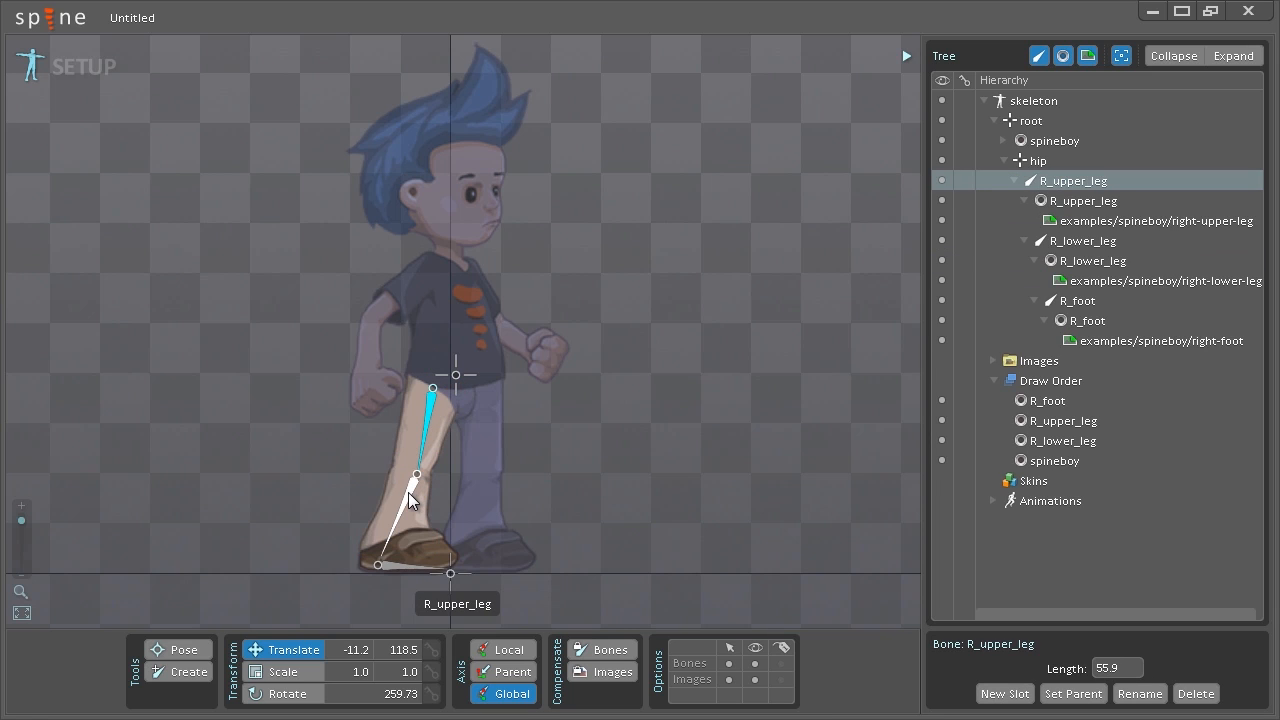
left_click(416, 472)
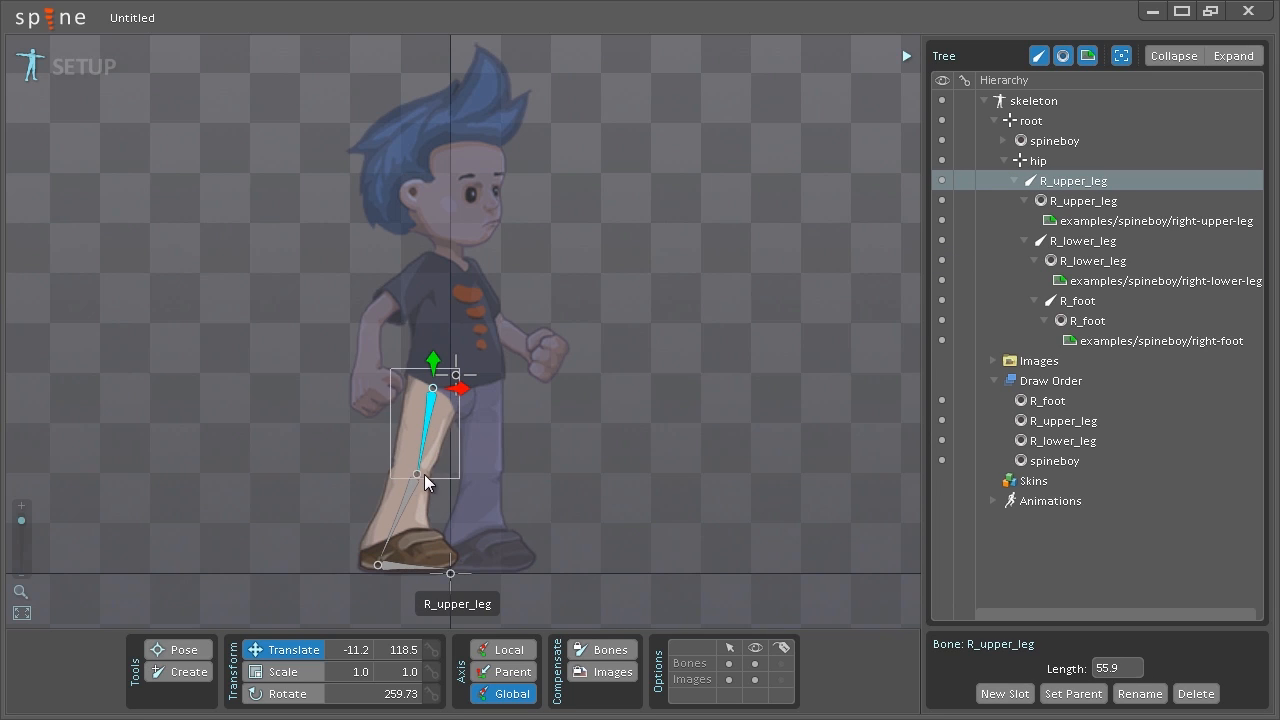
left_click(1082, 240)
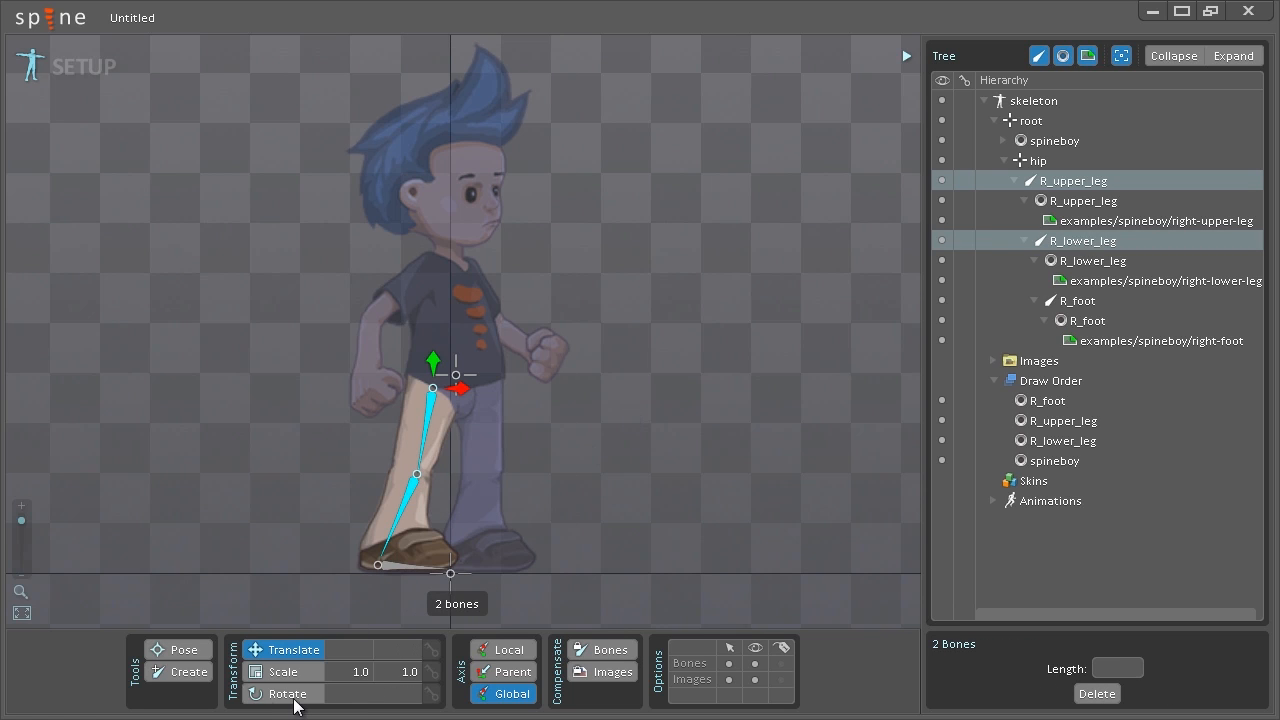
left_click(288, 692)
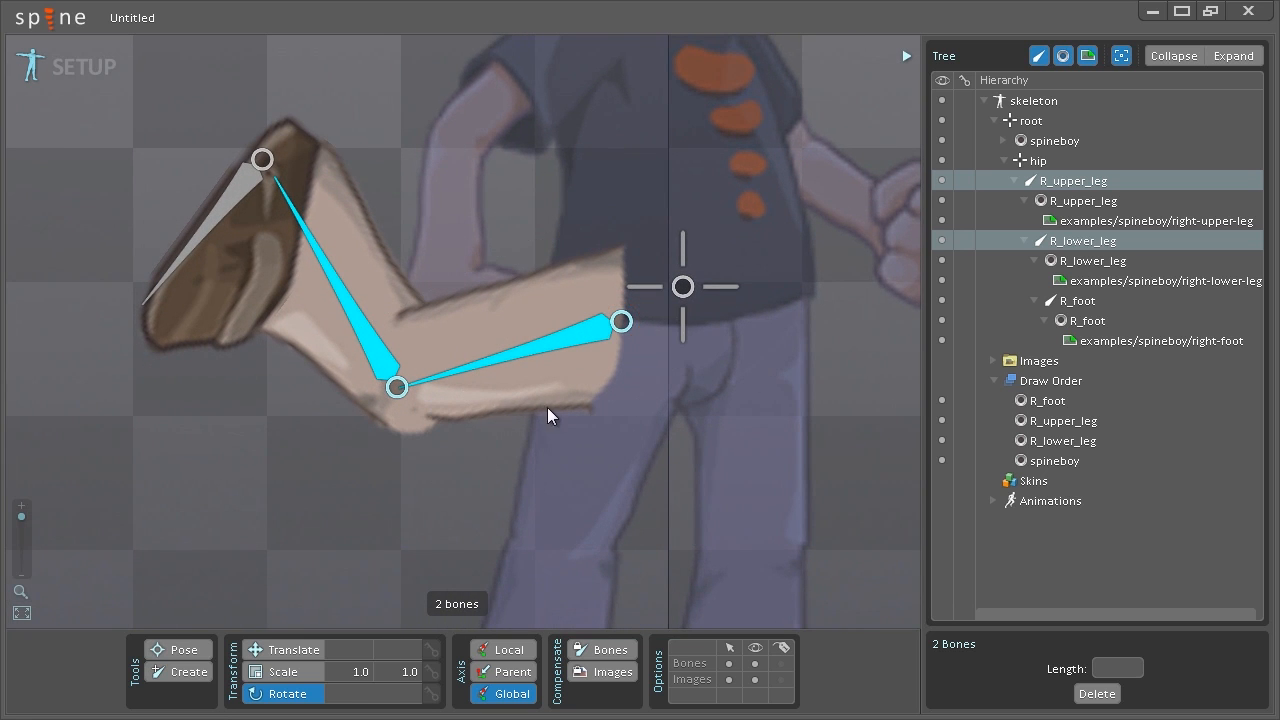
key("ctrl+z")
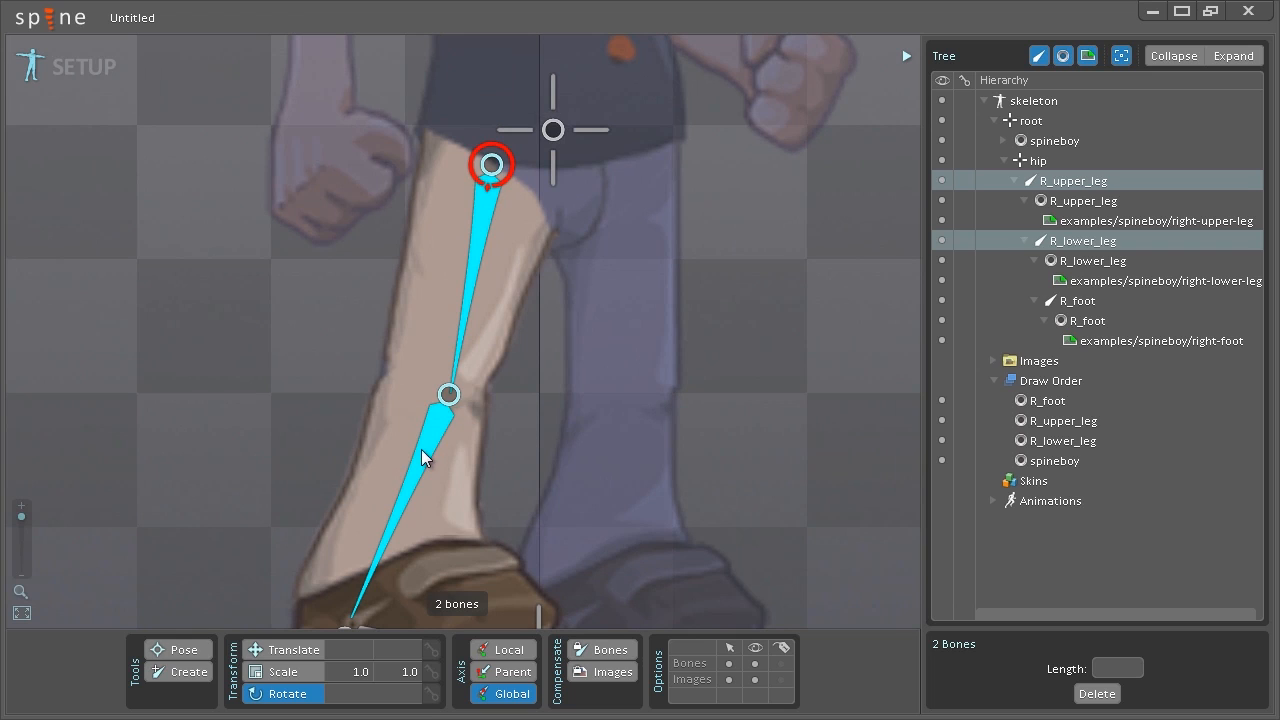
Select R_upper_leg alone and drag its tip to the knee, Length about 53.8
left_click(448, 392)
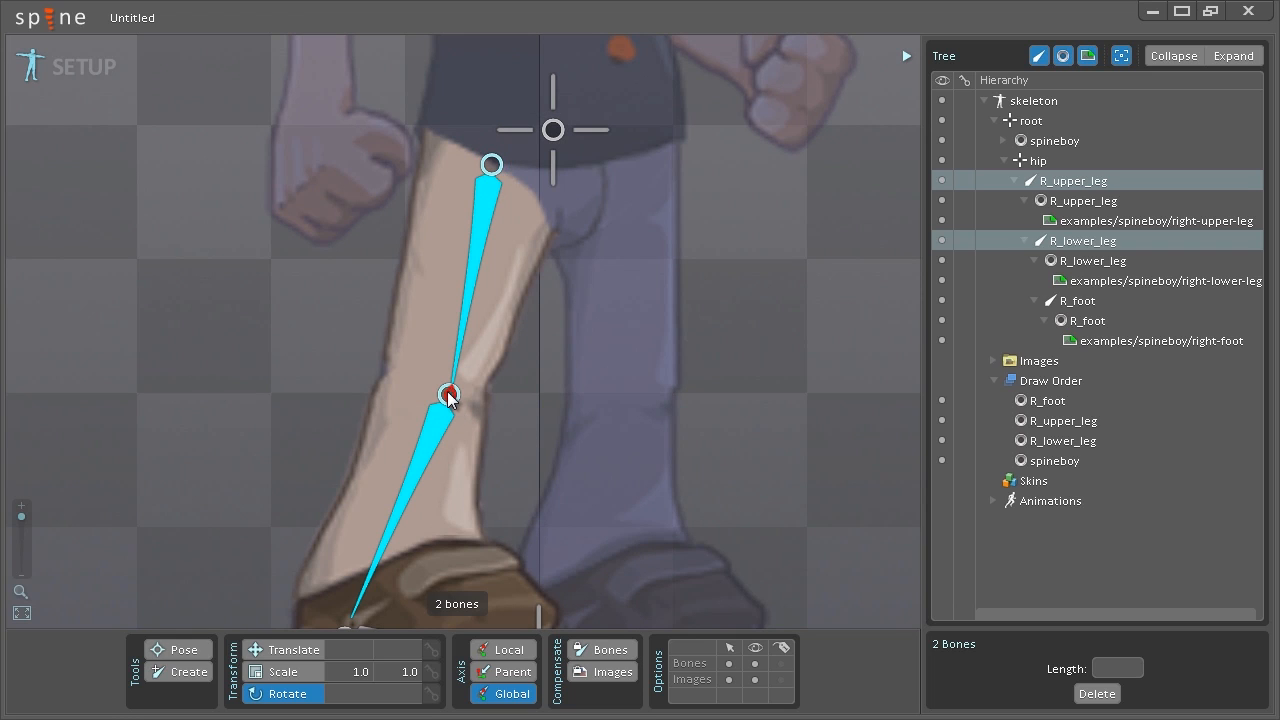
left_click(492, 164)
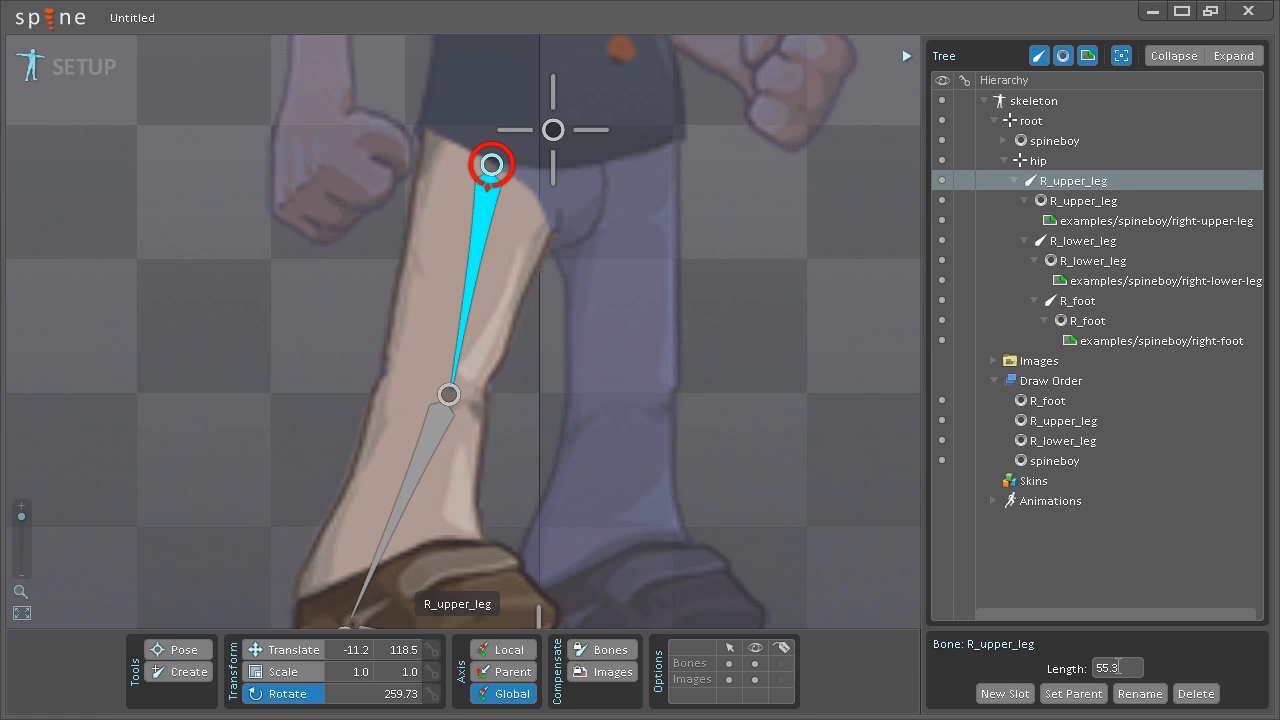
left_click(450, 392)
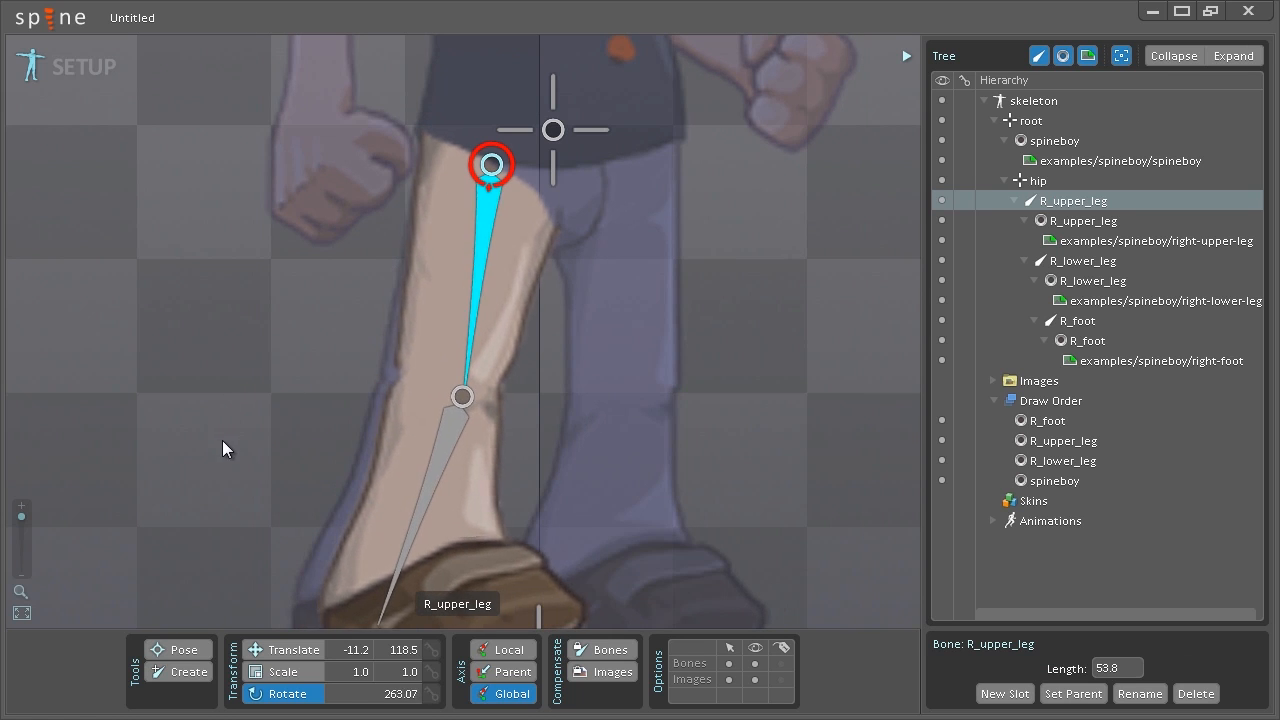
left_click_drag(464, 396, 430, 390)
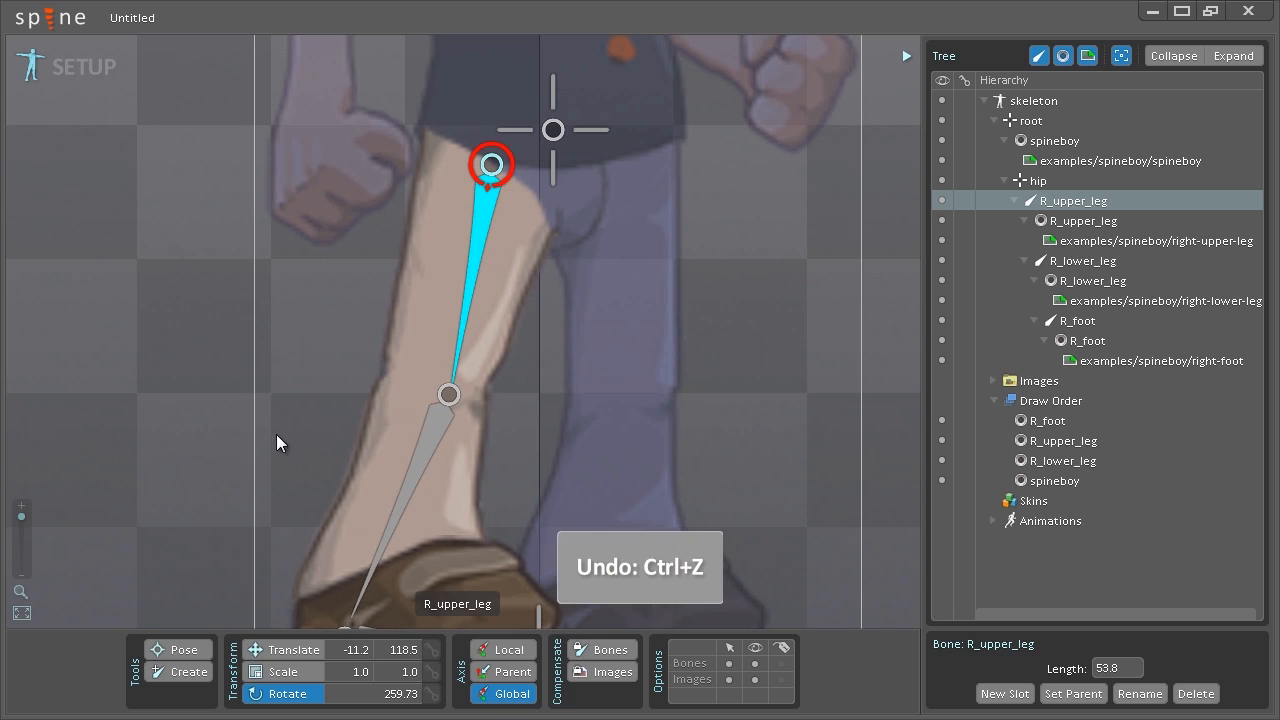
mouse_move(196, 516)
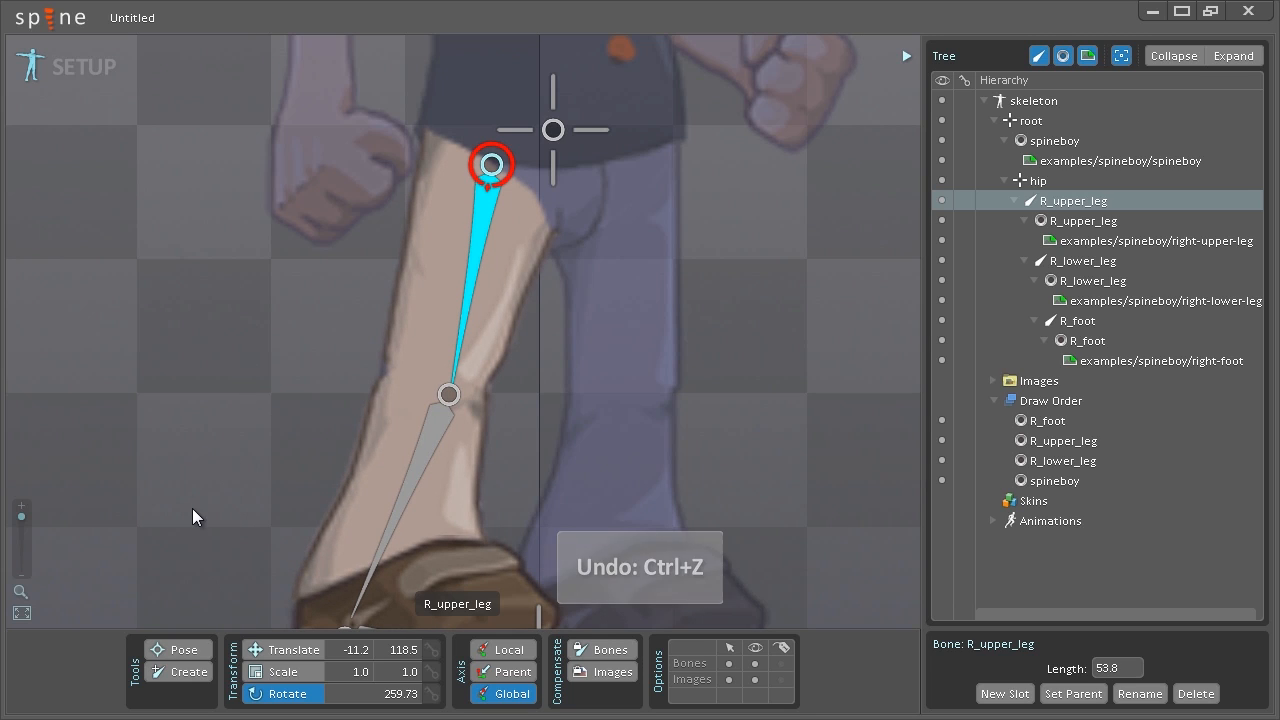
mouse_move(584, 704)
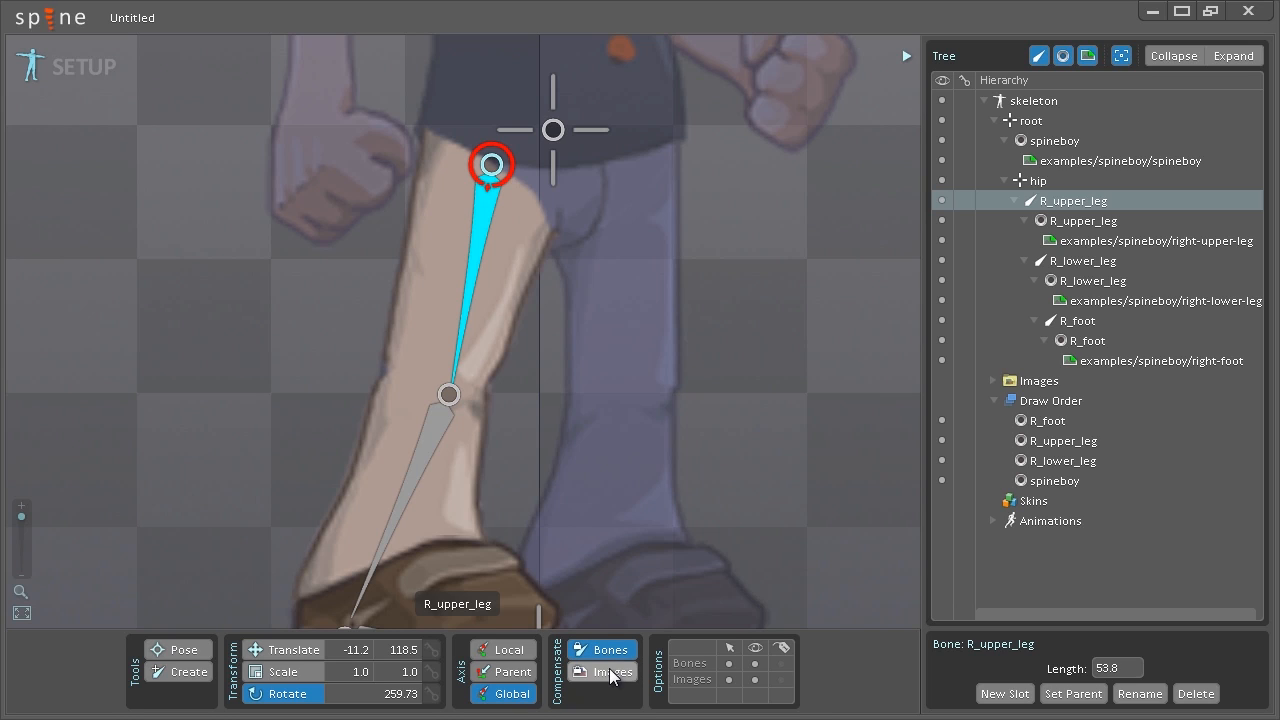
With image compensation on, move R_lower_leg's origin to the knee and extend its length to about 66
left_click(602, 672)
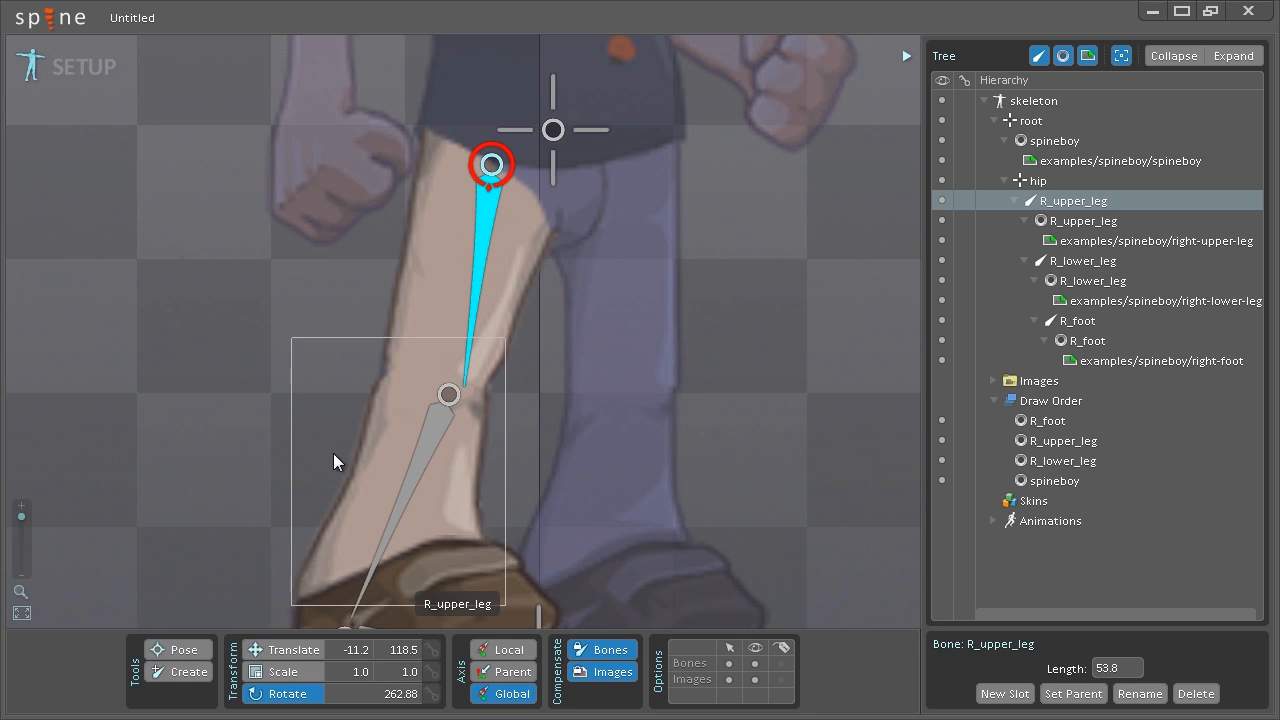
left_click(448, 396)
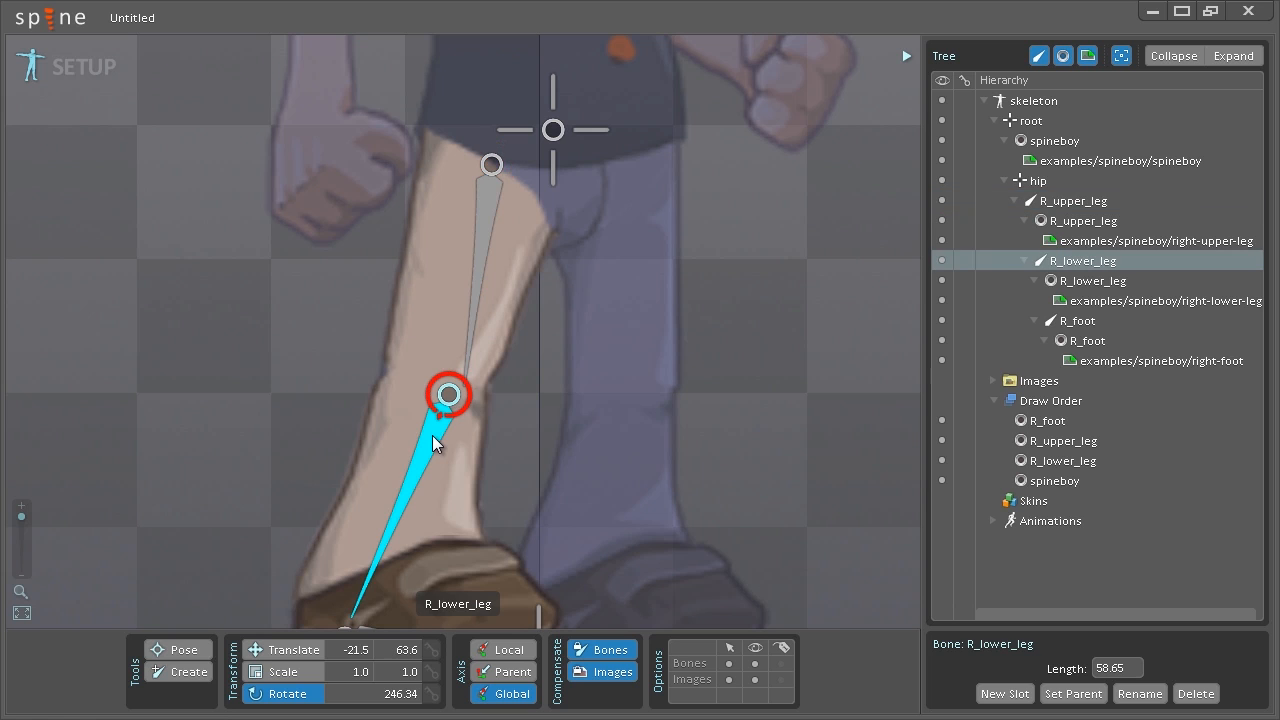
mouse_move(168, 460)
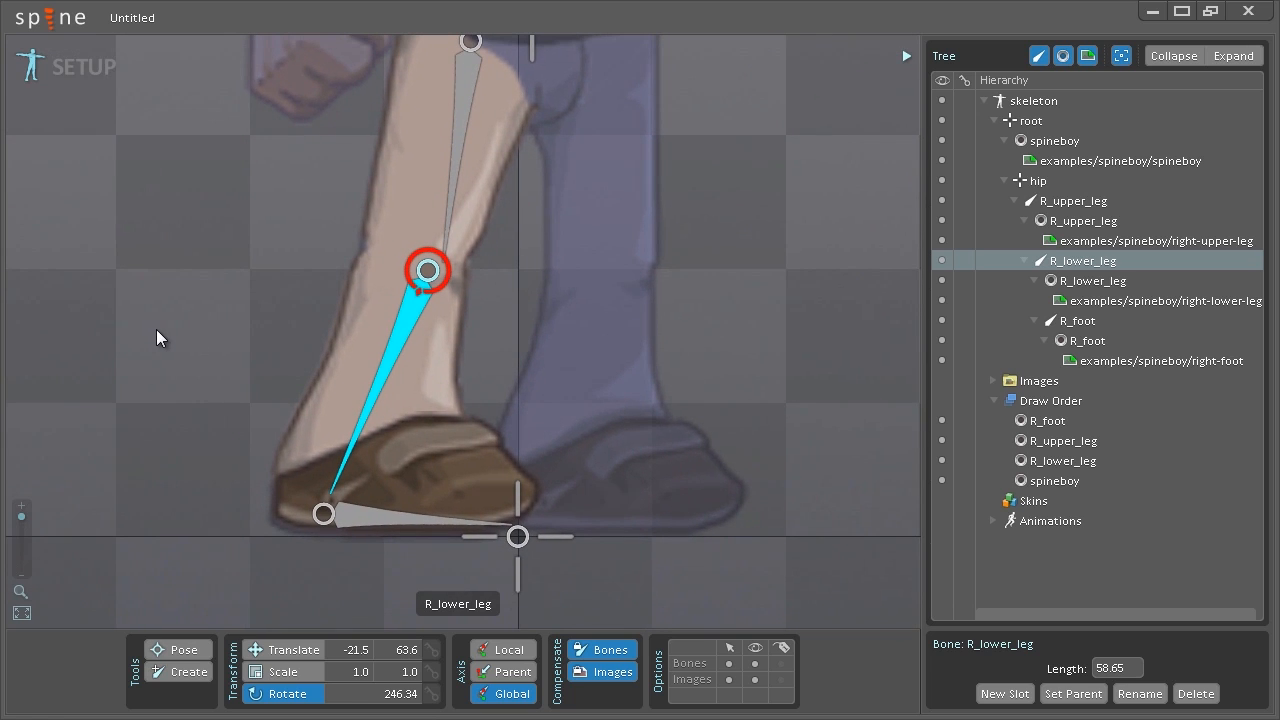
mouse_move(216, 368)
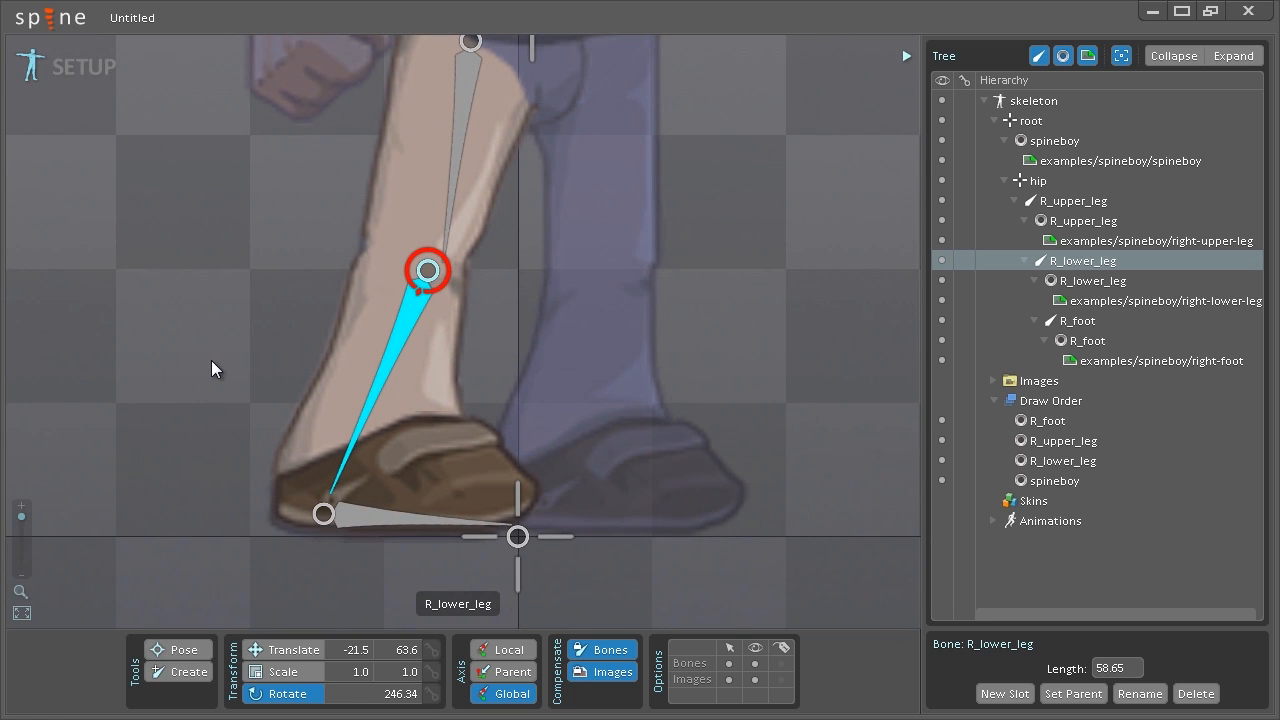
key("v")
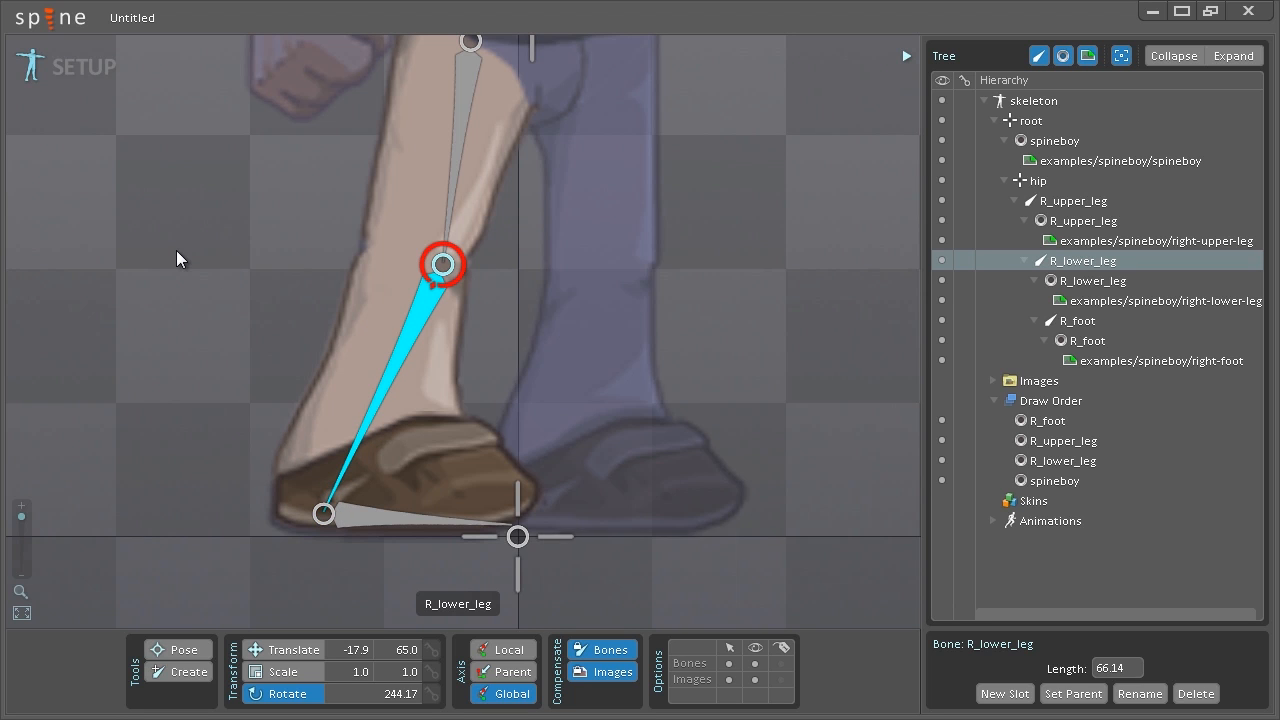
key("space")
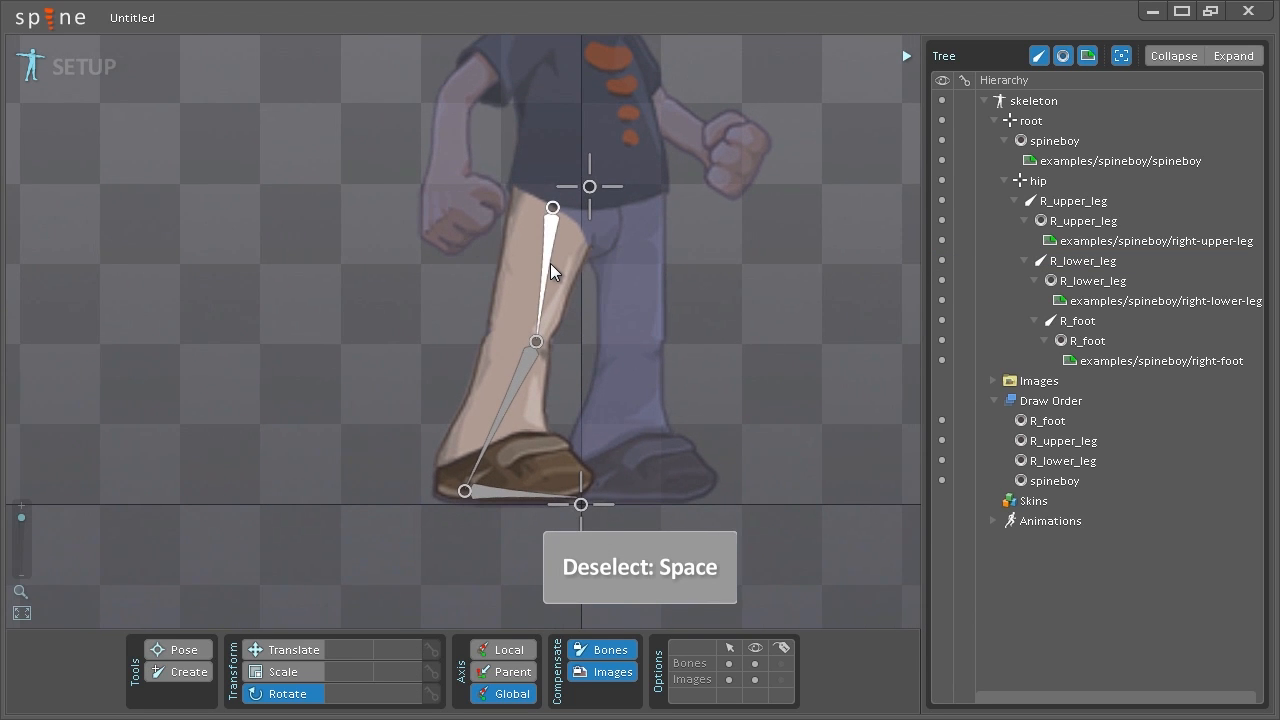
left_click(552, 208)
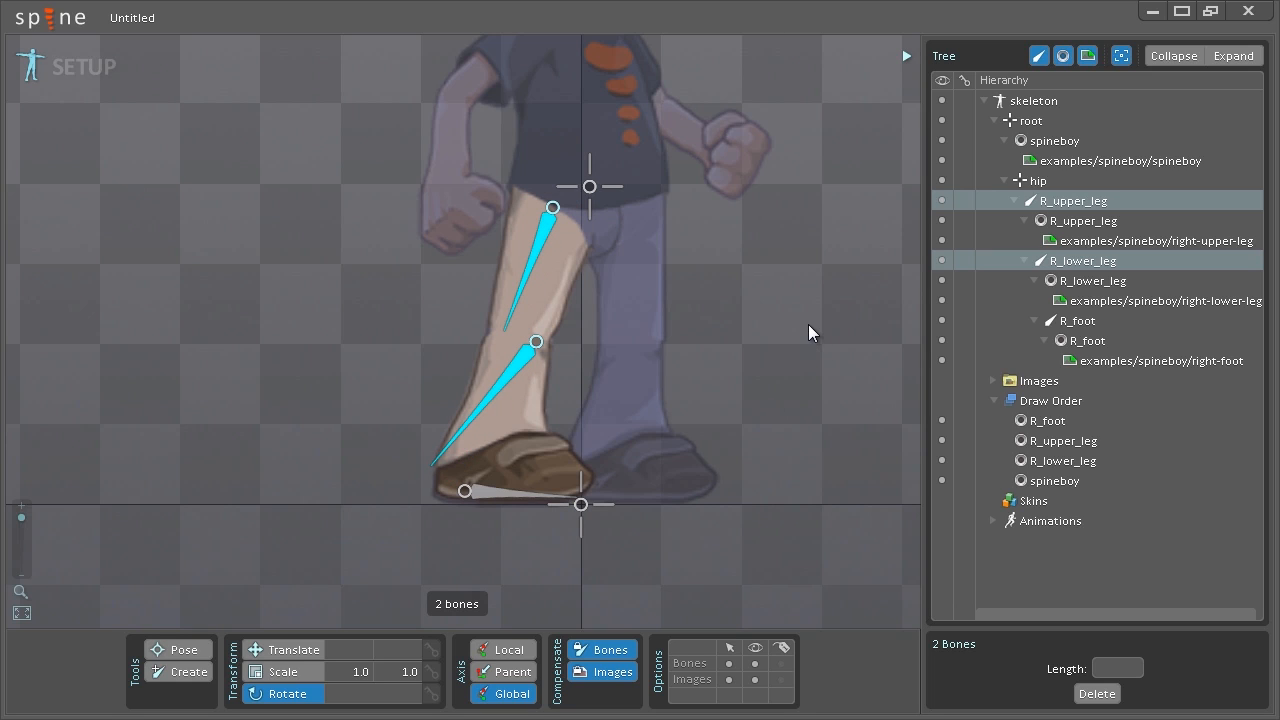
key("ctrl+z")
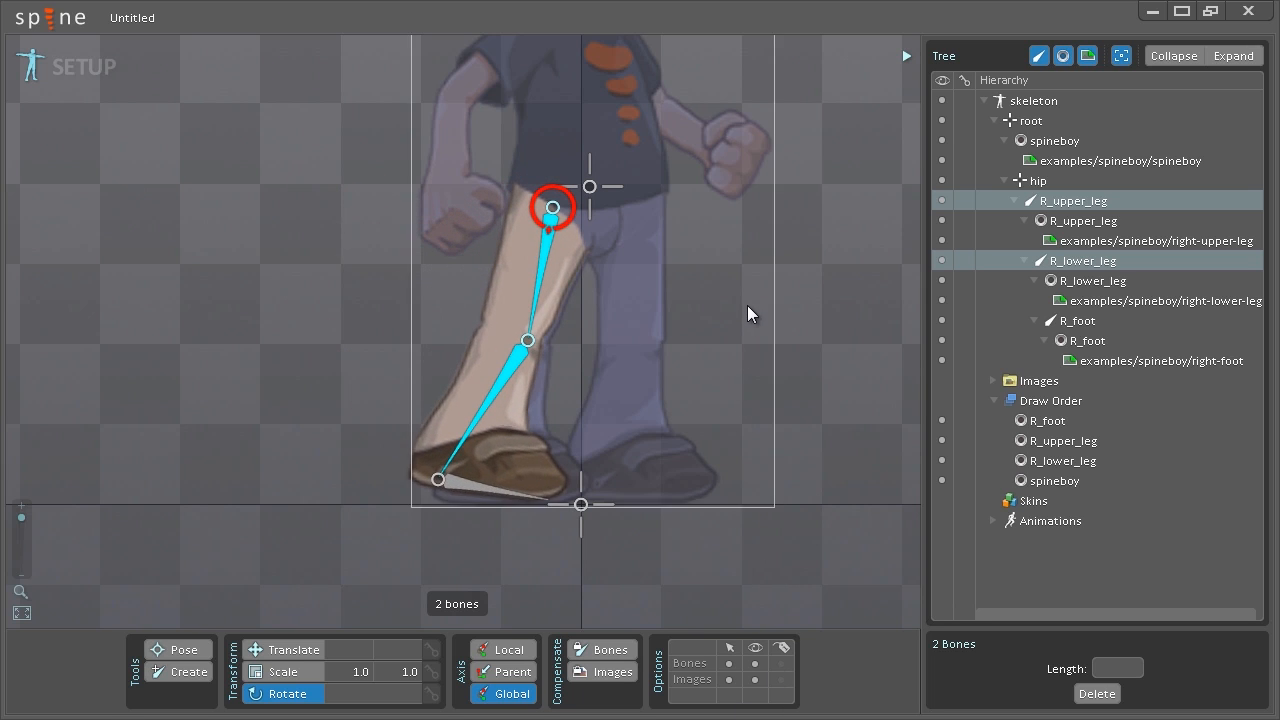
key("ctrl+z")
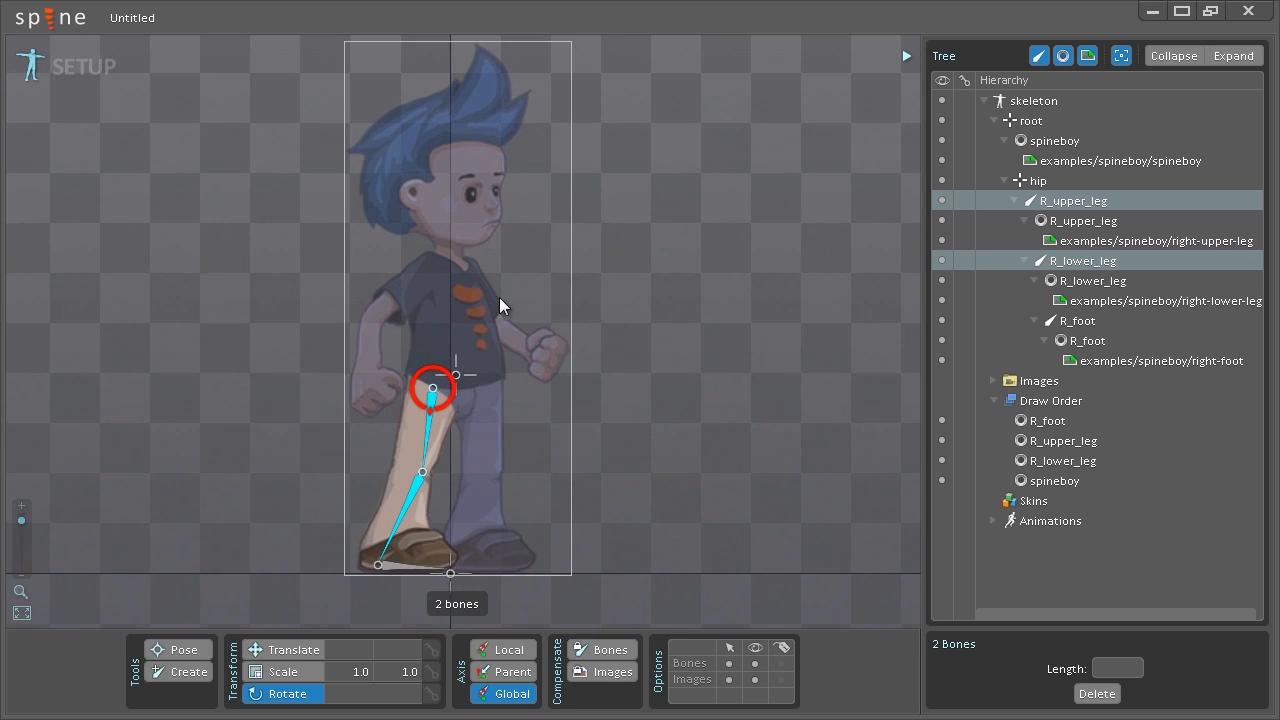
mouse_move(648, 292)
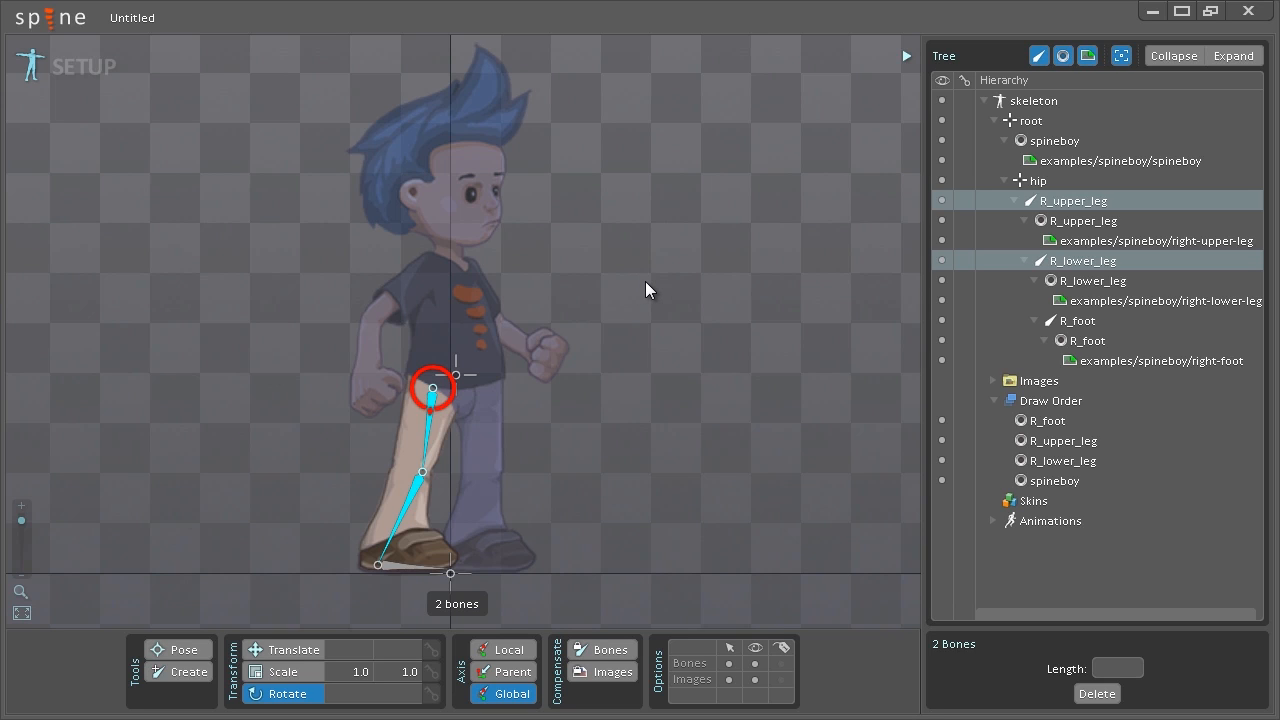